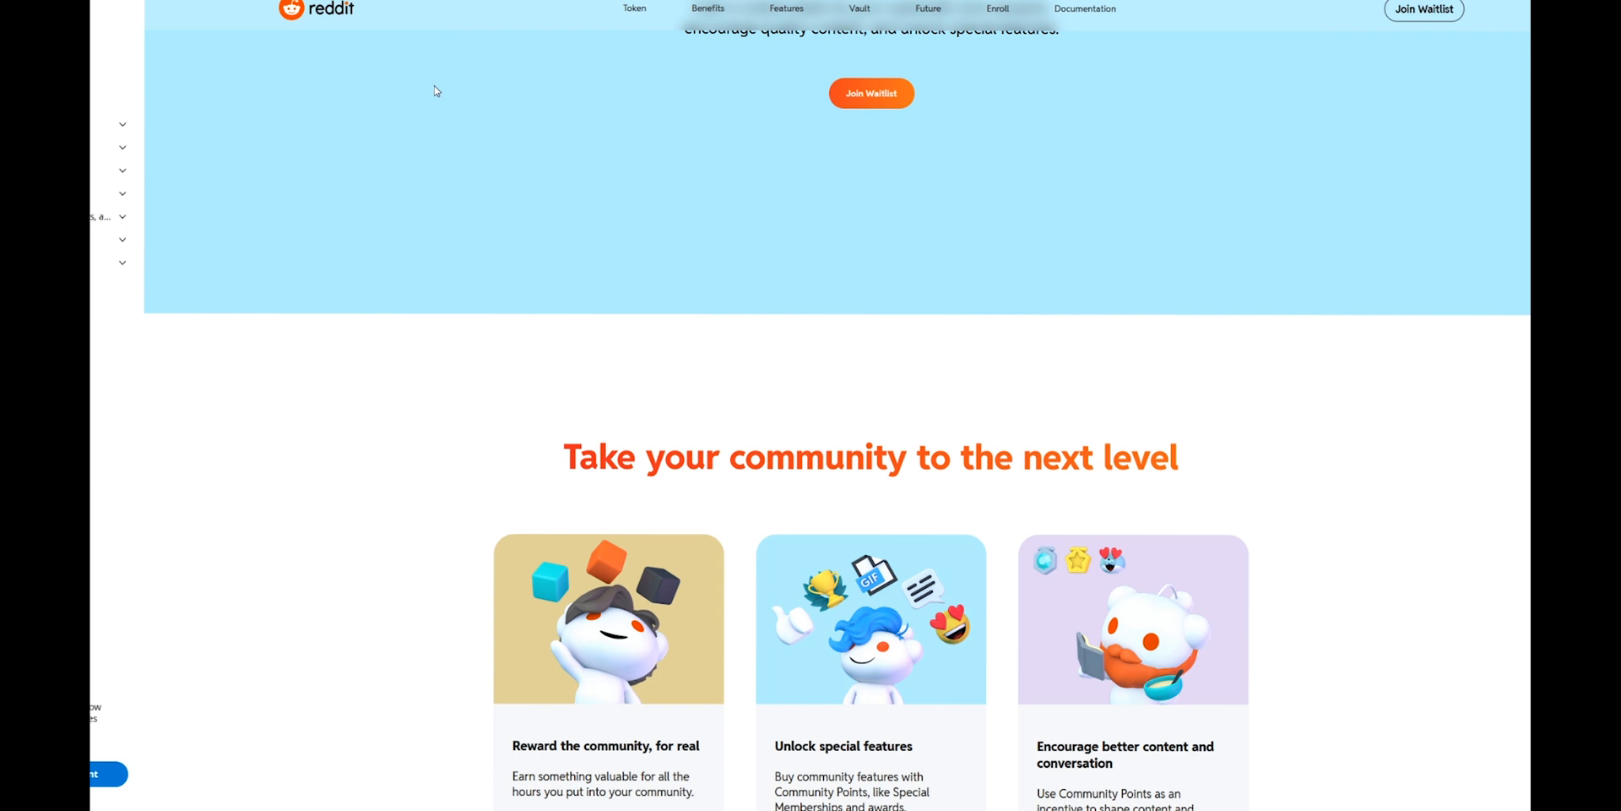
{"action": "mouse_move", "coordinate": [445, 88]}
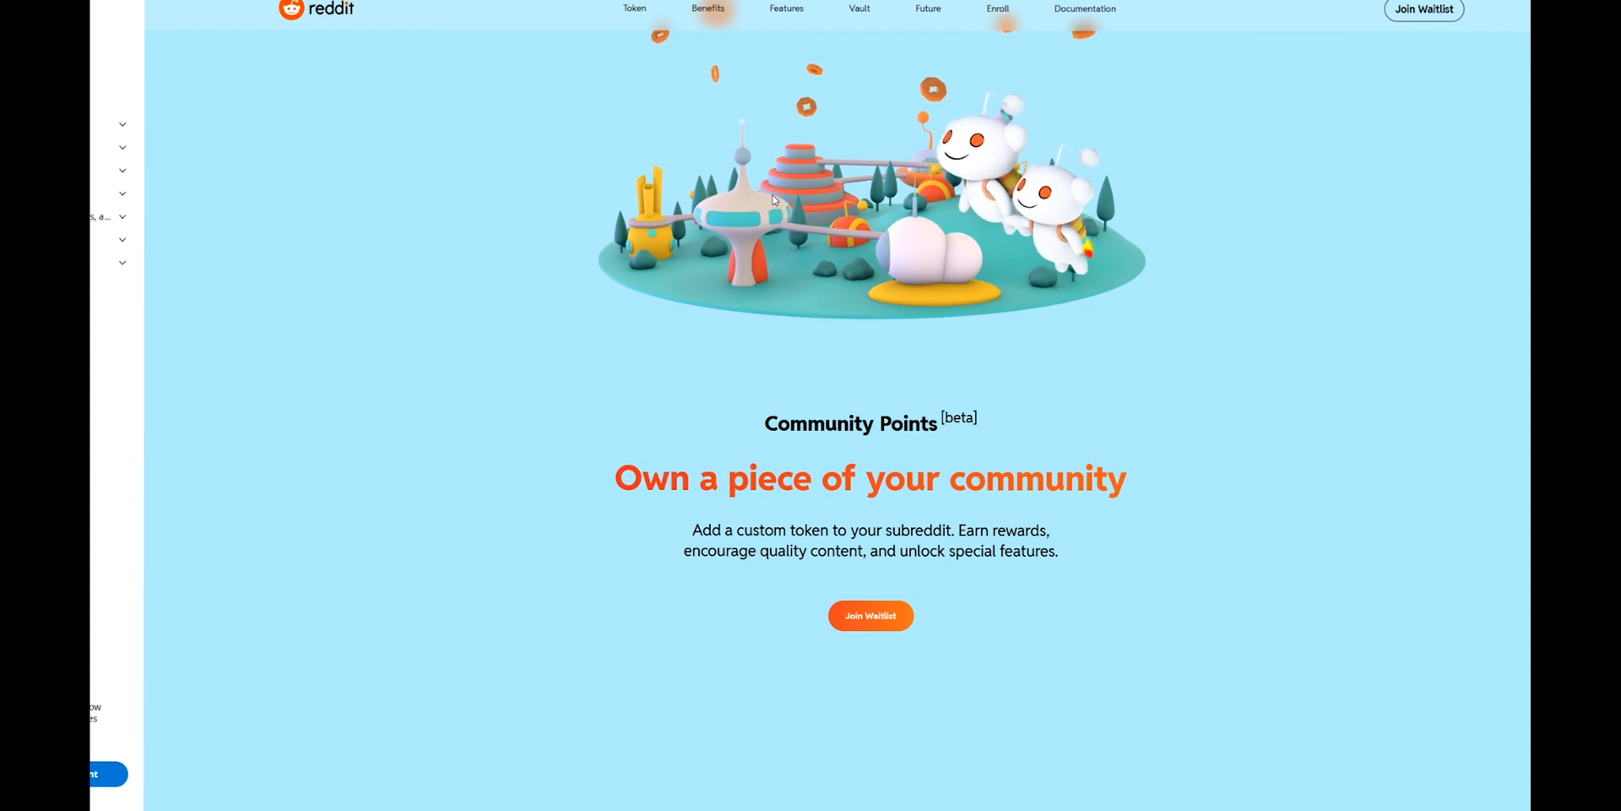
Step: Start a withdrawal on the FTX US Ethereum (ETH) balance and enter .05 ETH
{"action": "scroll", "scroll_direction": "down", "scroll_amount": 3}
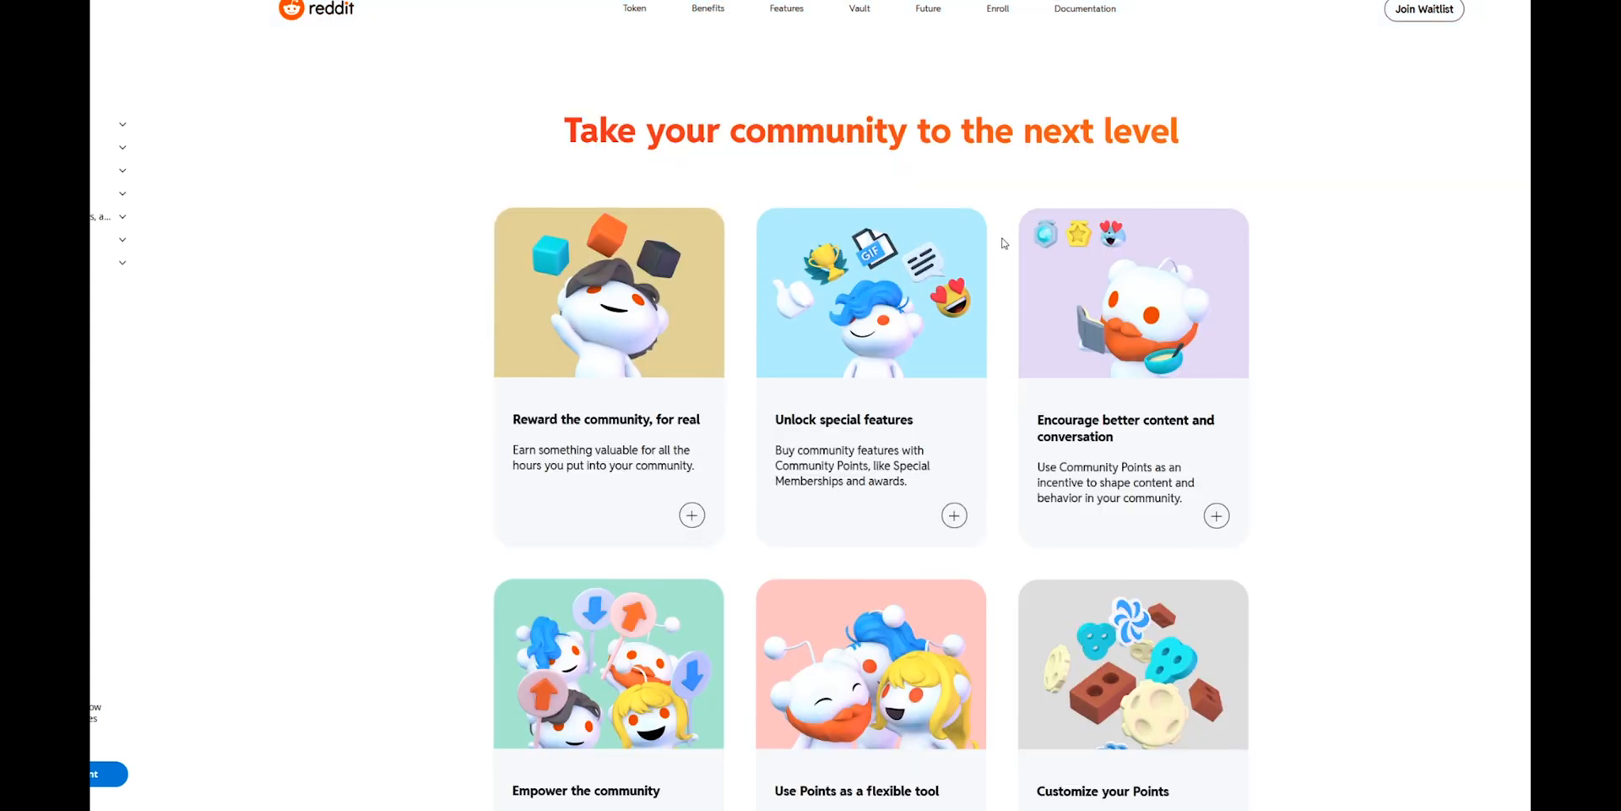
{"action": "scroll", "scroll_direction": "down", "scroll_amount": 3}
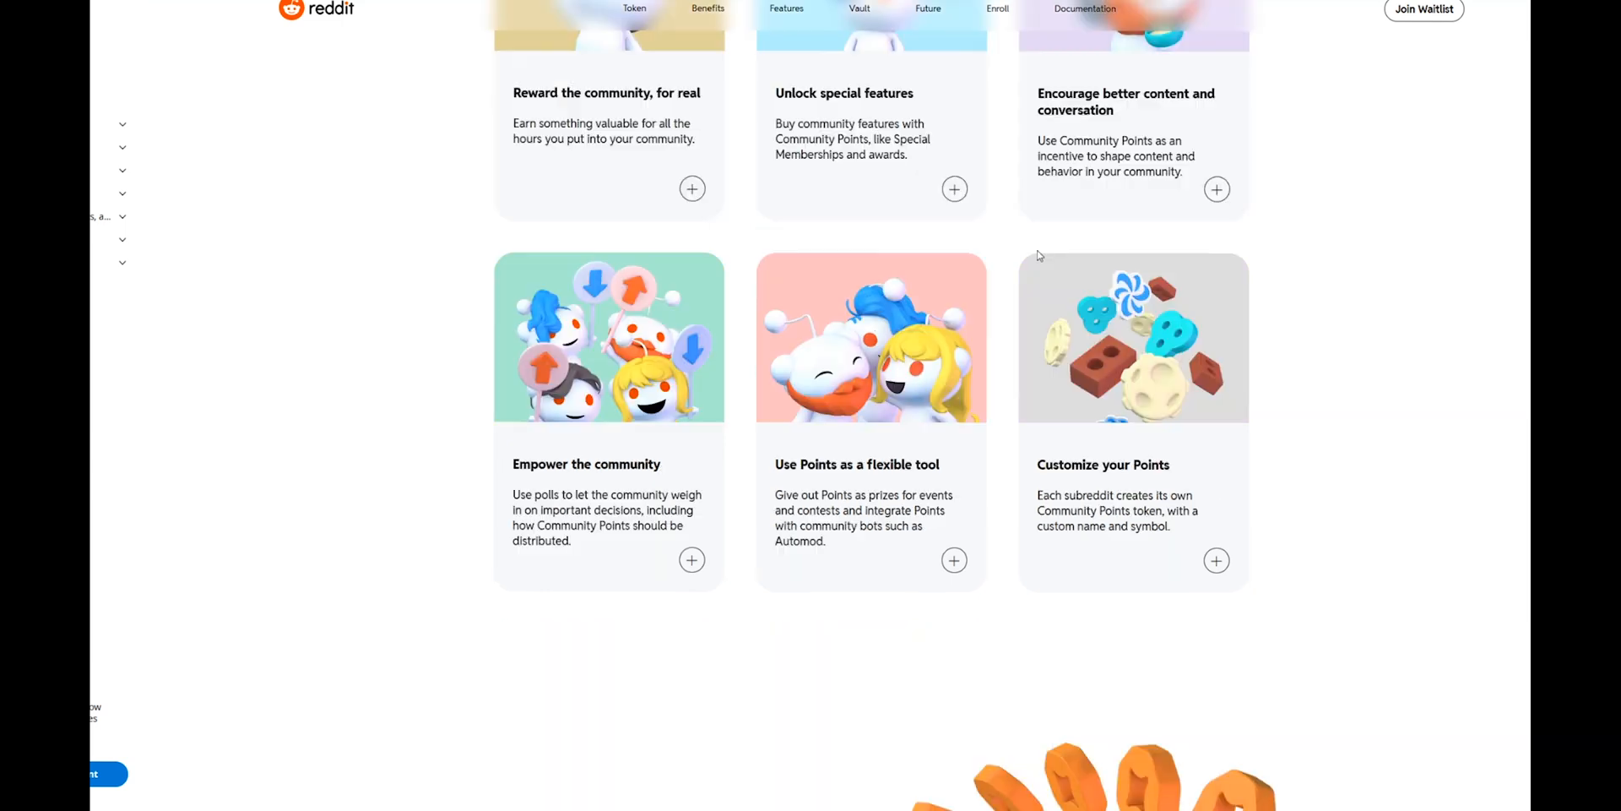
{"action": "scroll", "scroll_direction": "down", "scroll_amount": 3}
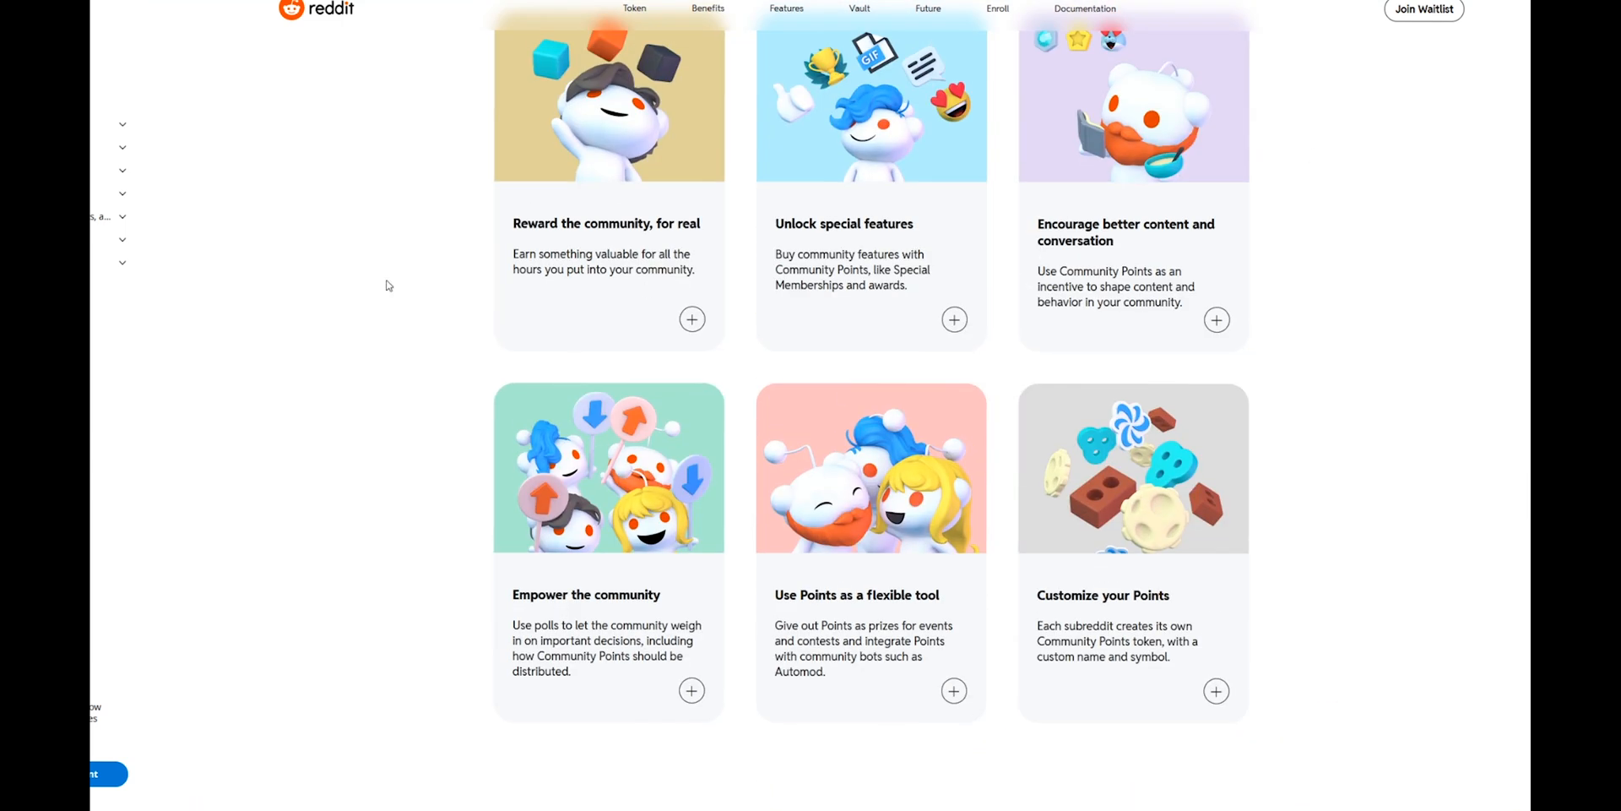
{"action": "mouse_move", "coordinate": [375, 68]}
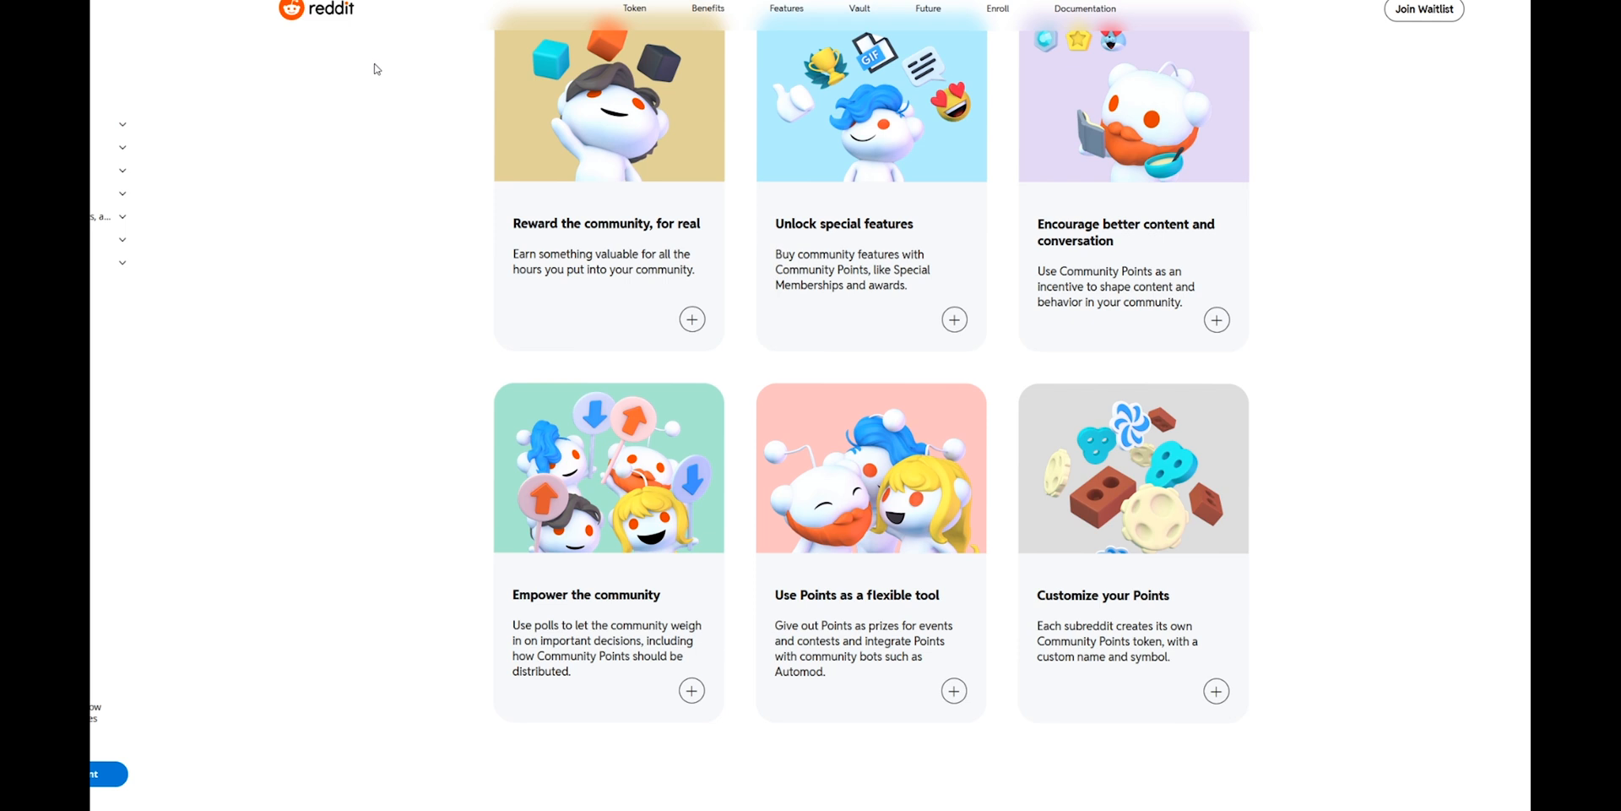
{"action": "mouse_move", "coordinate": [382, 66]}
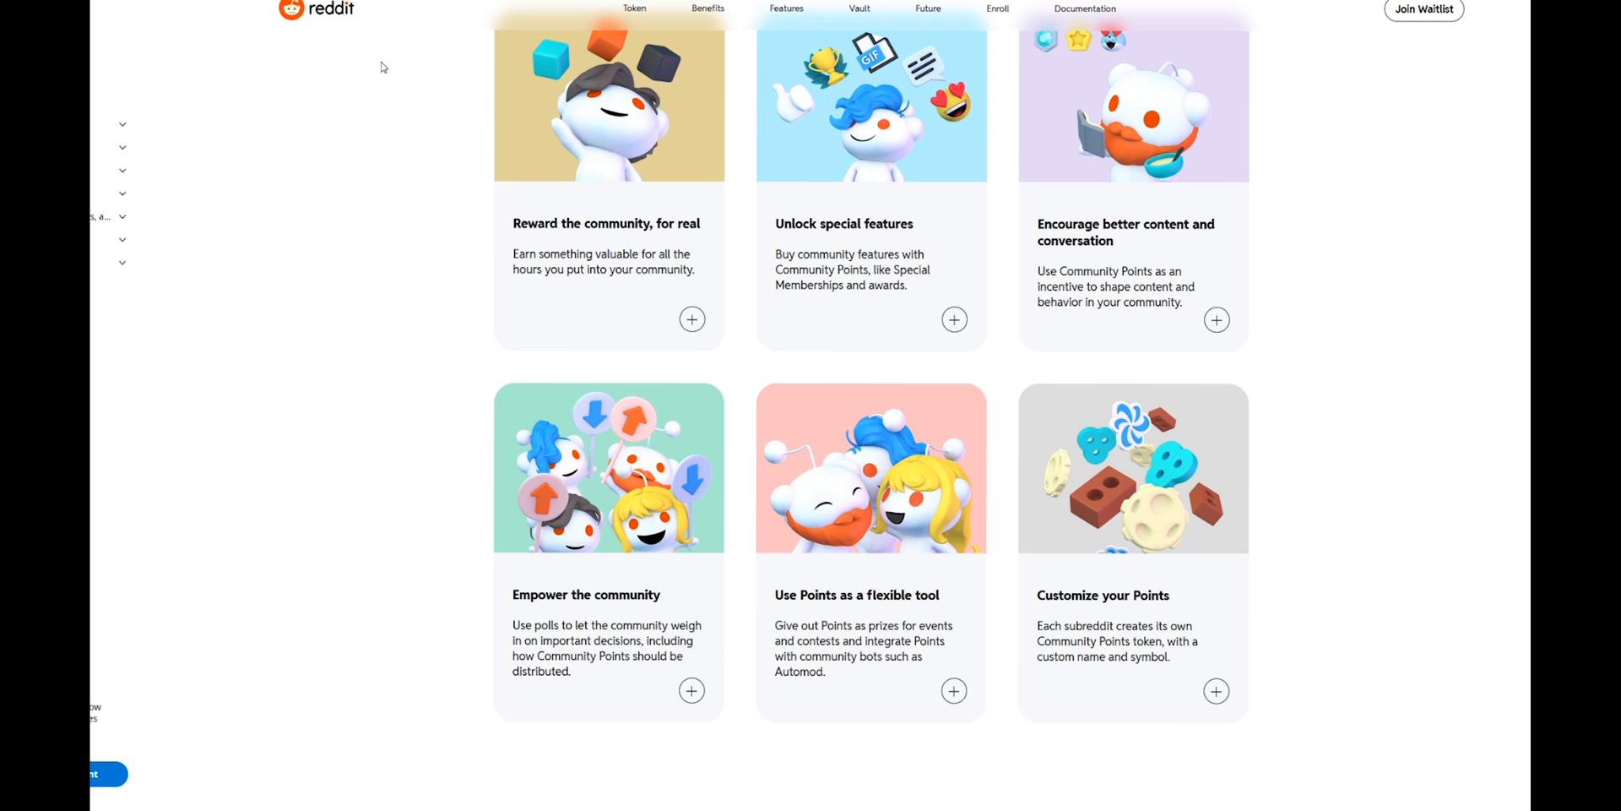
{"action": "mouse_move", "coordinate": [401, 121]}
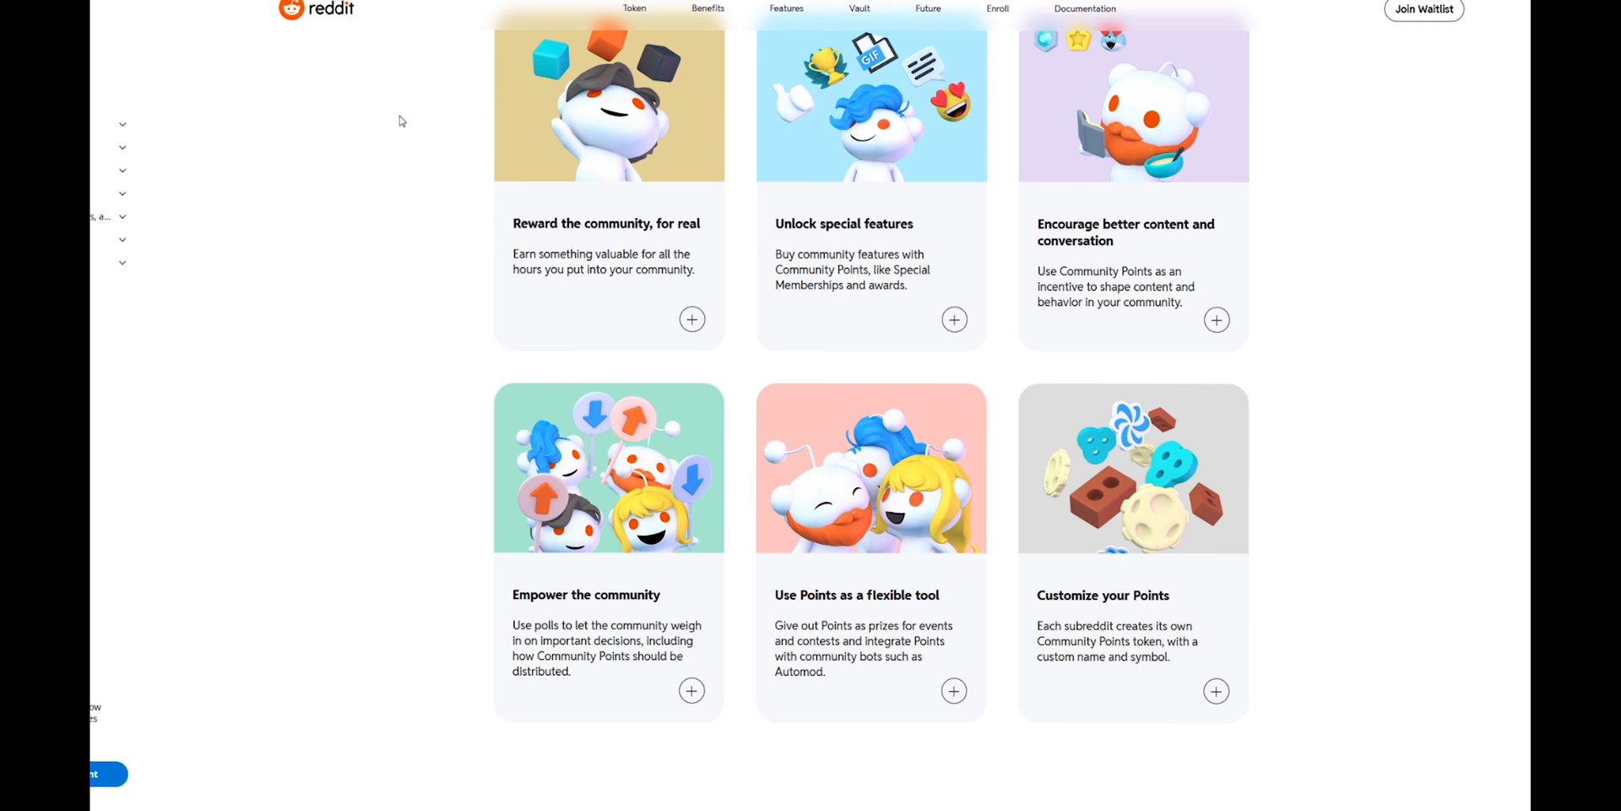
{"action": "mouse_move", "coordinate": [406, 116]}
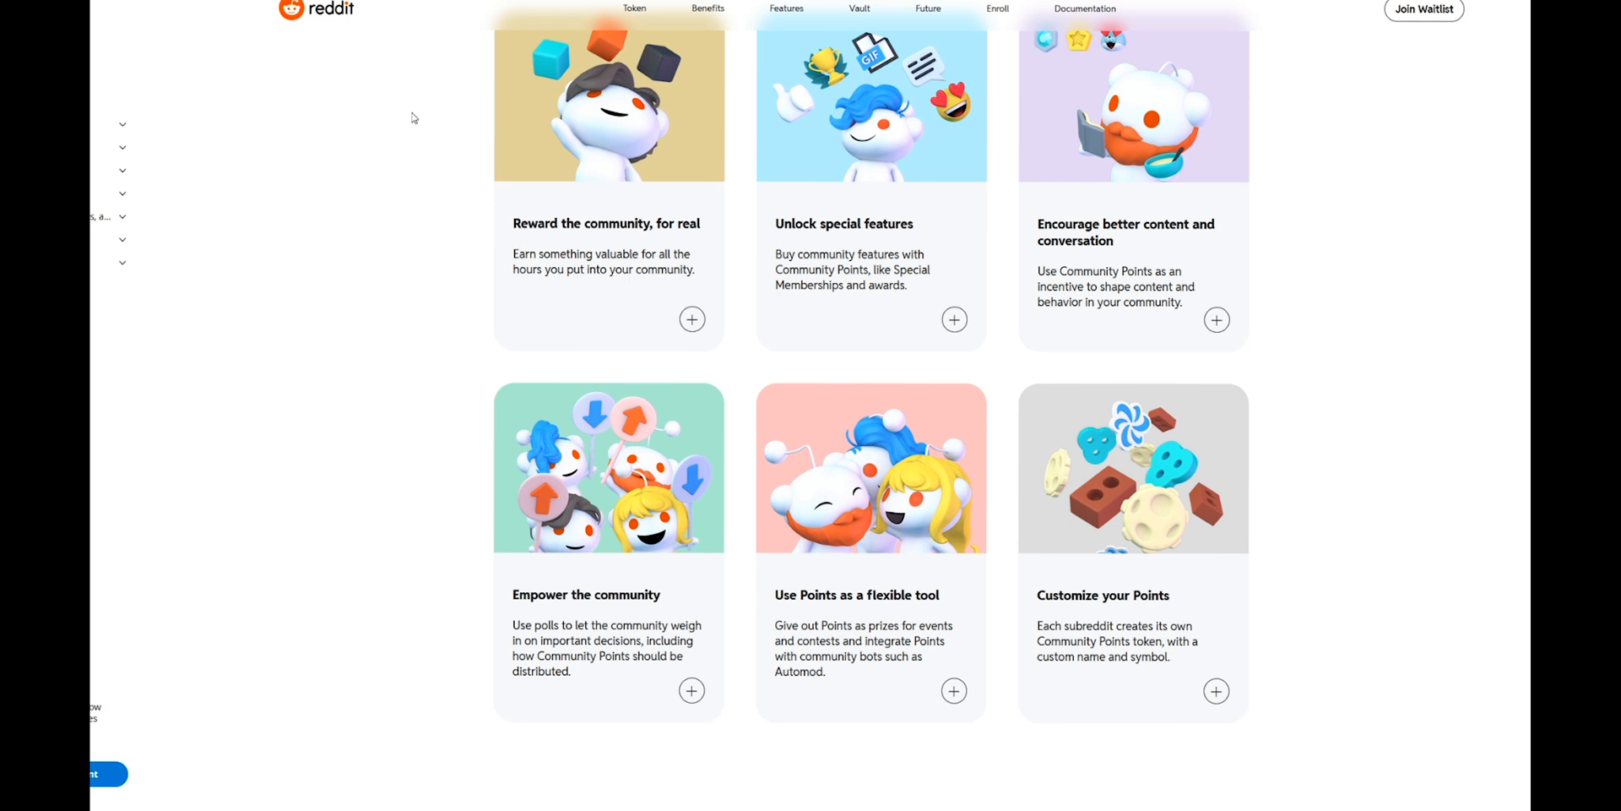
{"action": "mouse_move", "coordinate": [413, 122]}
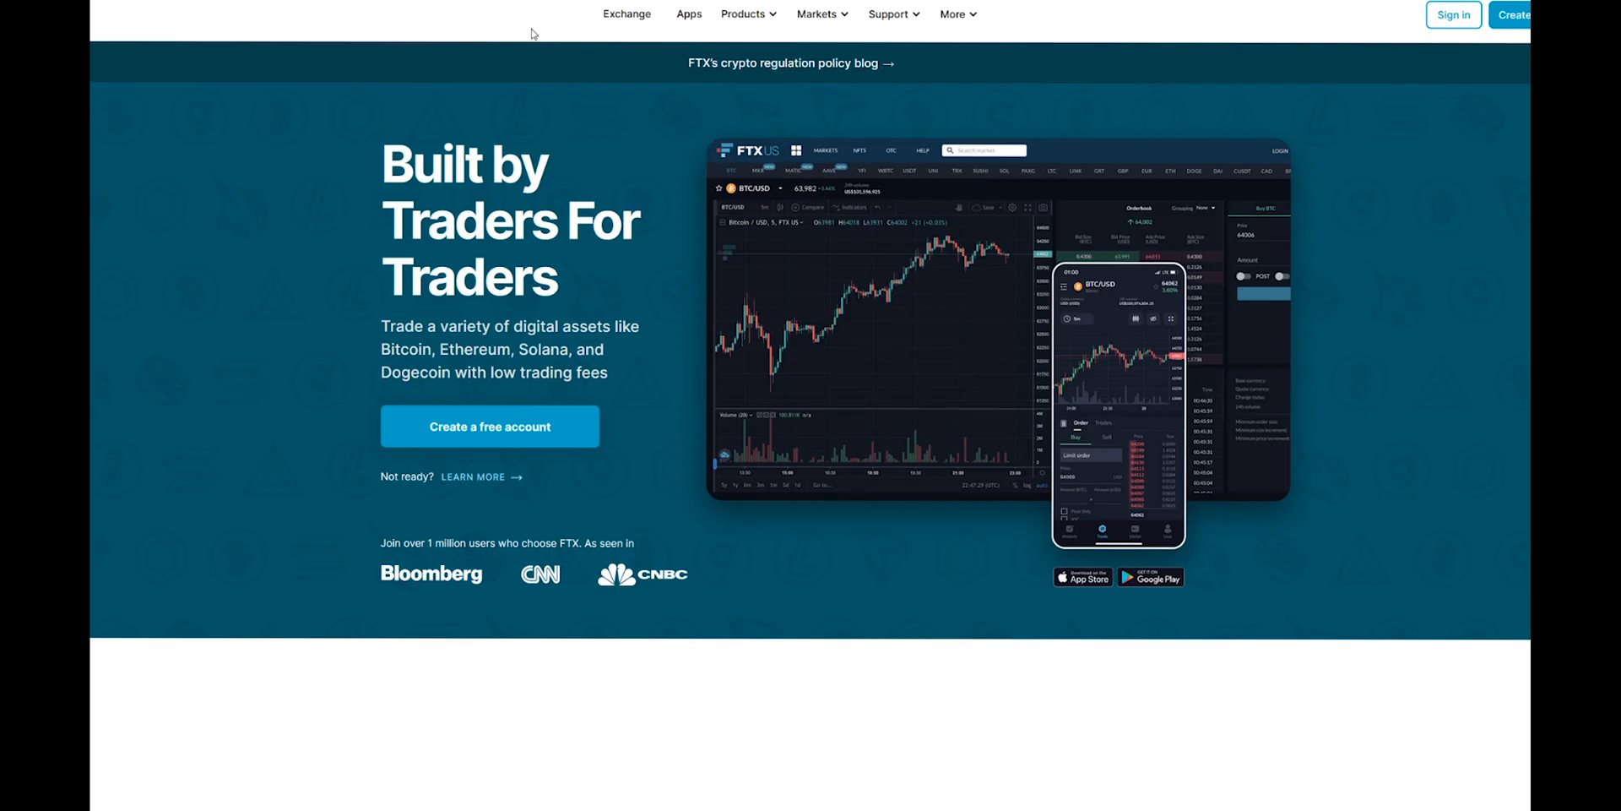
{"action": "mouse_move", "coordinate": [511, 45]}
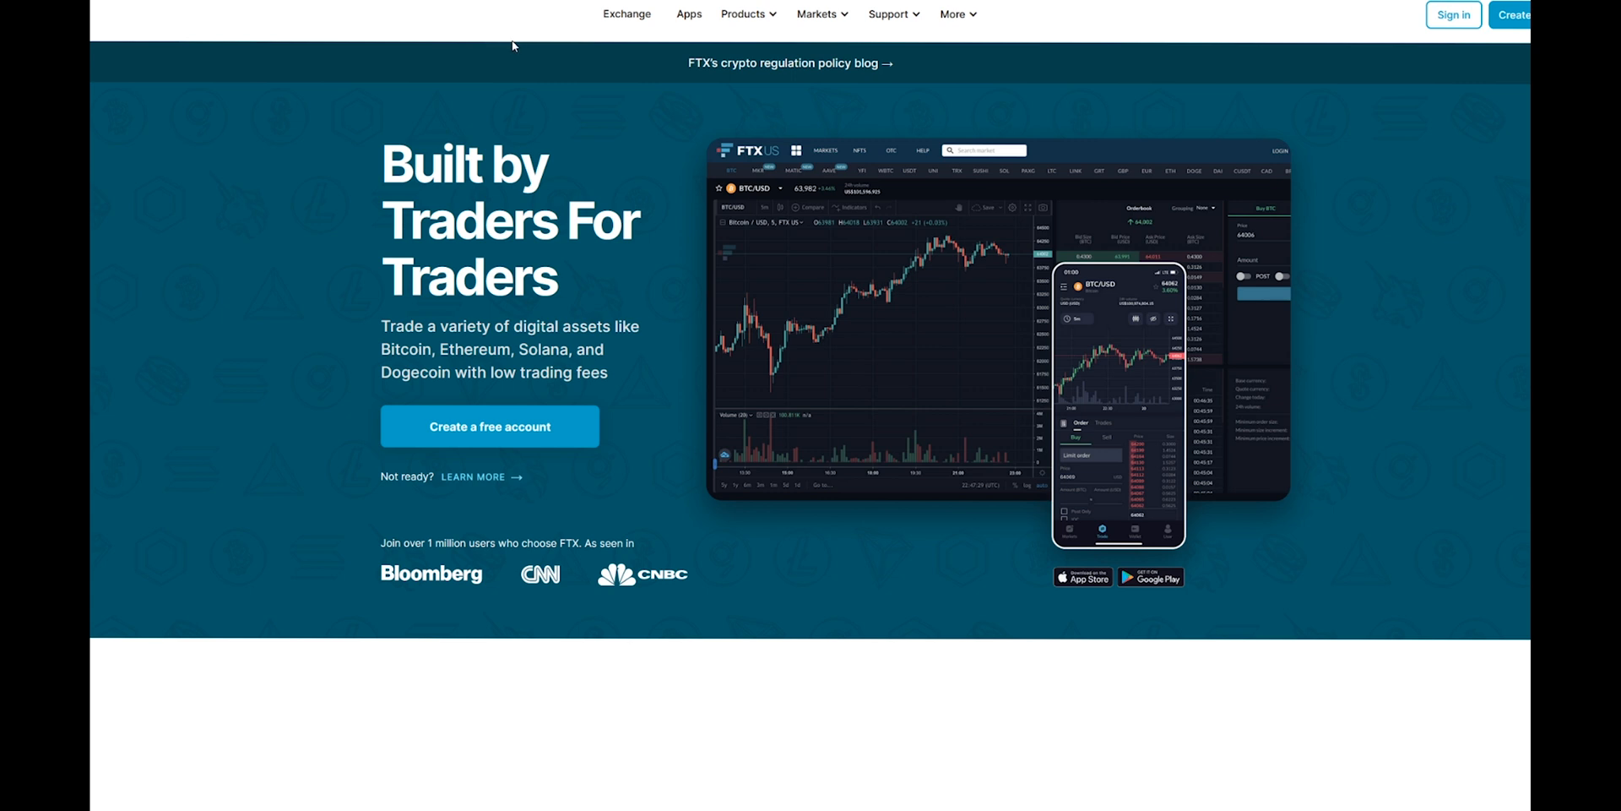
{"action": "mouse_move", "coordinate": [520, 36]}
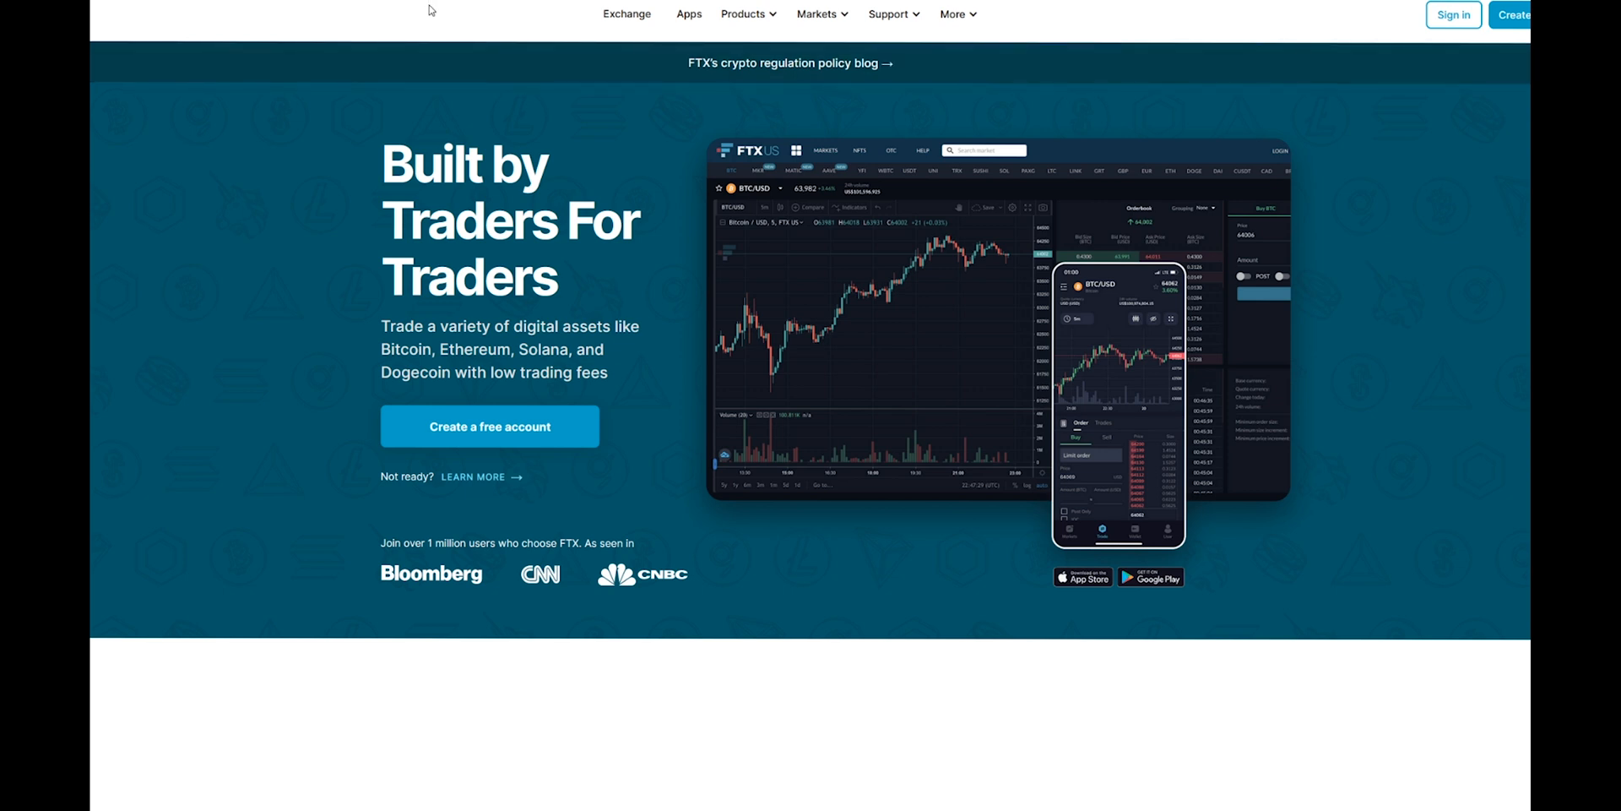
{"action": "mouse_move", "coordinate": [103, 5]}
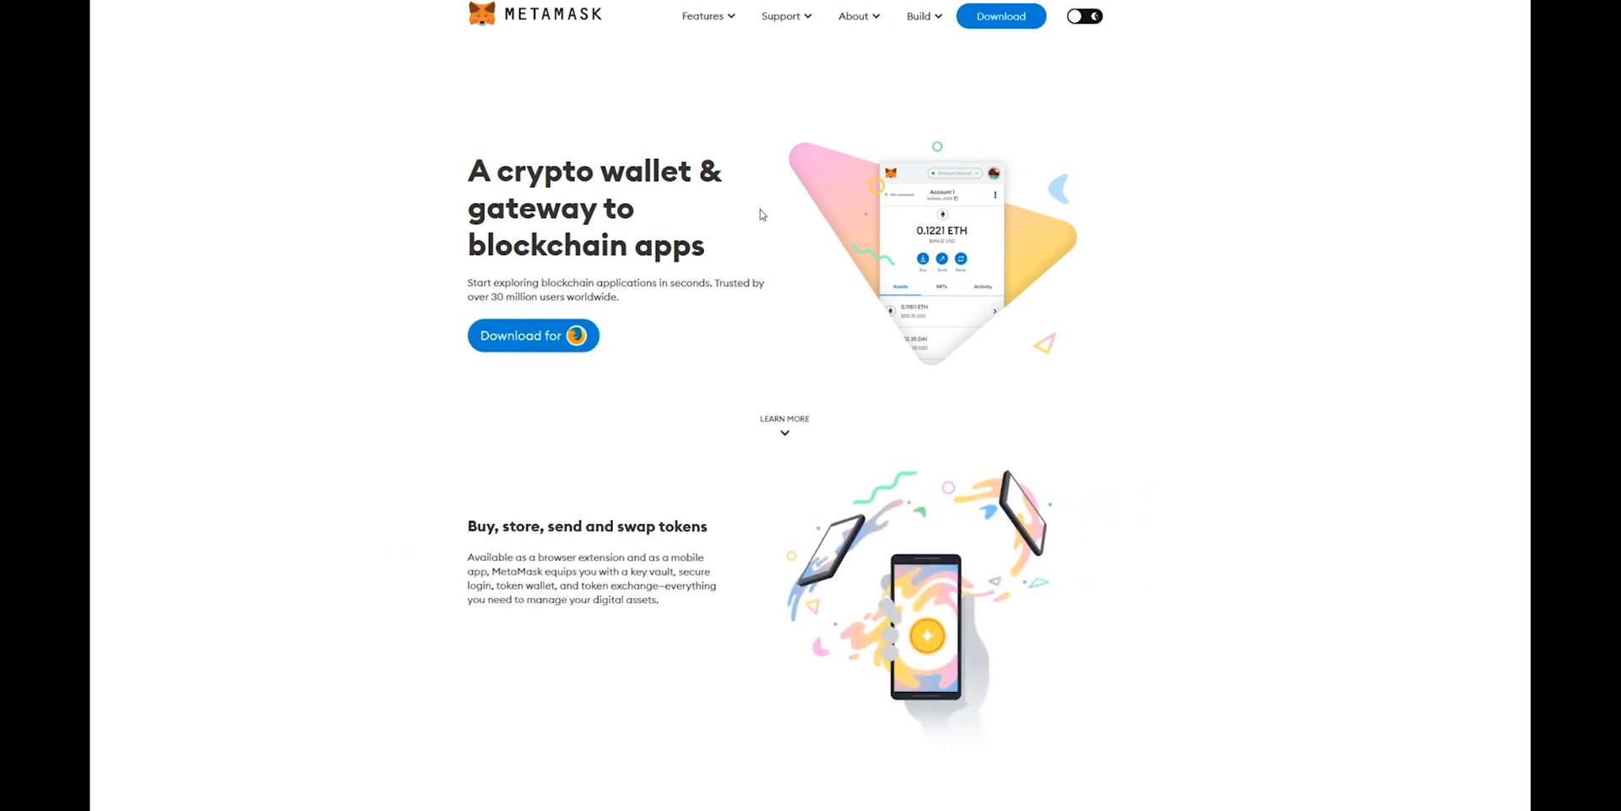
{"action": "mouse_move", "coordinate": [983, 184]}
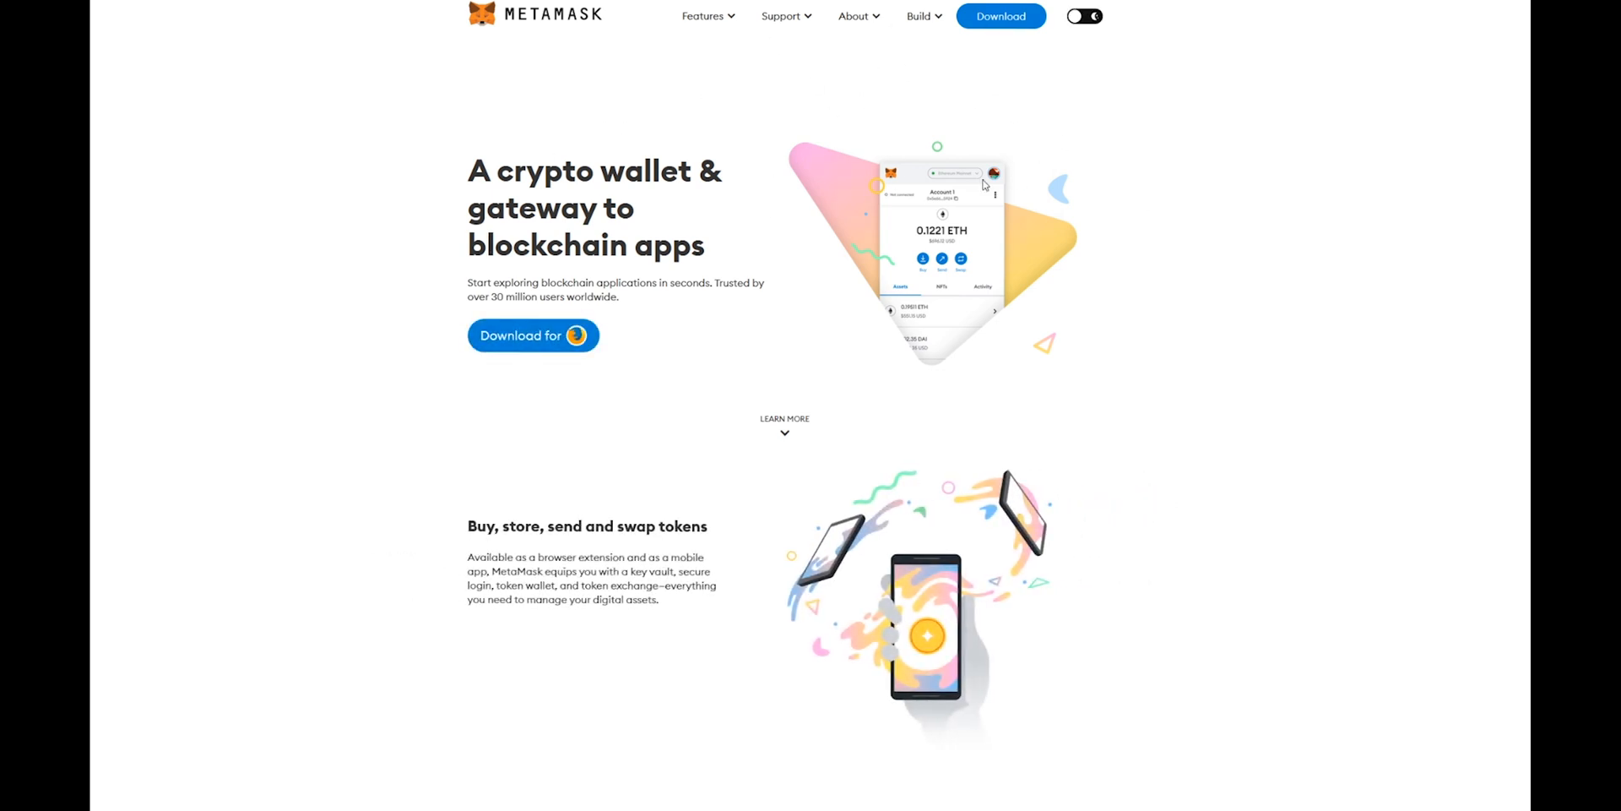
{"action": "mouse_move", "coordinate": [549, 144]}
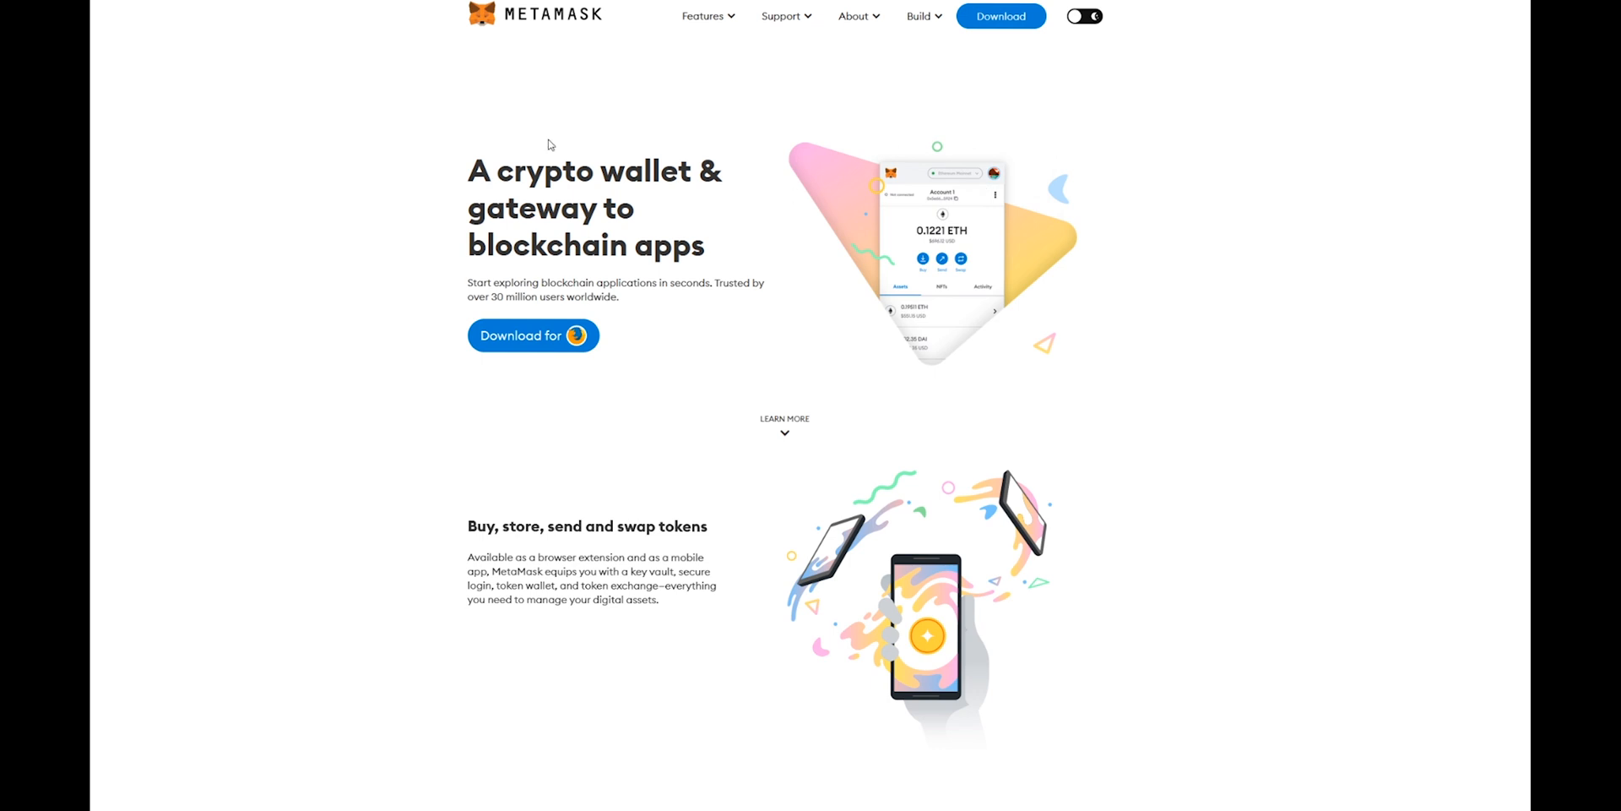
{"action": "mouse_move", "coordinate": [566, 153]}
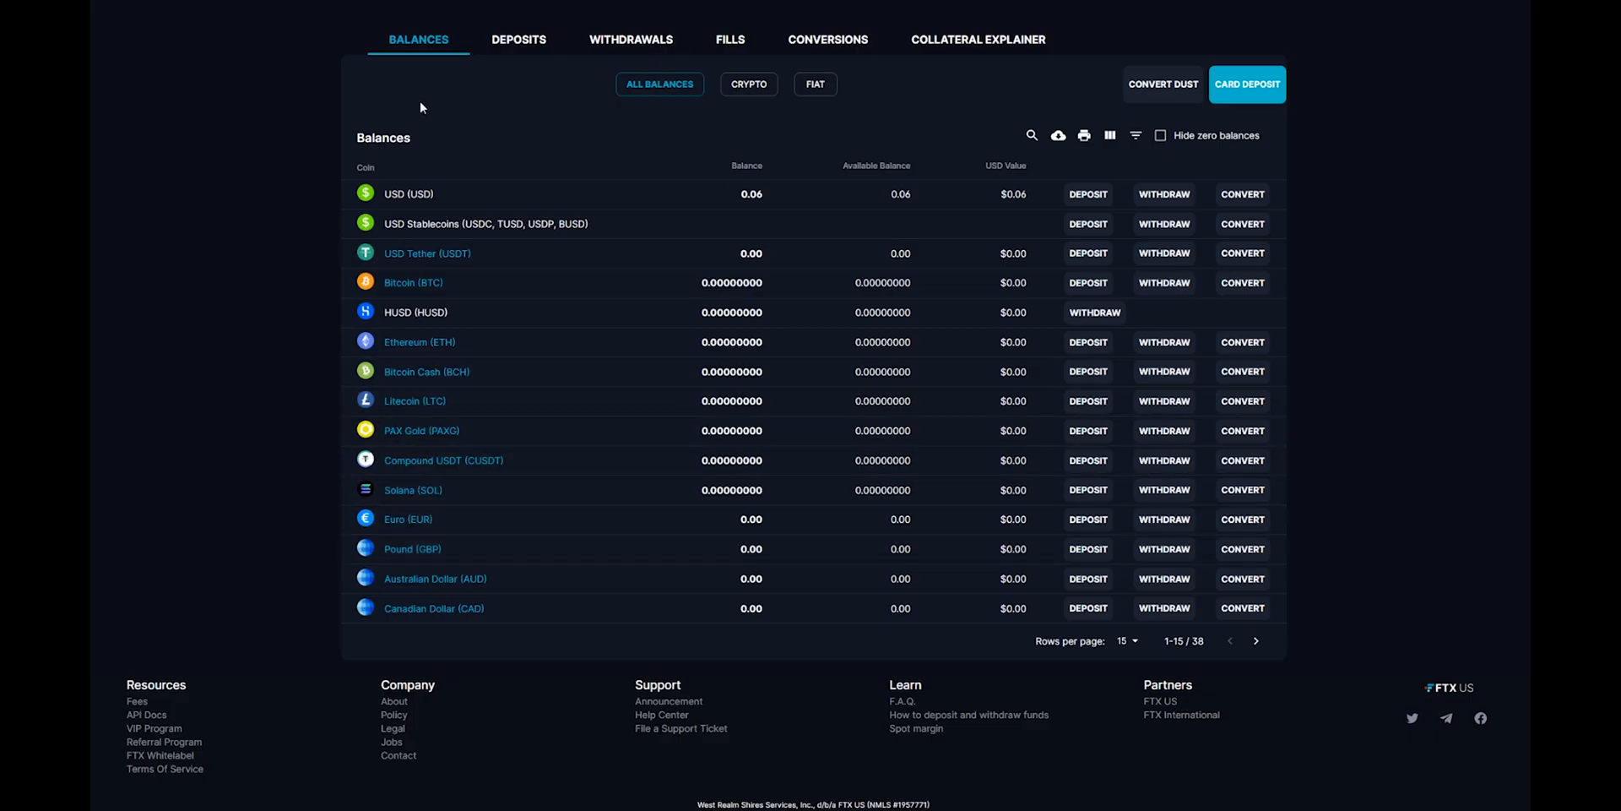
{"action": "mouse_move", "coordinate": [1064, 304]}
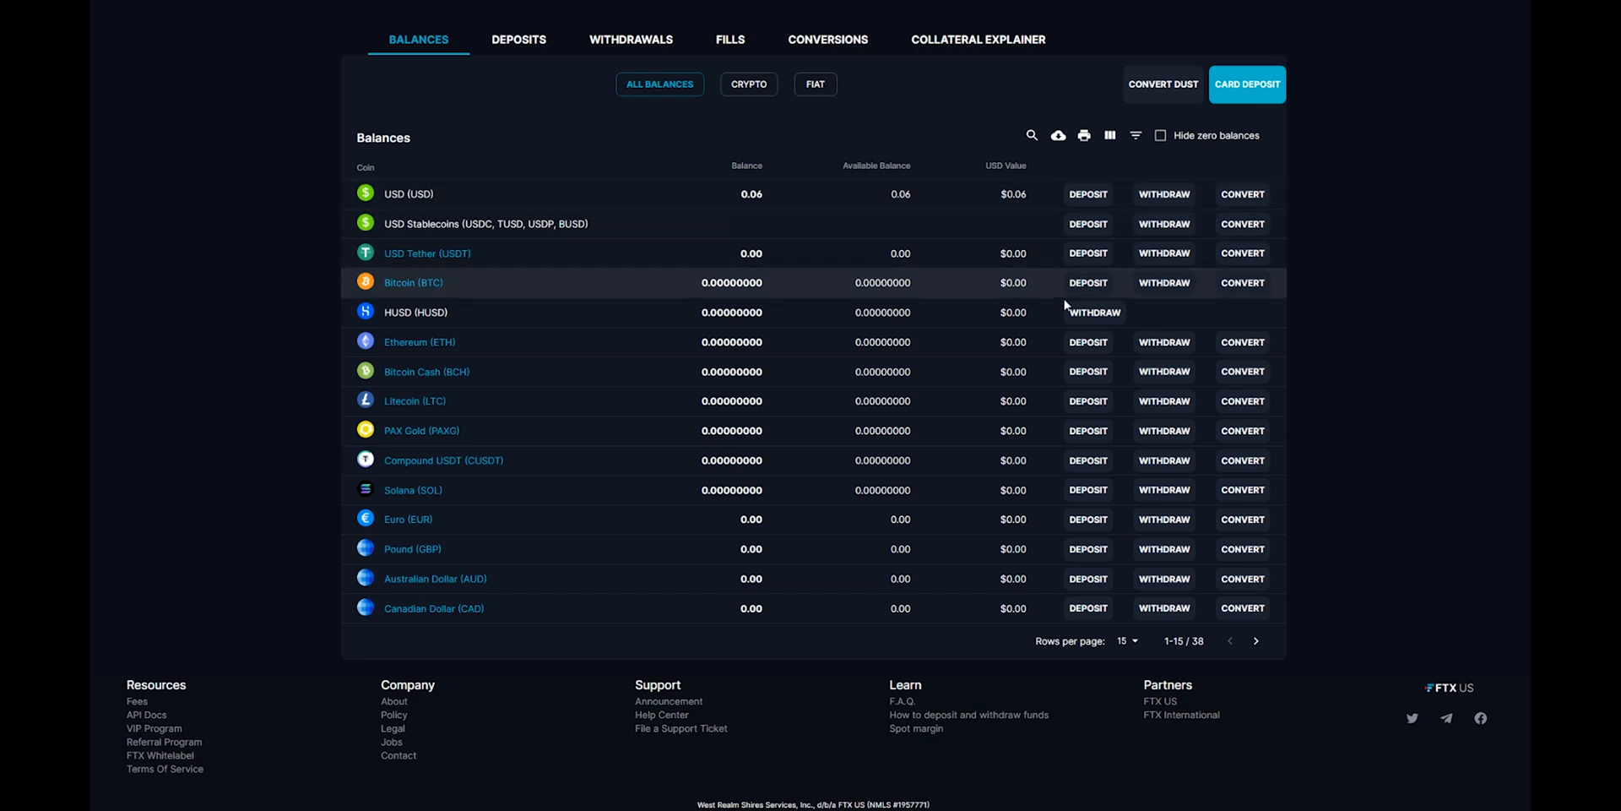
{"action": "left_click", "coordinate": [1164, 341]}
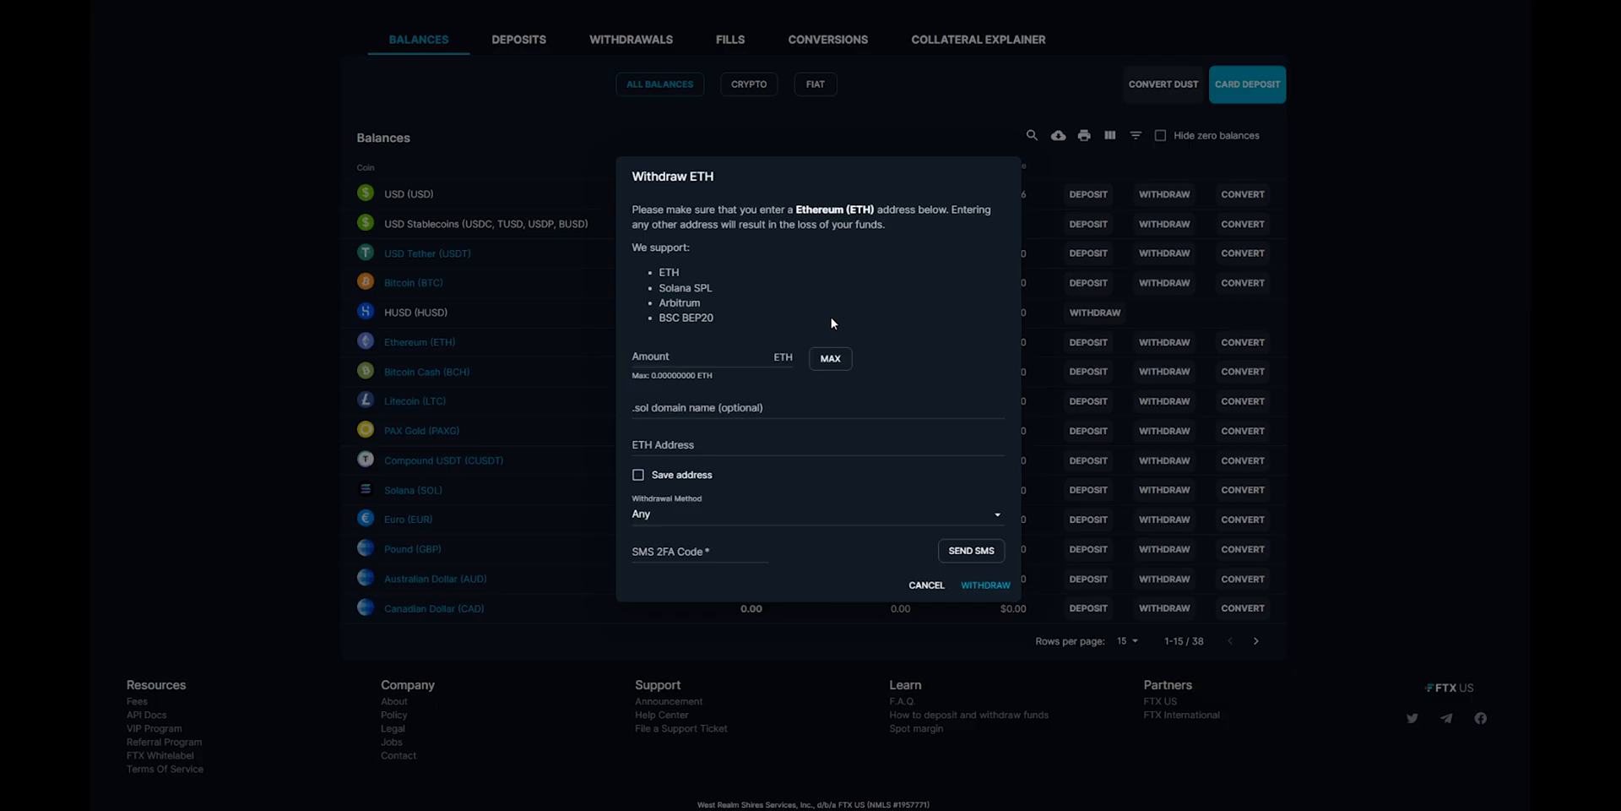
{"action": "left_click", "coordinate": [709, 356]}
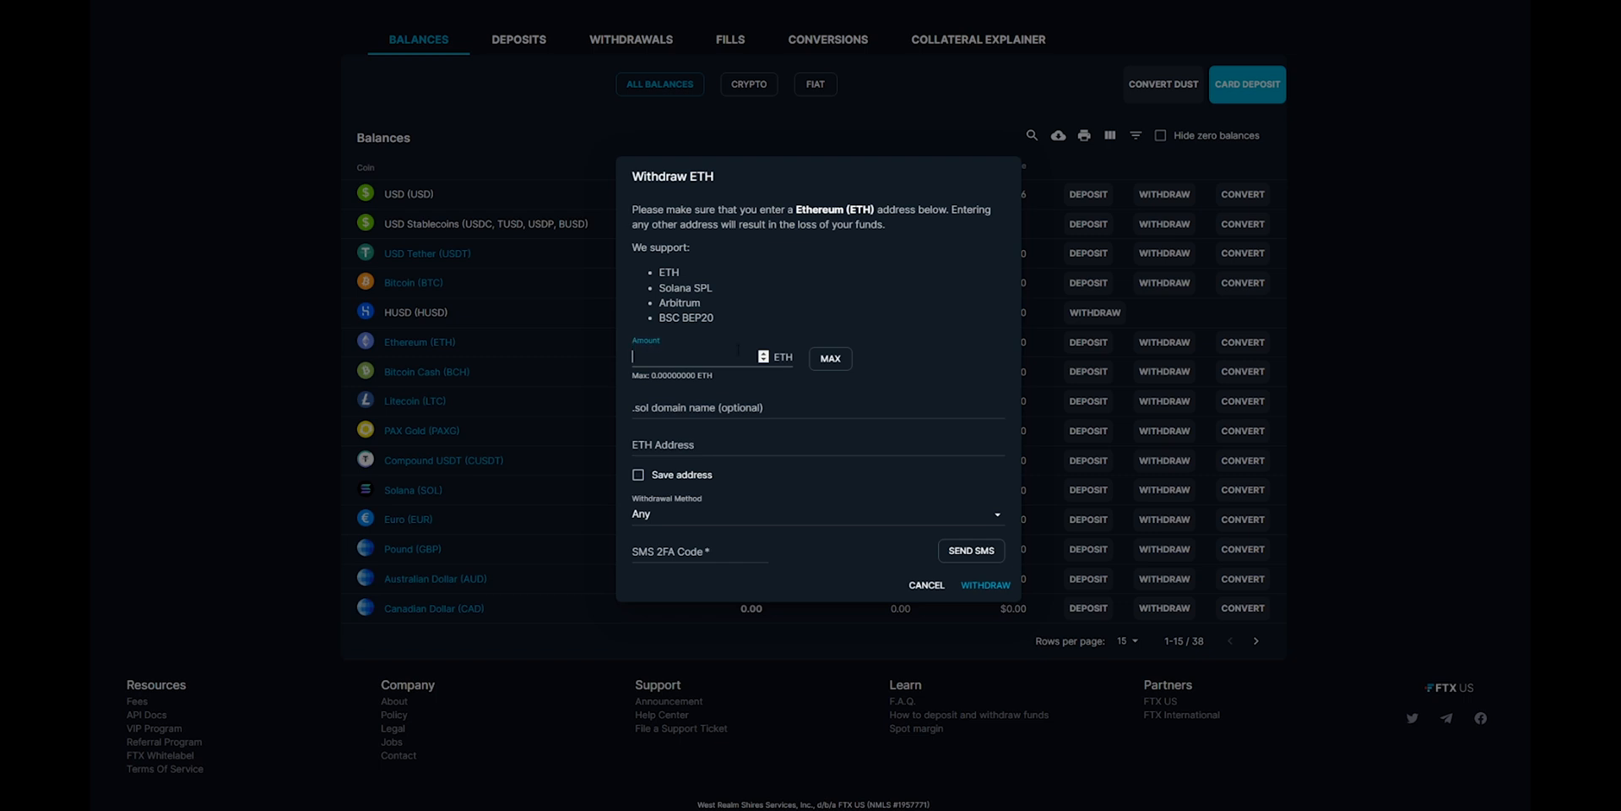
{"action": "type", "text": ".05"}
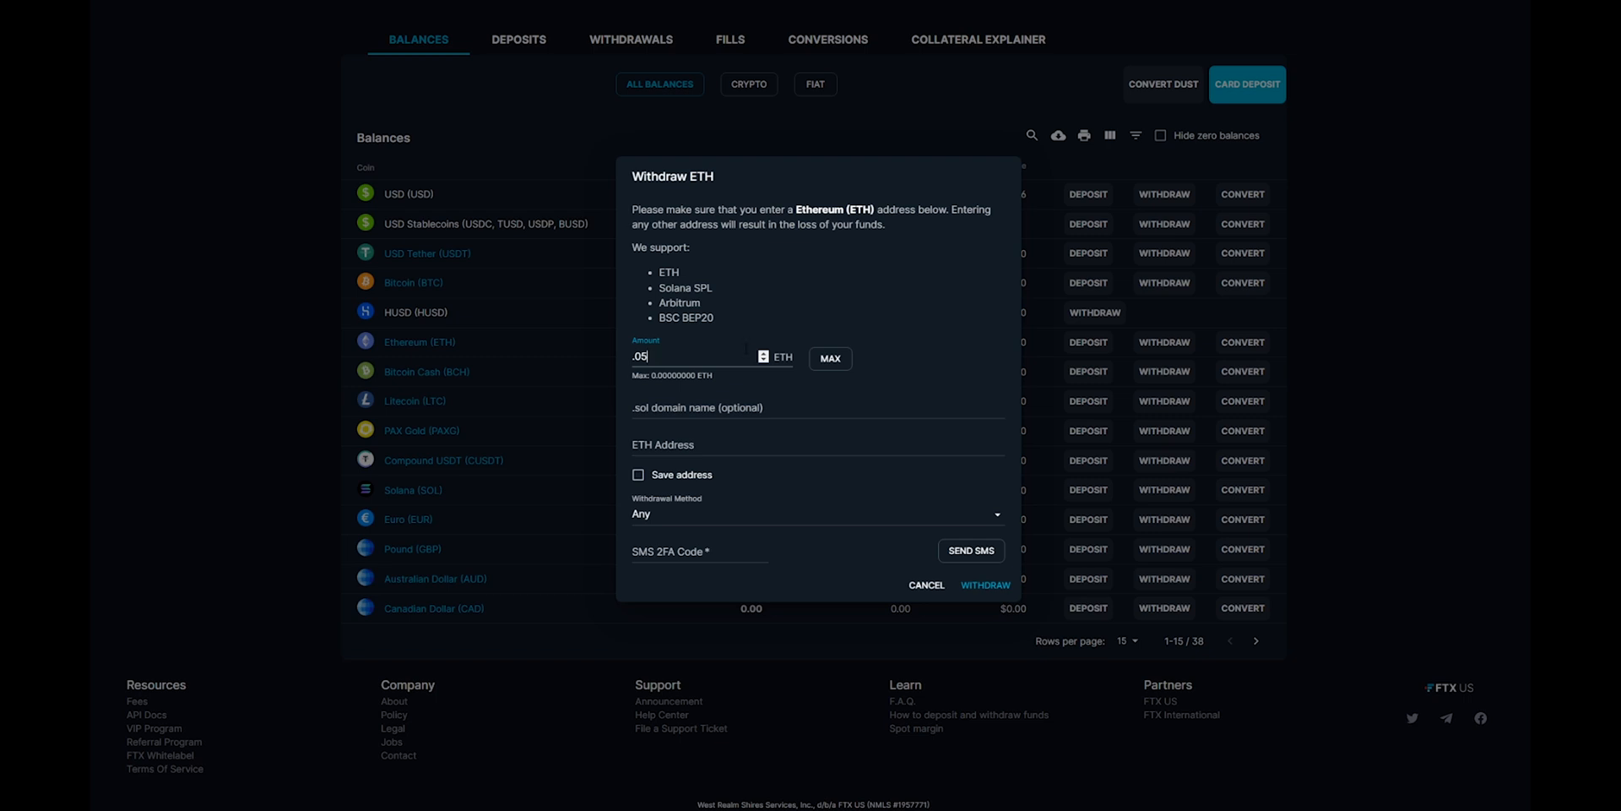
{"action": "left_click", "coordinate": [817, 443]}
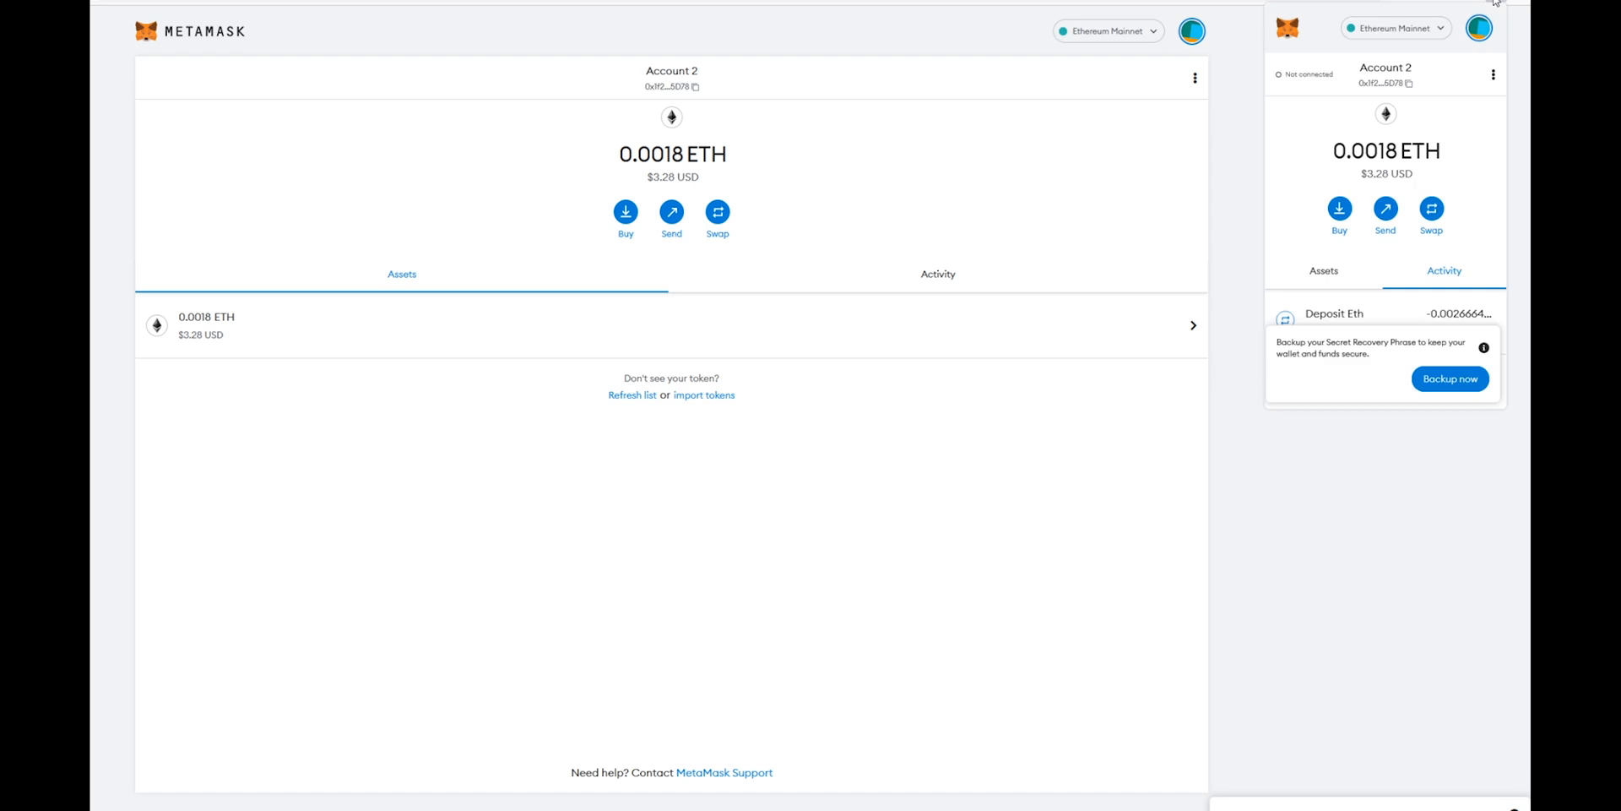
{"action": "mouse_move", "coordinate": [1456, 34]}
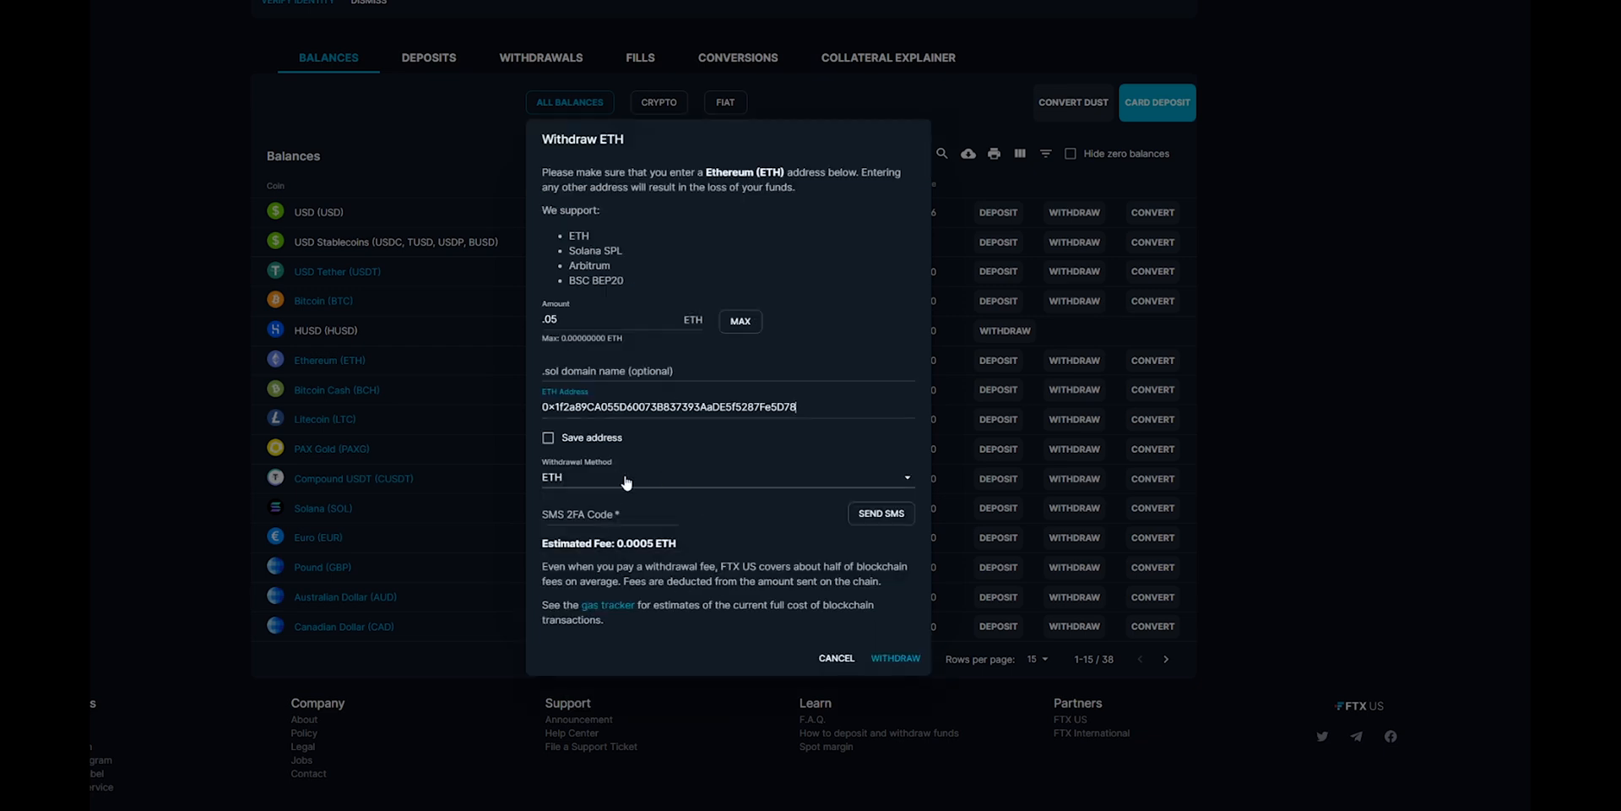
Step: Select ETH as the withdrawal network for the .05 ETH withdrawal
{"action": "left_click", "coordinate": [723, 476]}
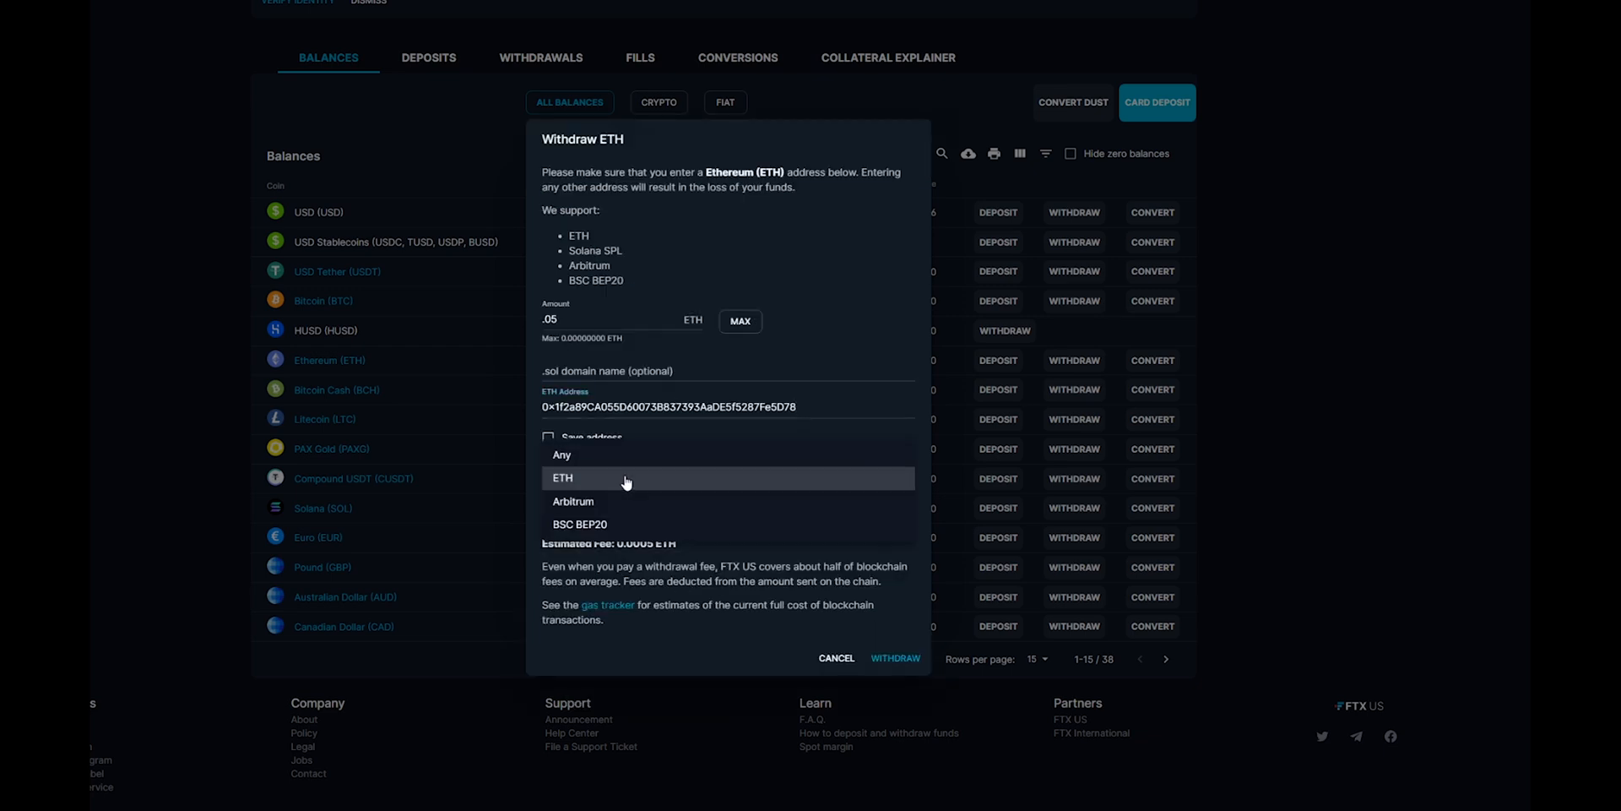
{"action": "left_click", "coordinate": [562, 477]}
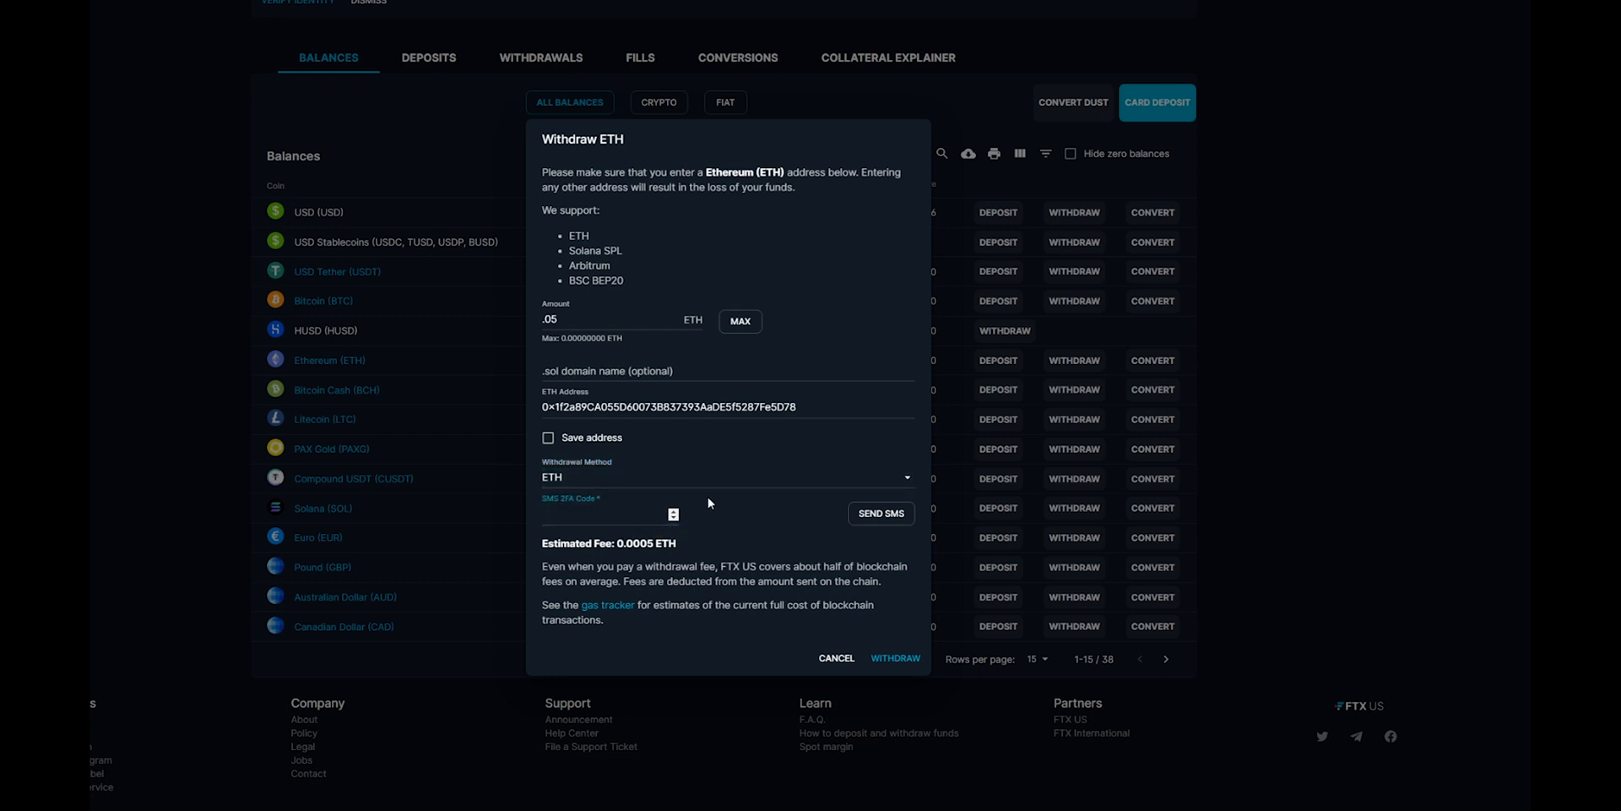
{"action": "mouse_move", "coordinate": [623, 446]}
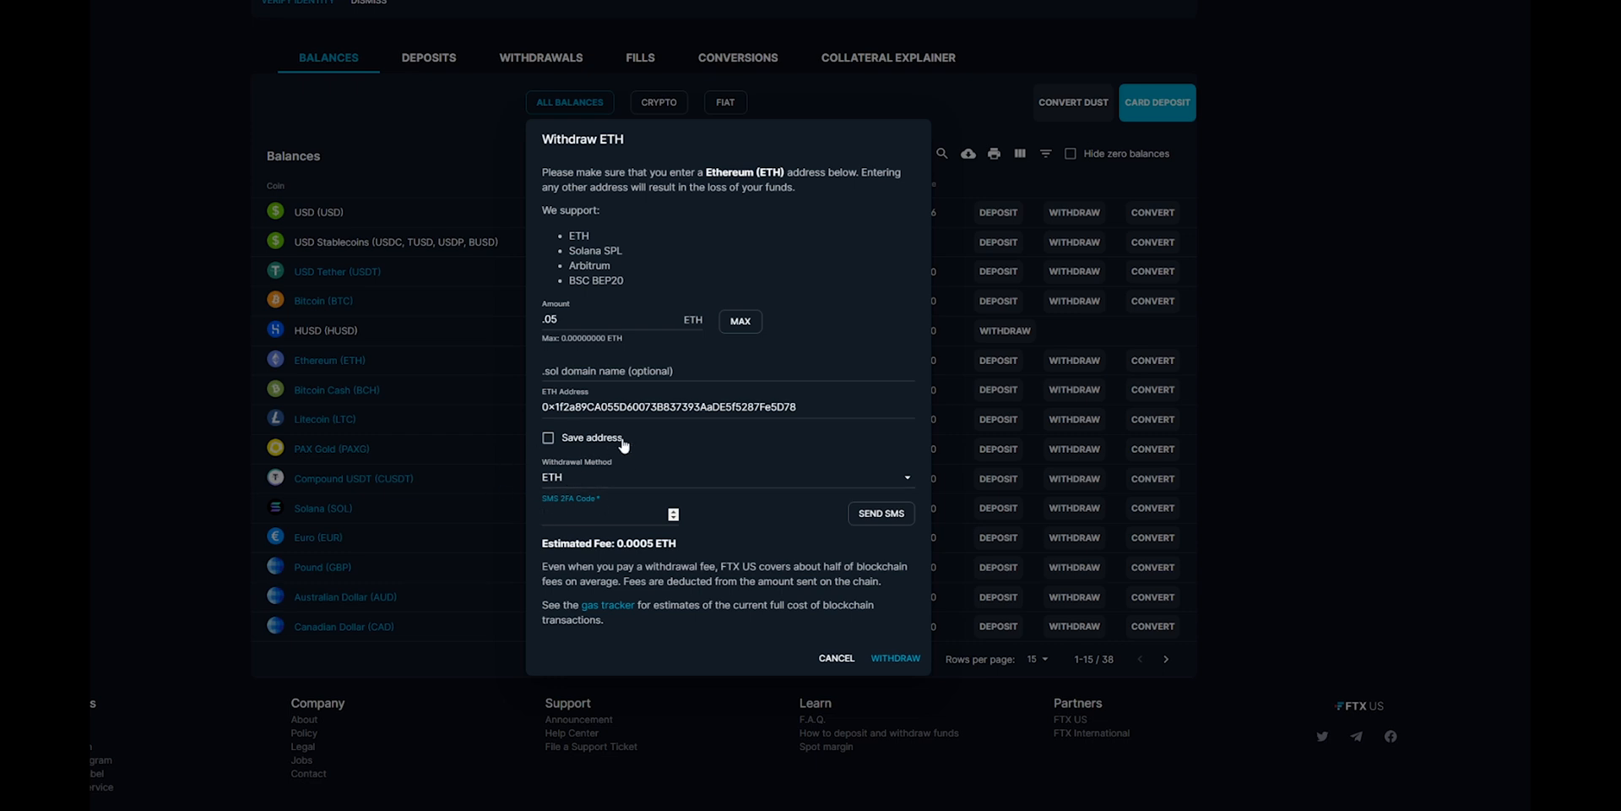
{"action": "mouse_move", "coordinate": [640, 484]}
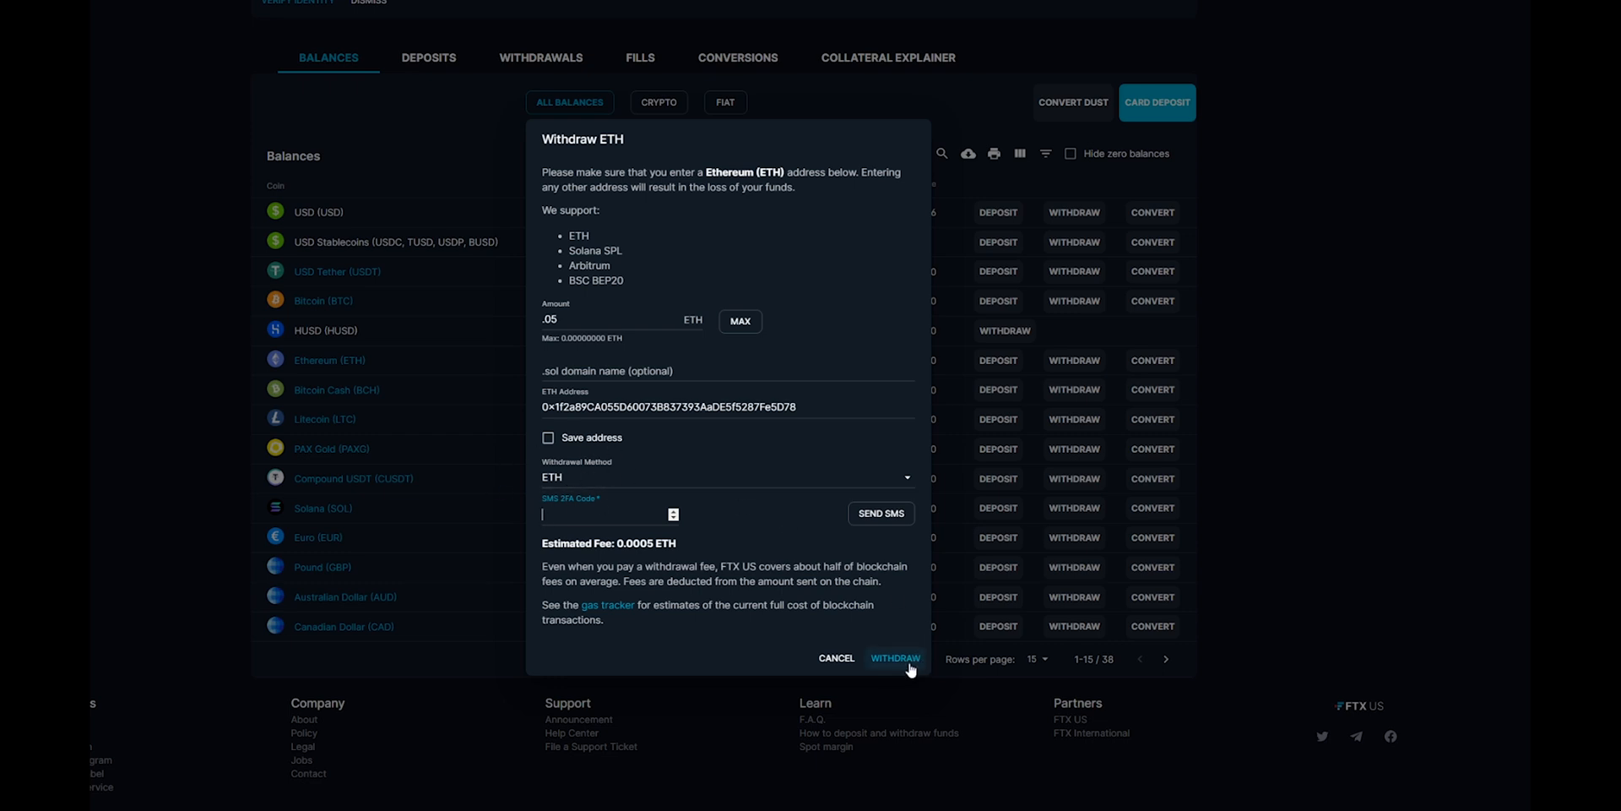
{"action": "mouse_move", "coordinate": [739, 677]}
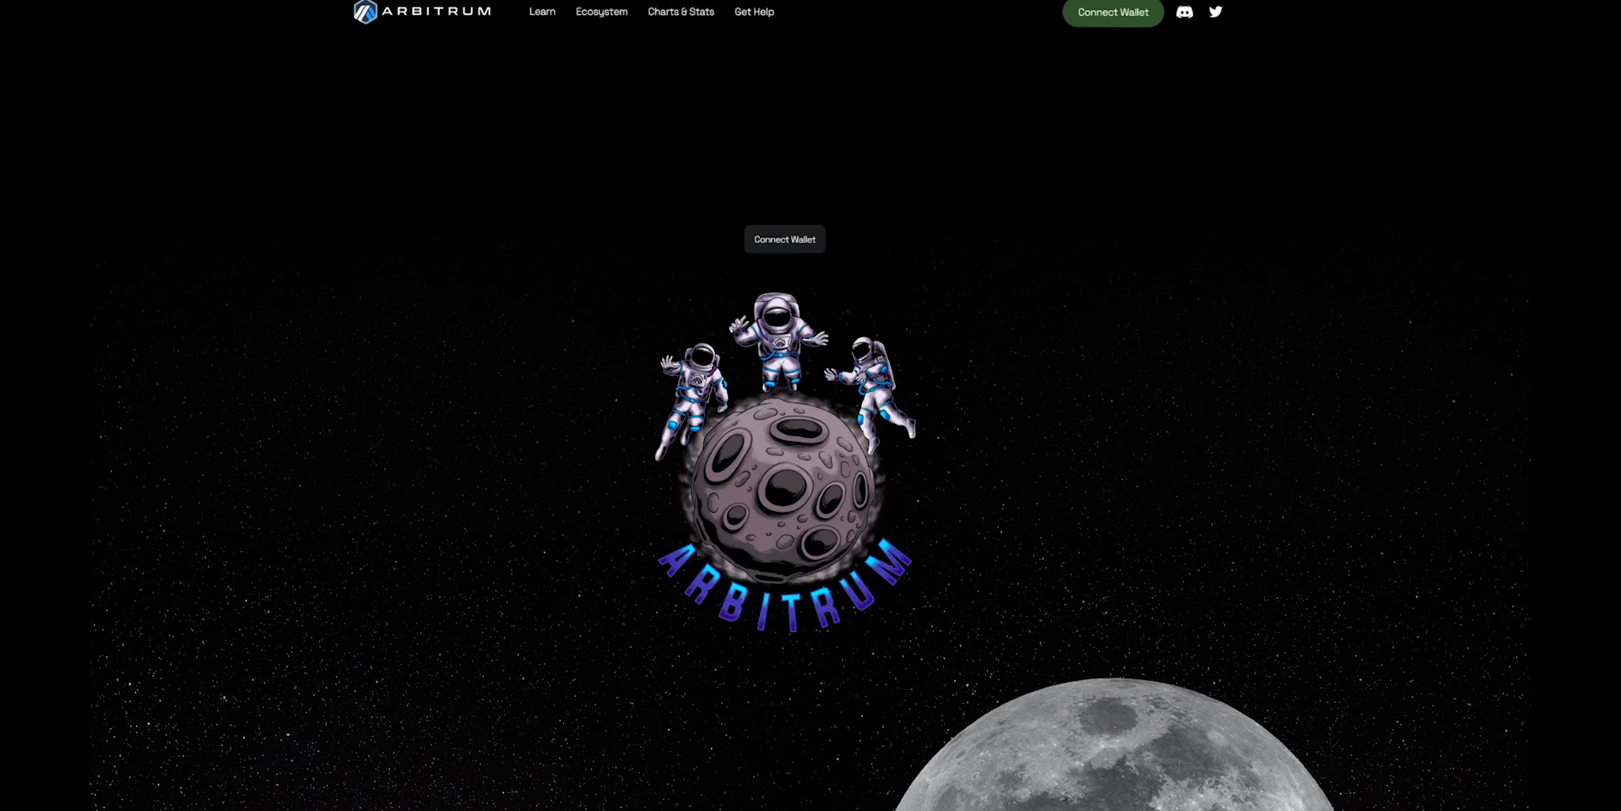
{"action": "mouse_move", "coordinate": [257, 2]}
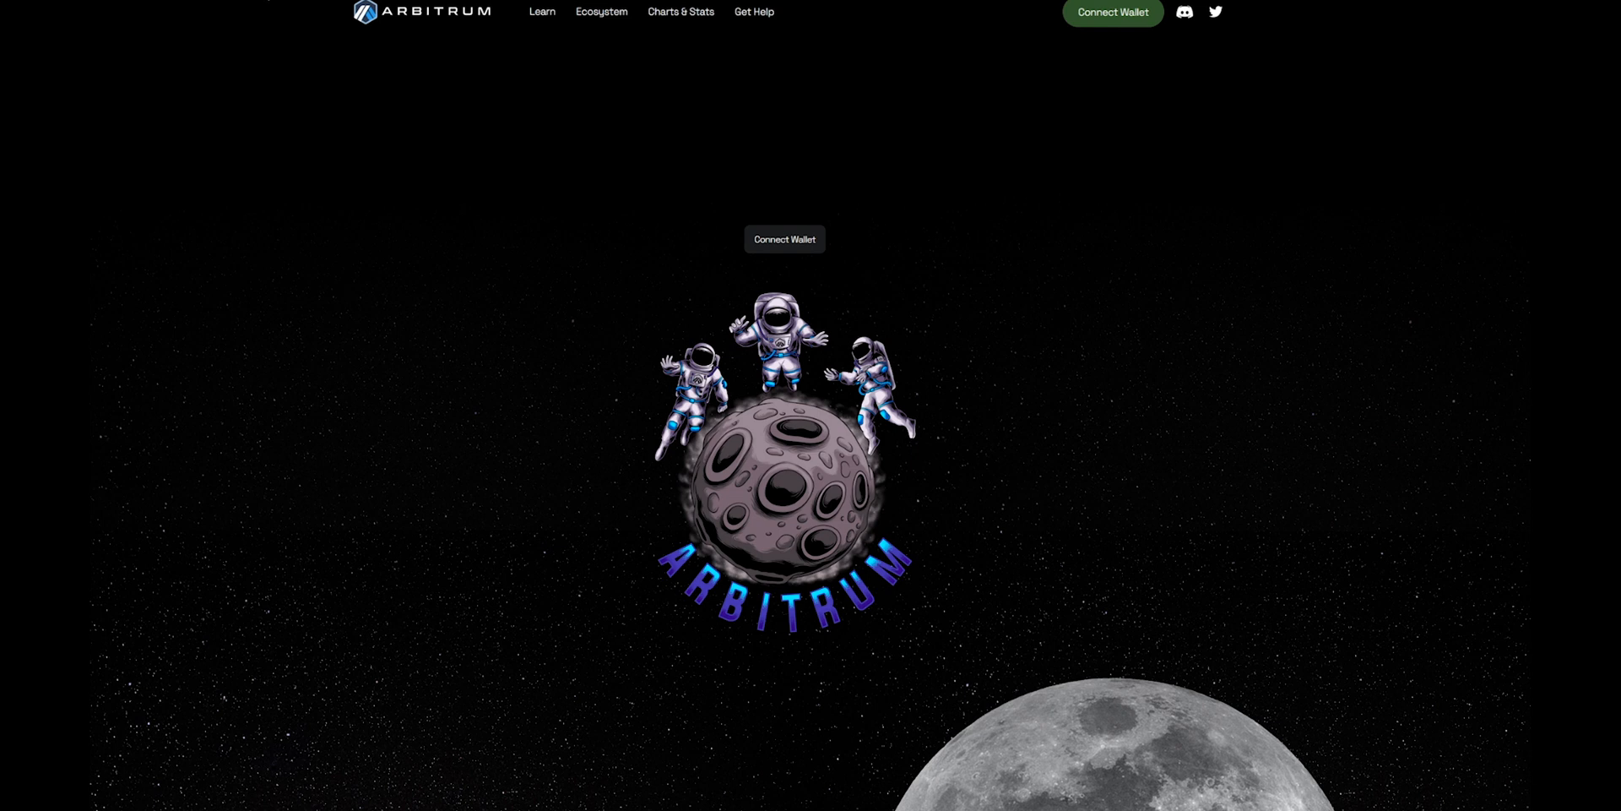
{"action": "mouse_move", "coordinate": [1085, 172]}
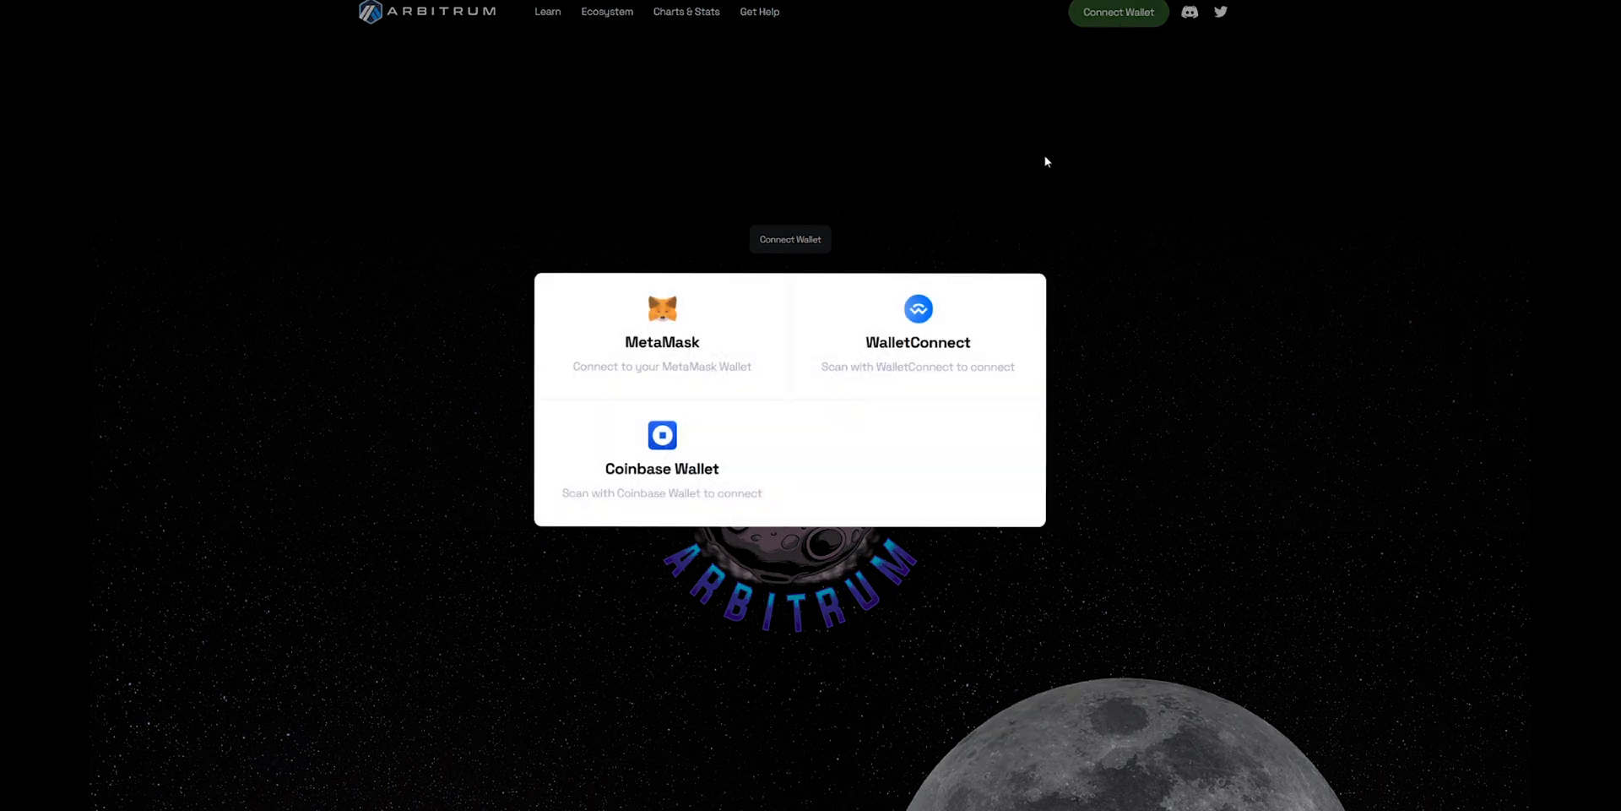
Step: Choose MetaMask as the wallet to connect to Arbitrum Bridge
{"action": "left_click", "coordinate": [662, 331]}
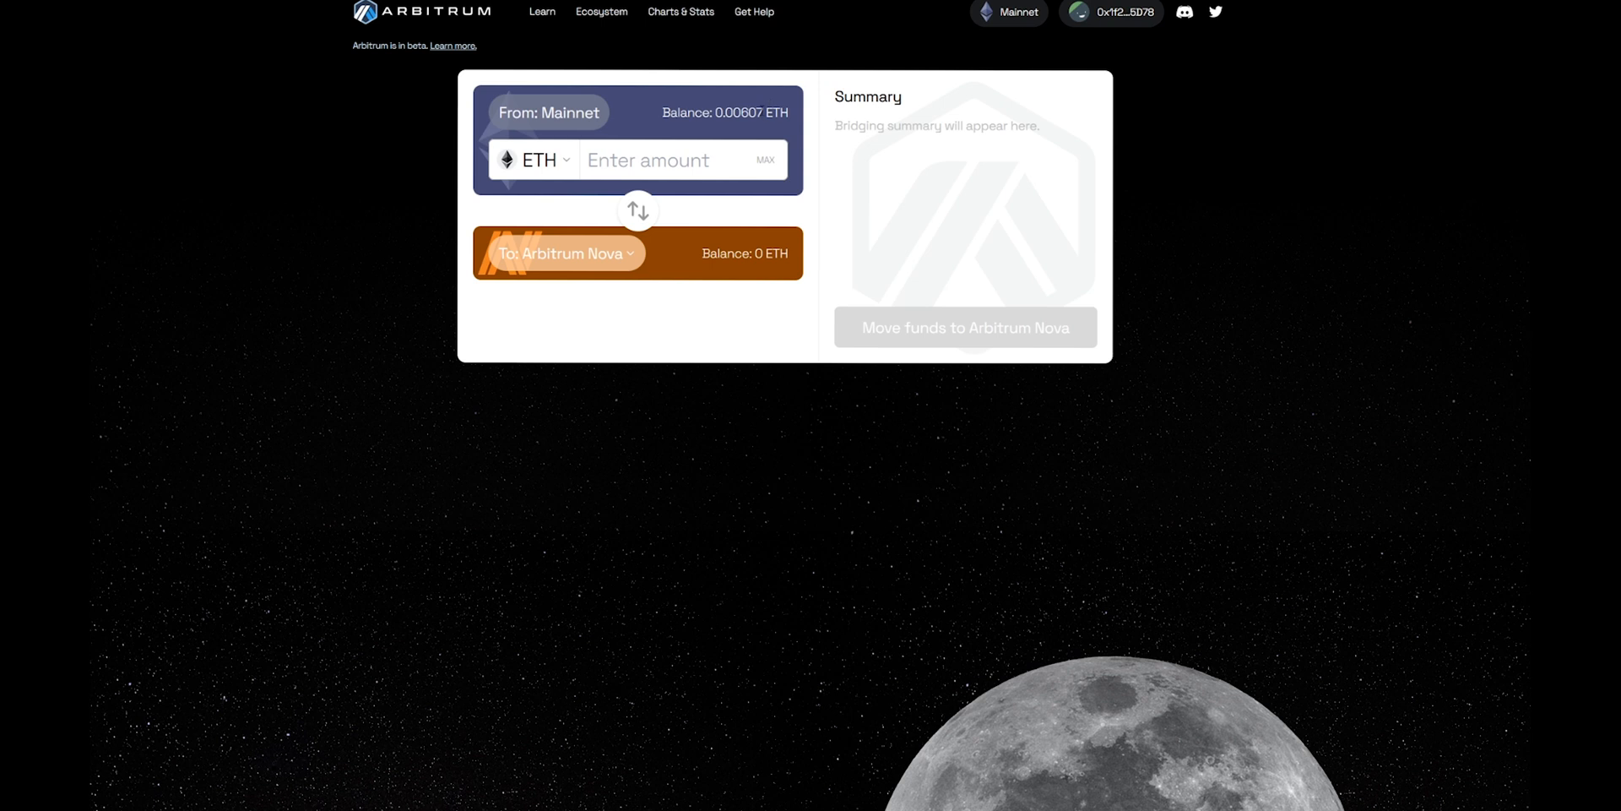
{"action": "mouse_move", "coordinate": [722, 144]}
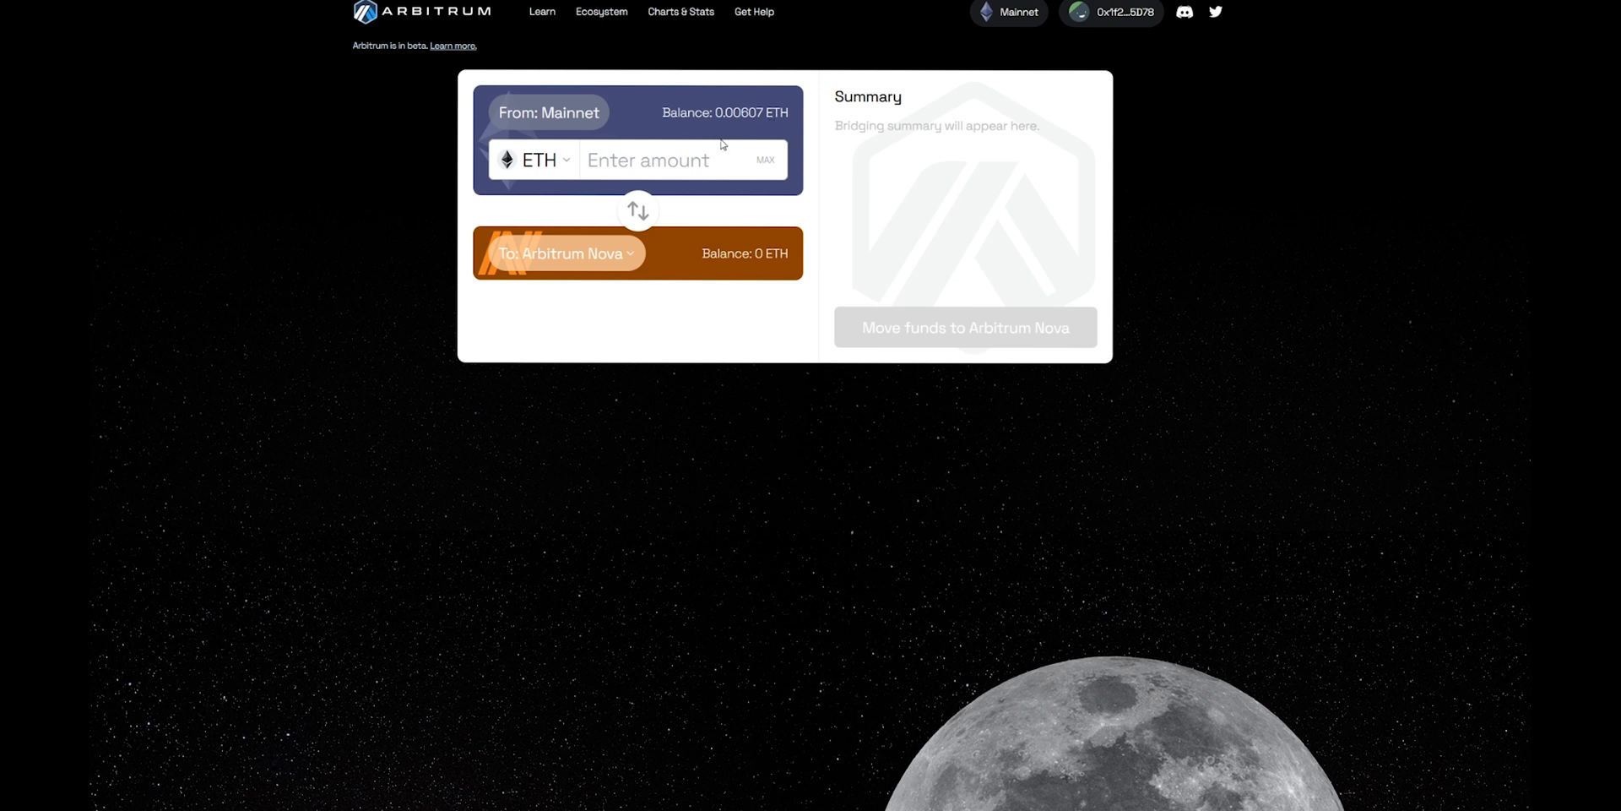
{"action": "mouse_move", "coordinate": [770, 166]}
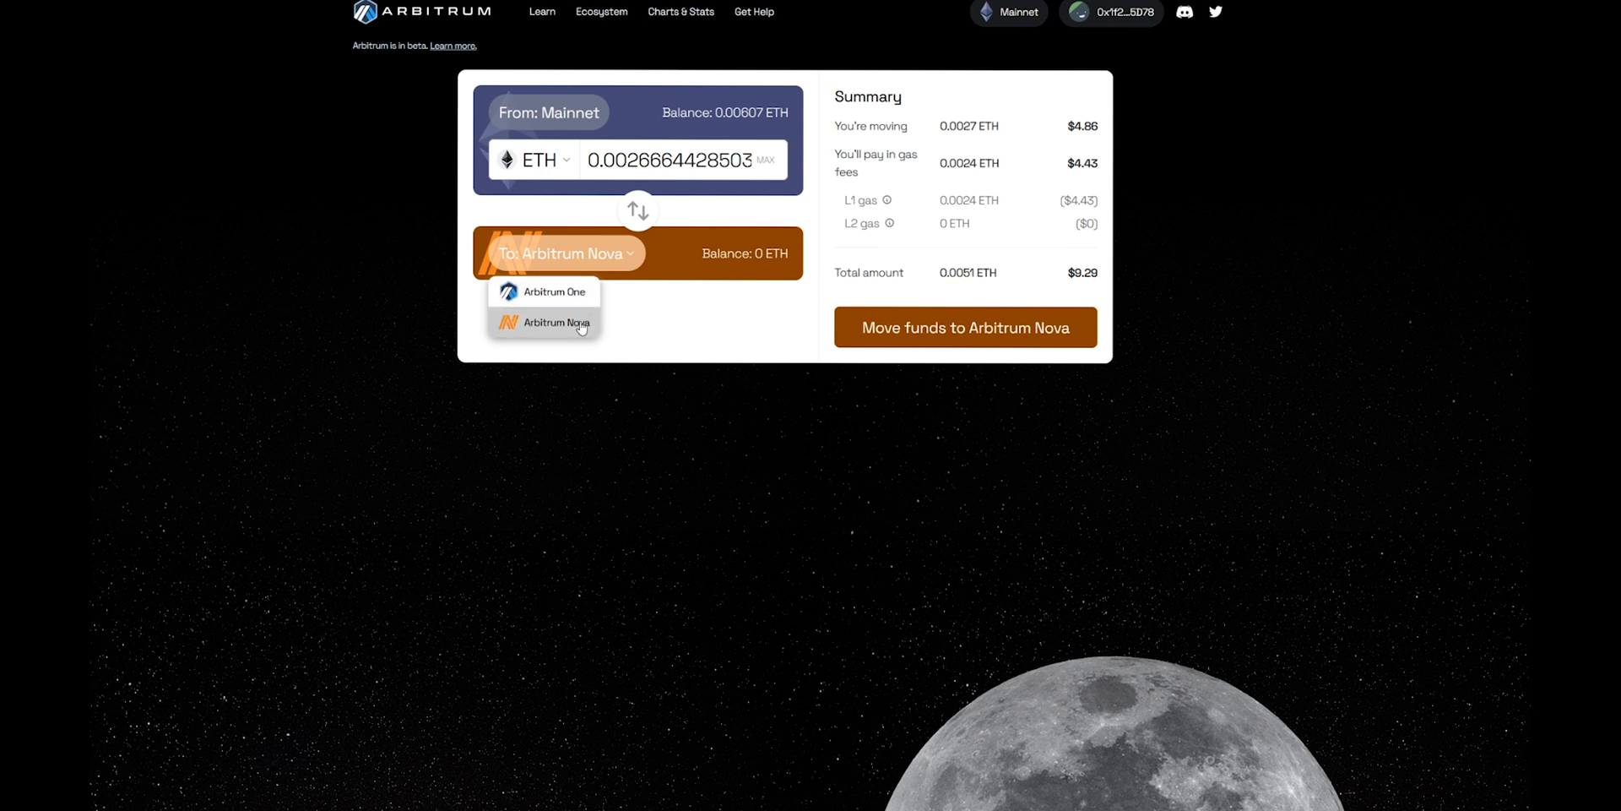
Step: Pick Arbitrum Nova as the destination network for the 0.0027 ETH transfer
{"action": "left_click", "coordinate": [547, 322]}
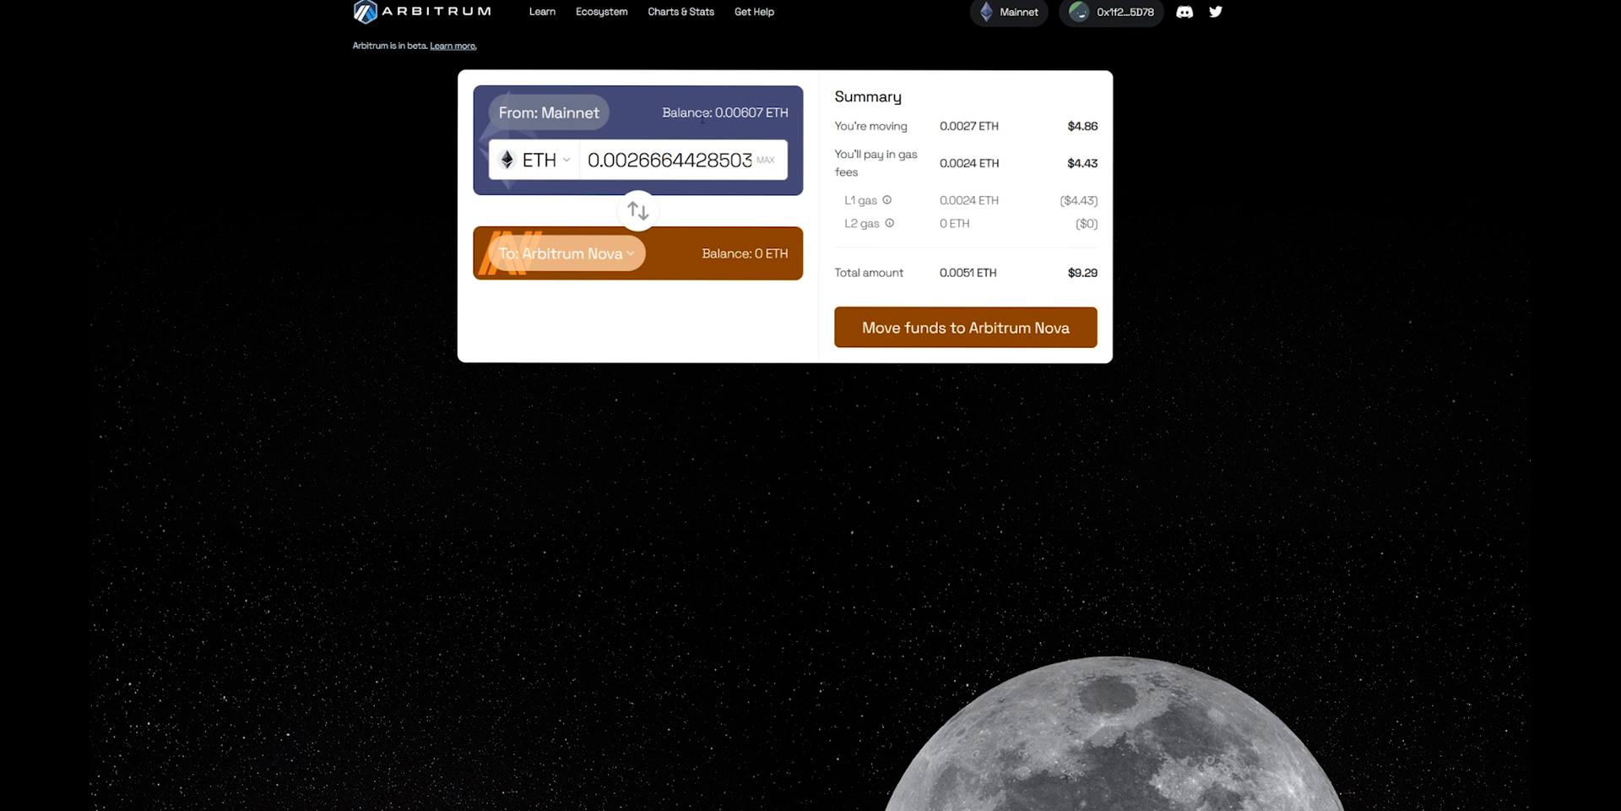
{"action": "mouse_move", "coordinate": [913, 129]}
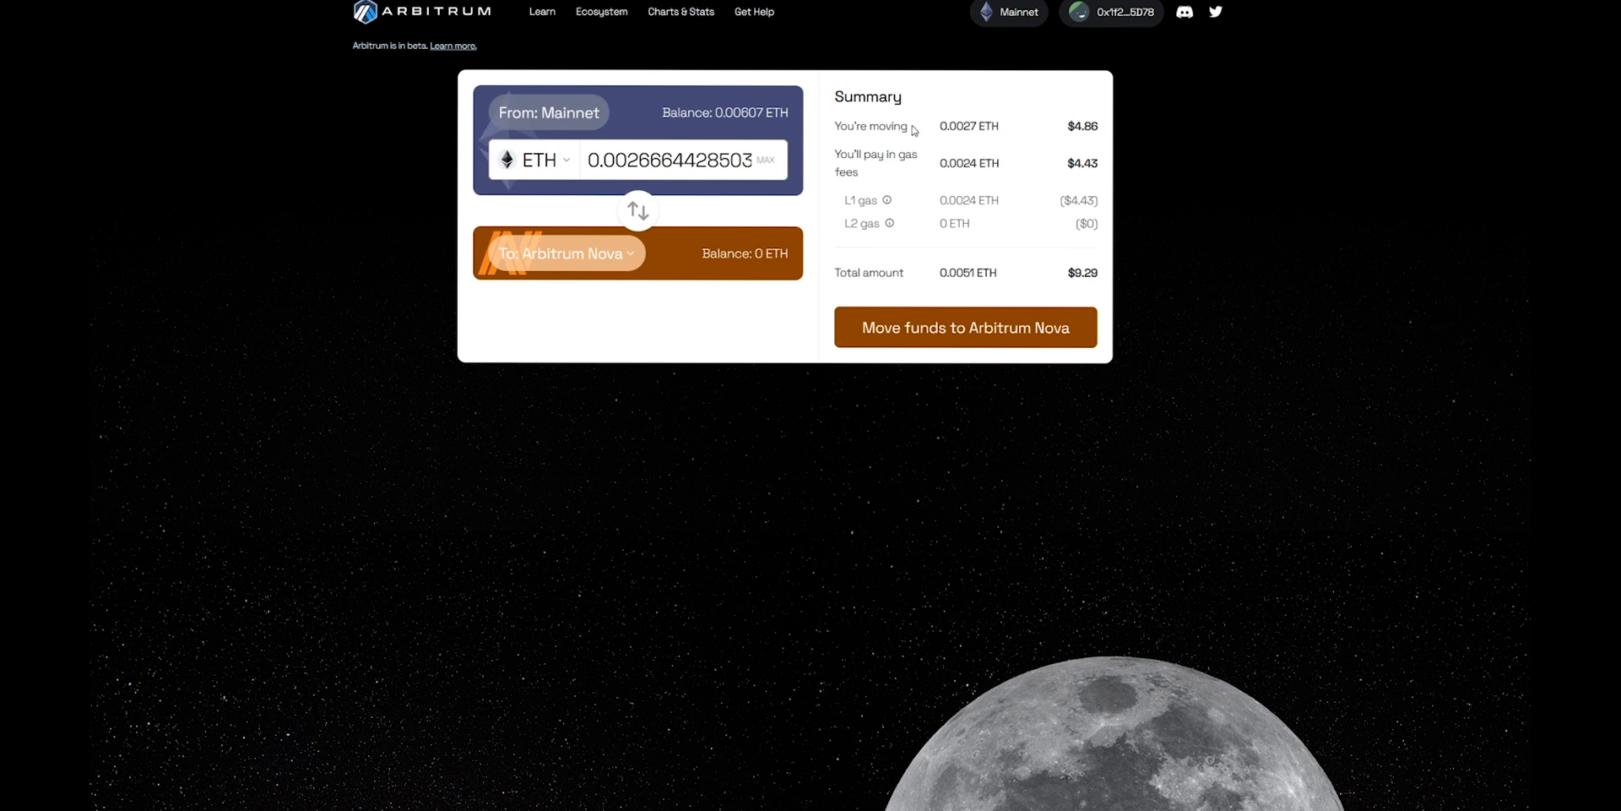
{"action": "mouse_move", "coordinate": [913, 128]}
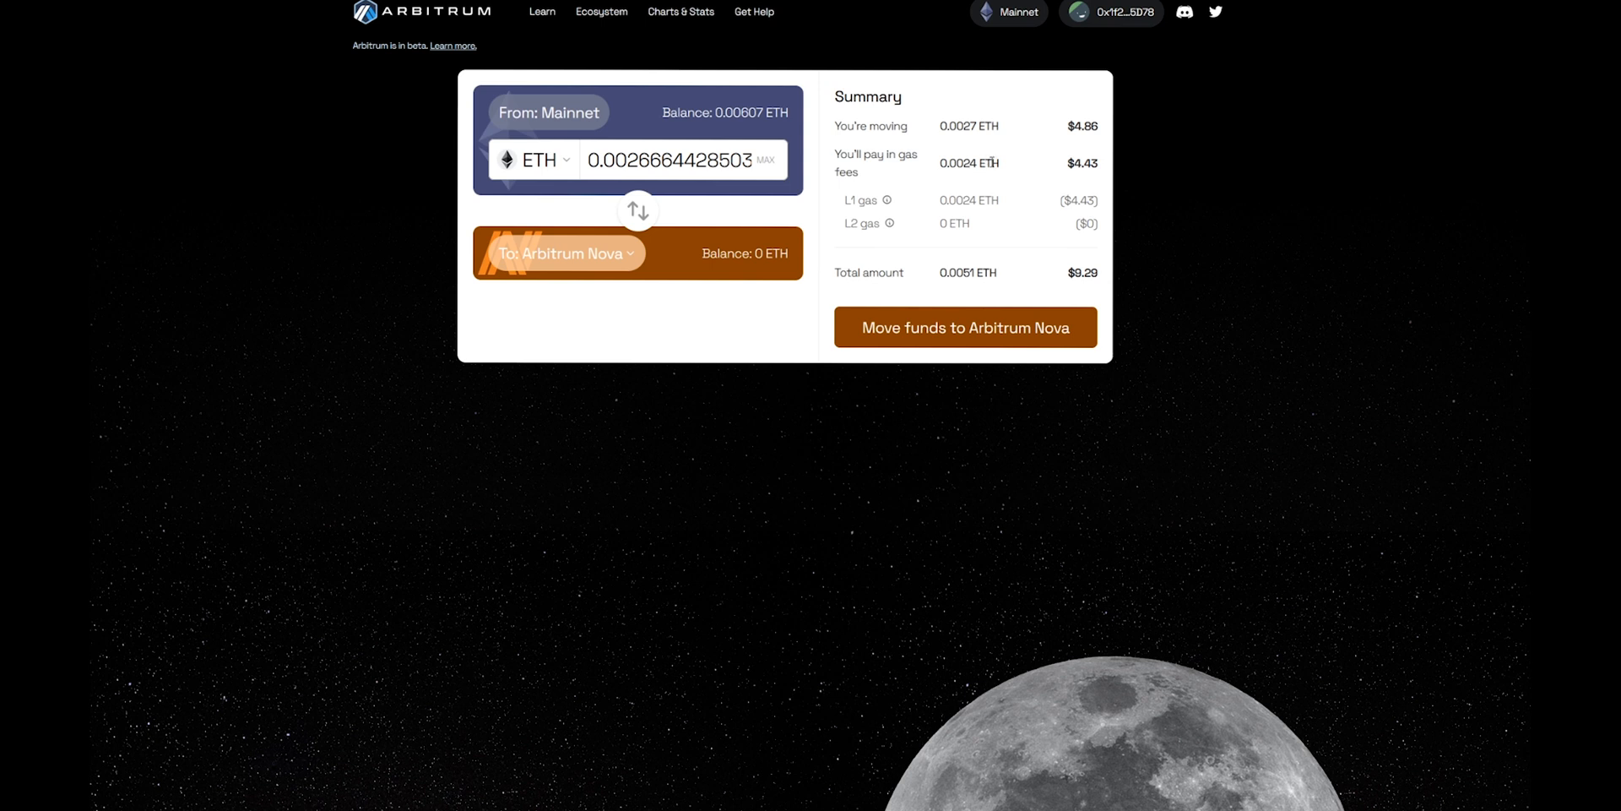
{"action": "mouse_move", "coordinate": [1138, 268]}
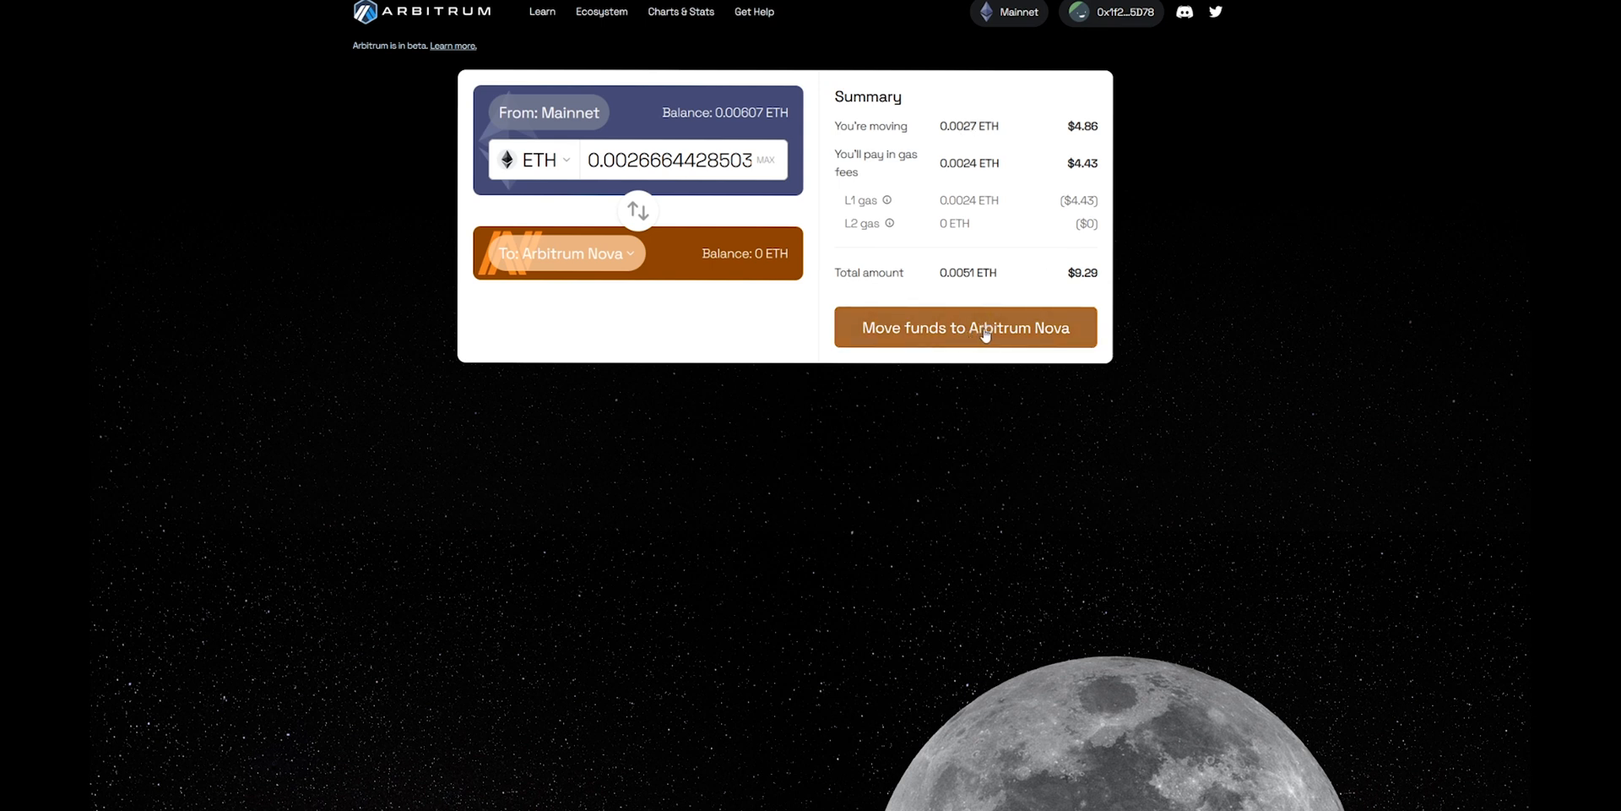
Step: Submit the 0.0027 ETH move to Arbitrum Nova and confirm it in MetaMask
{"action": "left_click", "coordinate": [964, 327]}
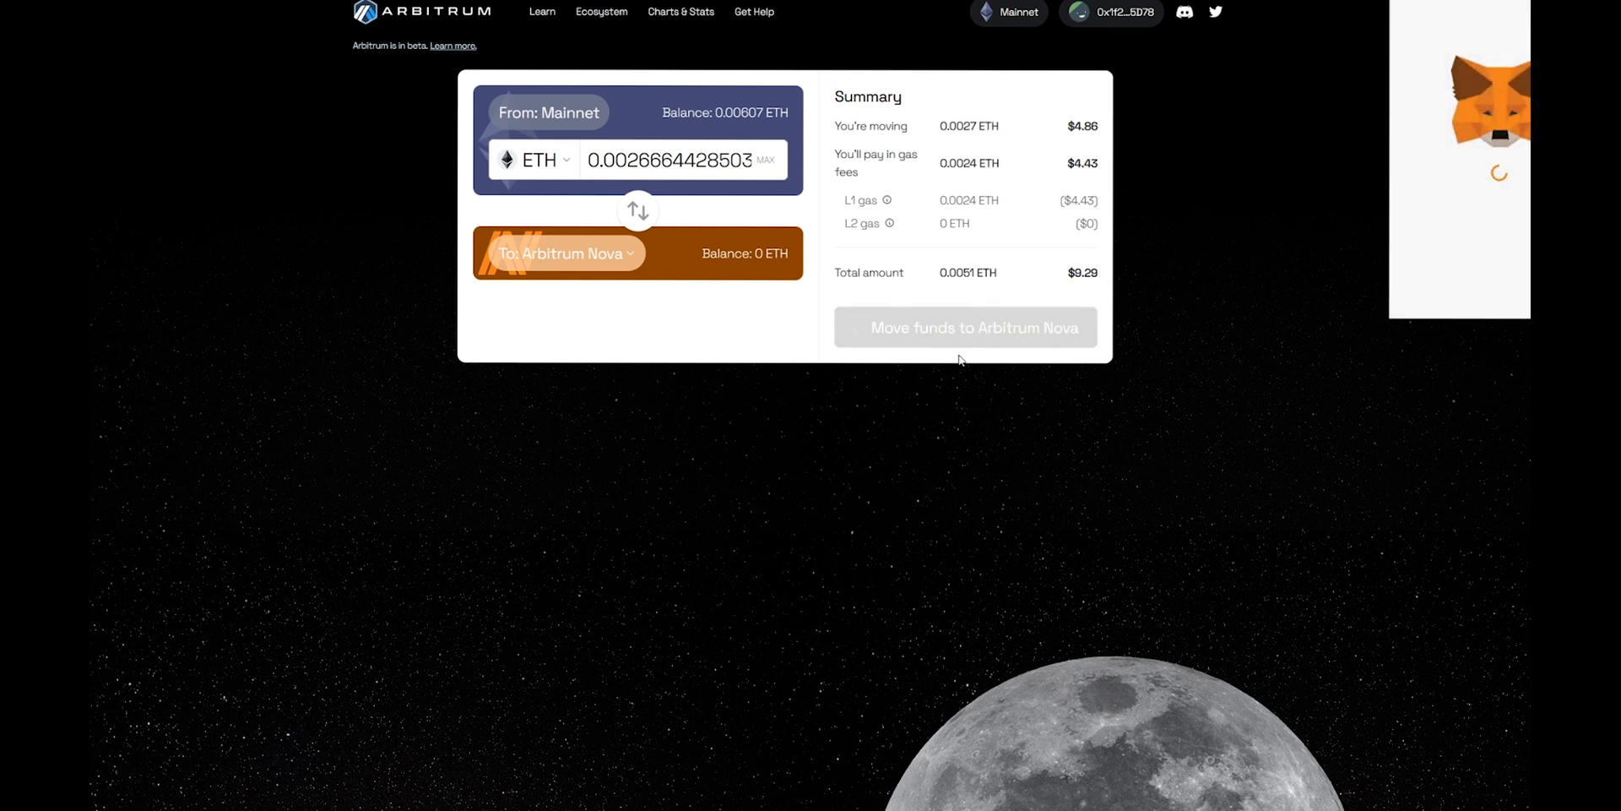
{"action": "left_click", "coordinate": [964, 327]}
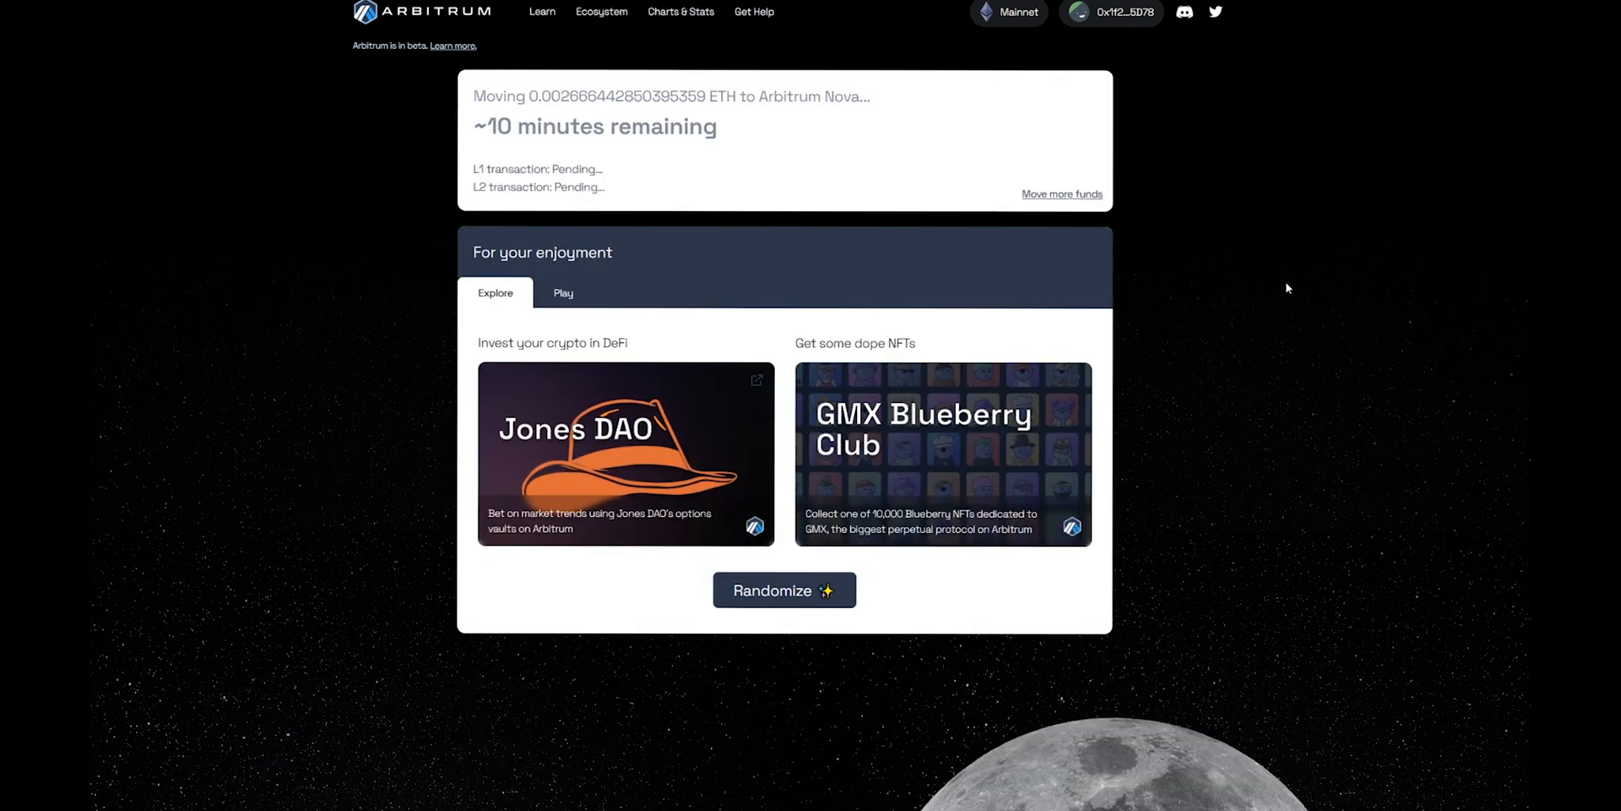
{"action": "mouse_move", "coordinate": [530, 172]}
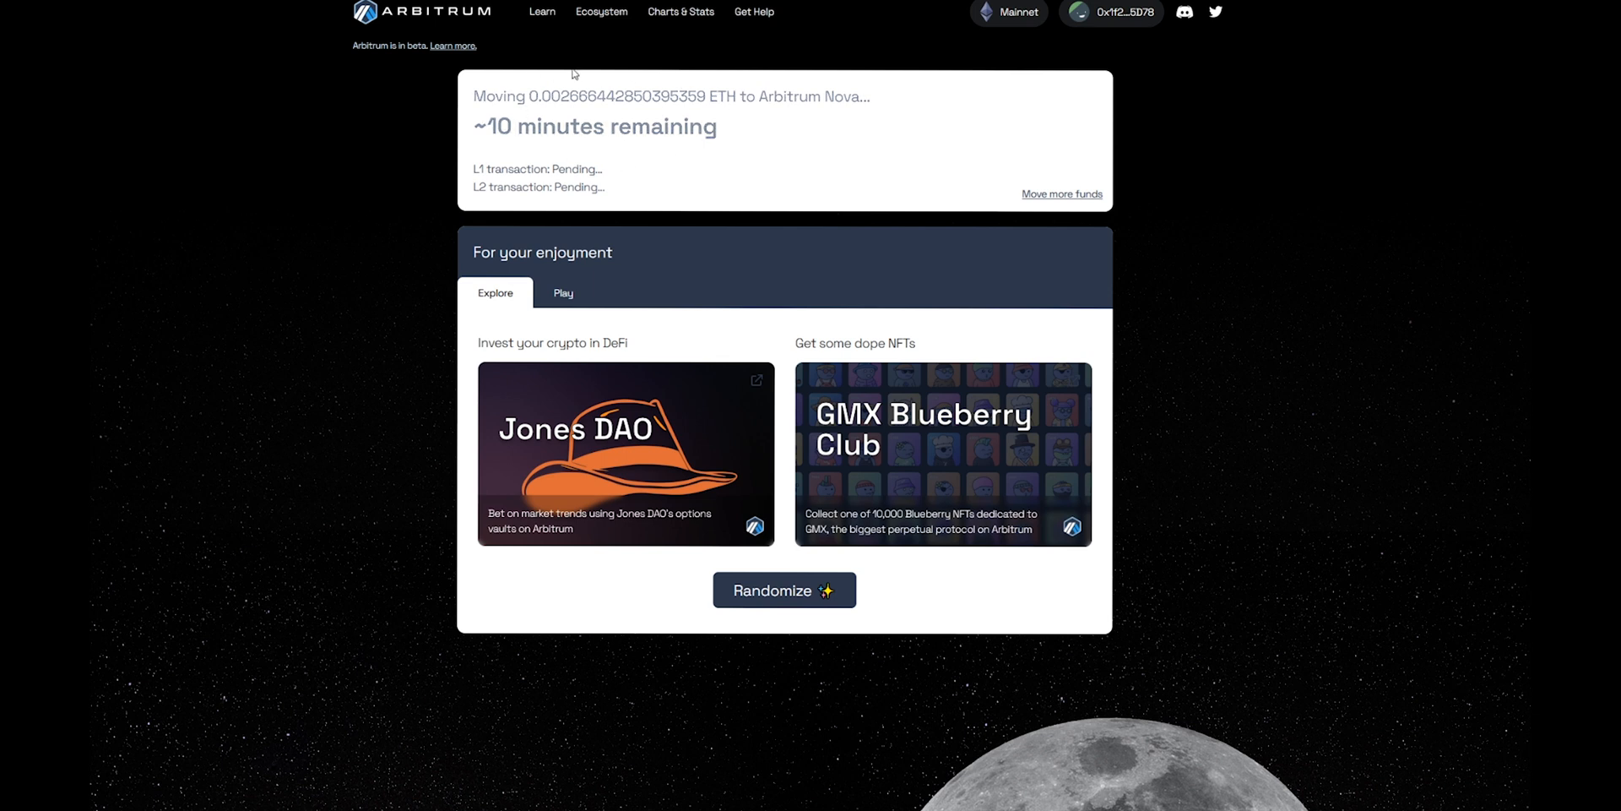
{"action": "mouse_move", "coordinate": [650, 152]}
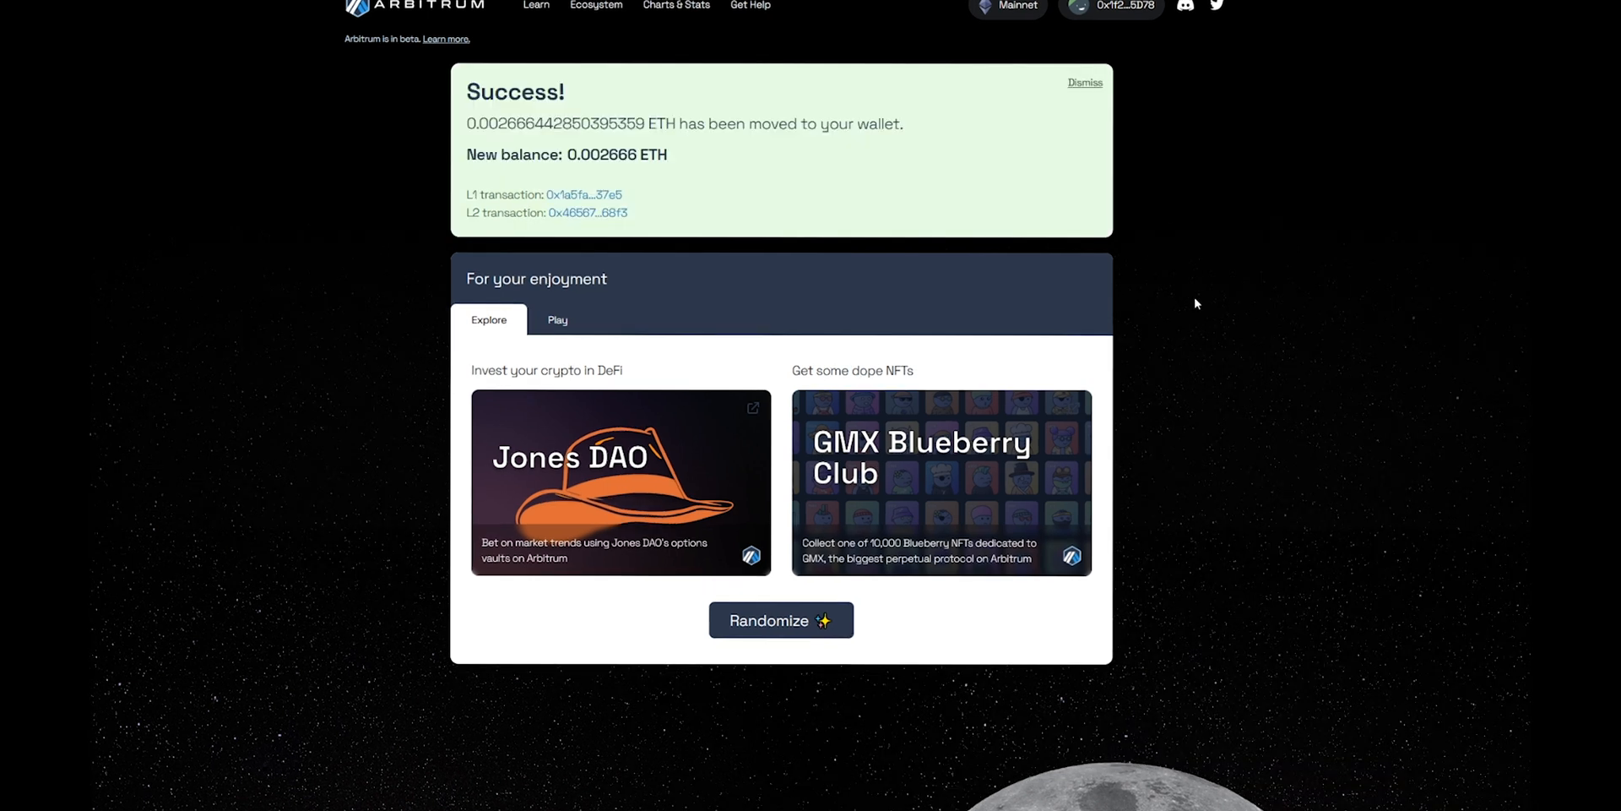
{"action": "mouse_move", "coordinate": [683, 205]}
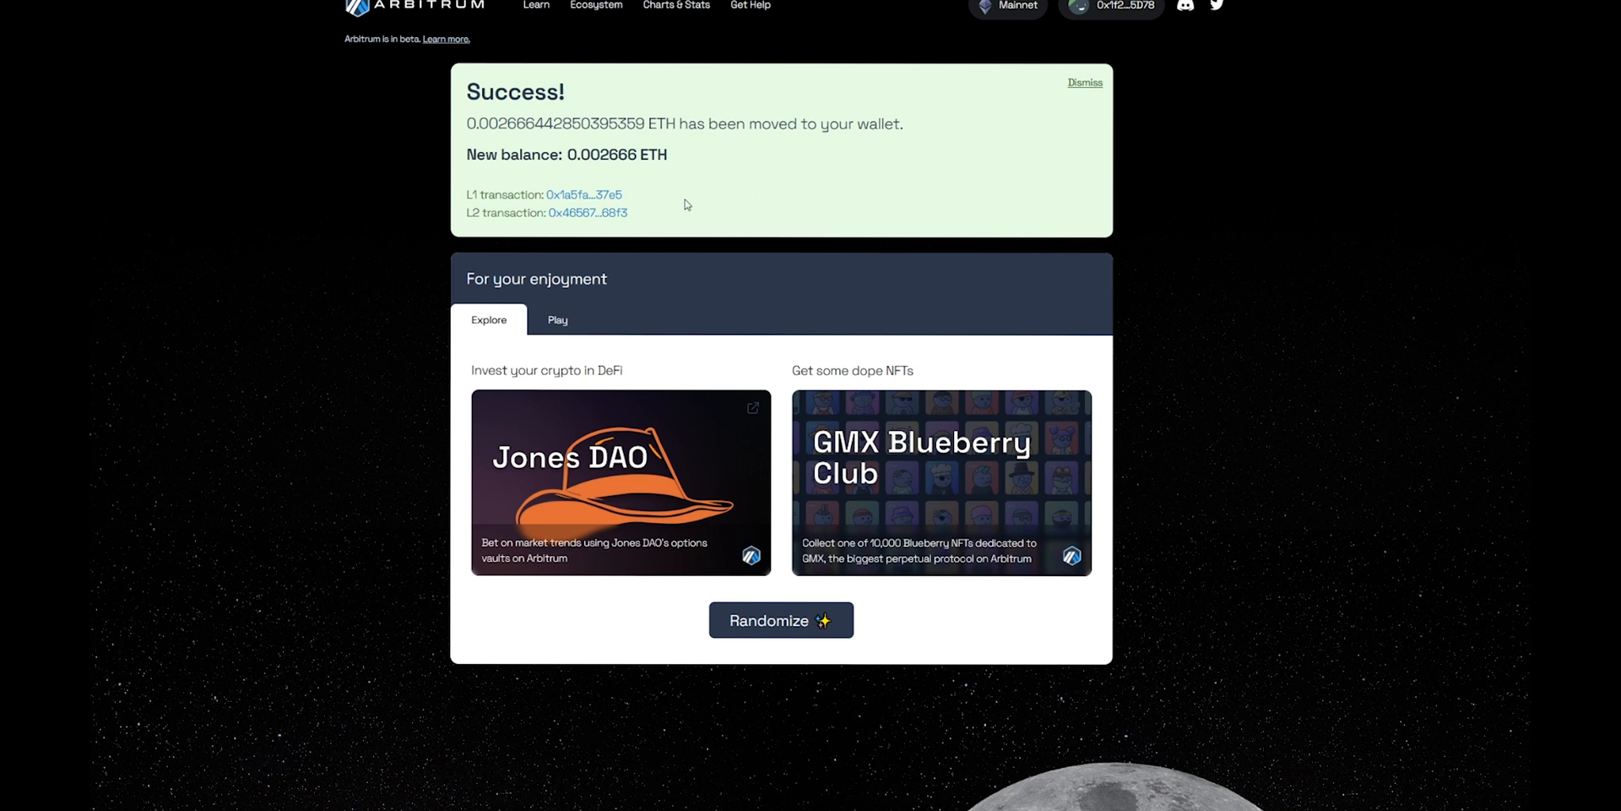
{"action": "mouse_move", "coordinate": [585, 194]}
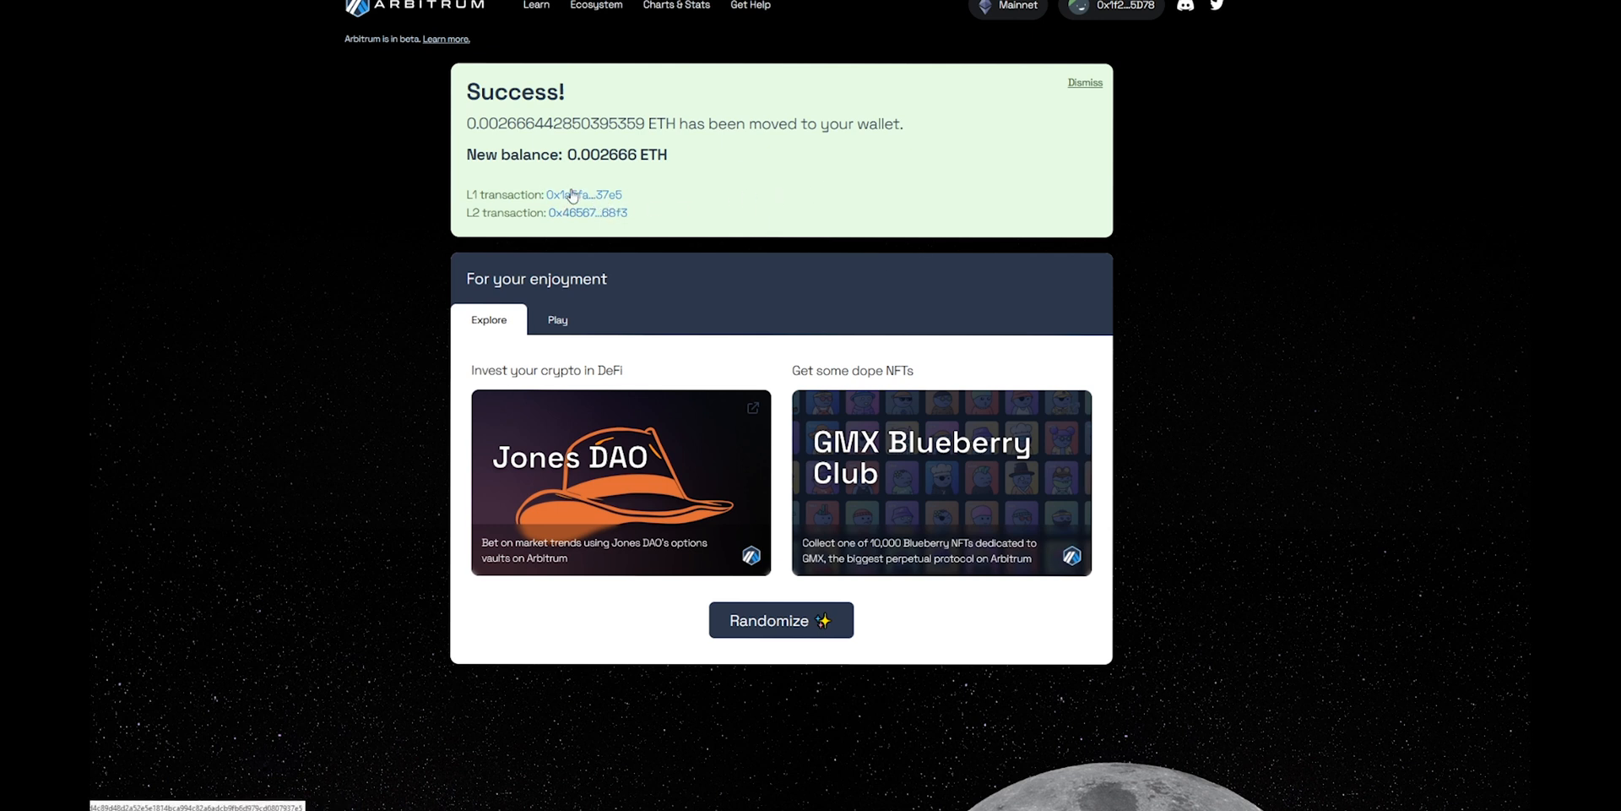
{"action": "mouse_move", "coordinate": [593, 217]}
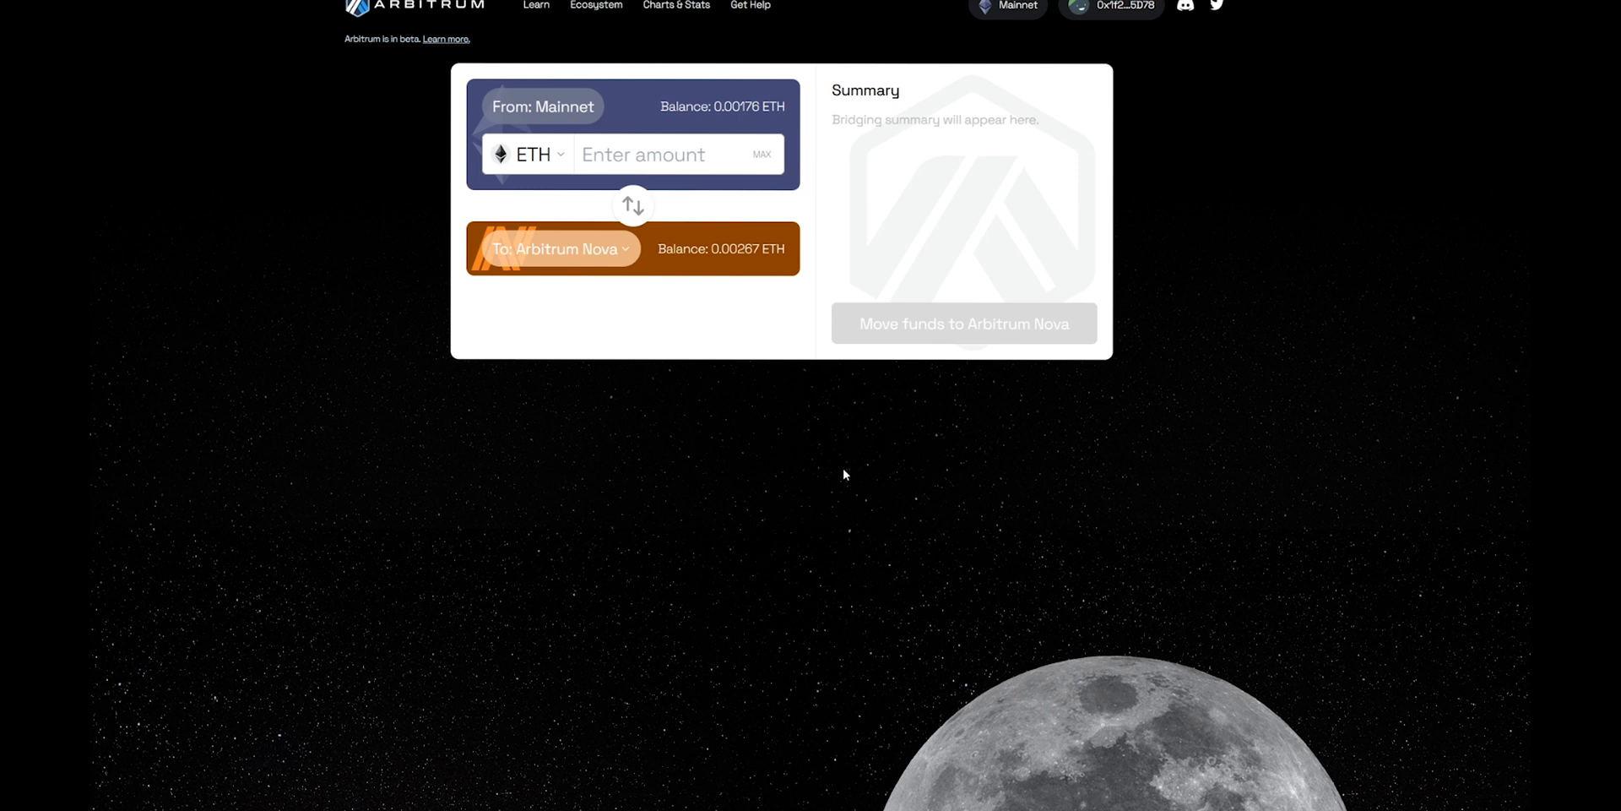
{"action": "mouse_move", "coordinate": [850, 477]}
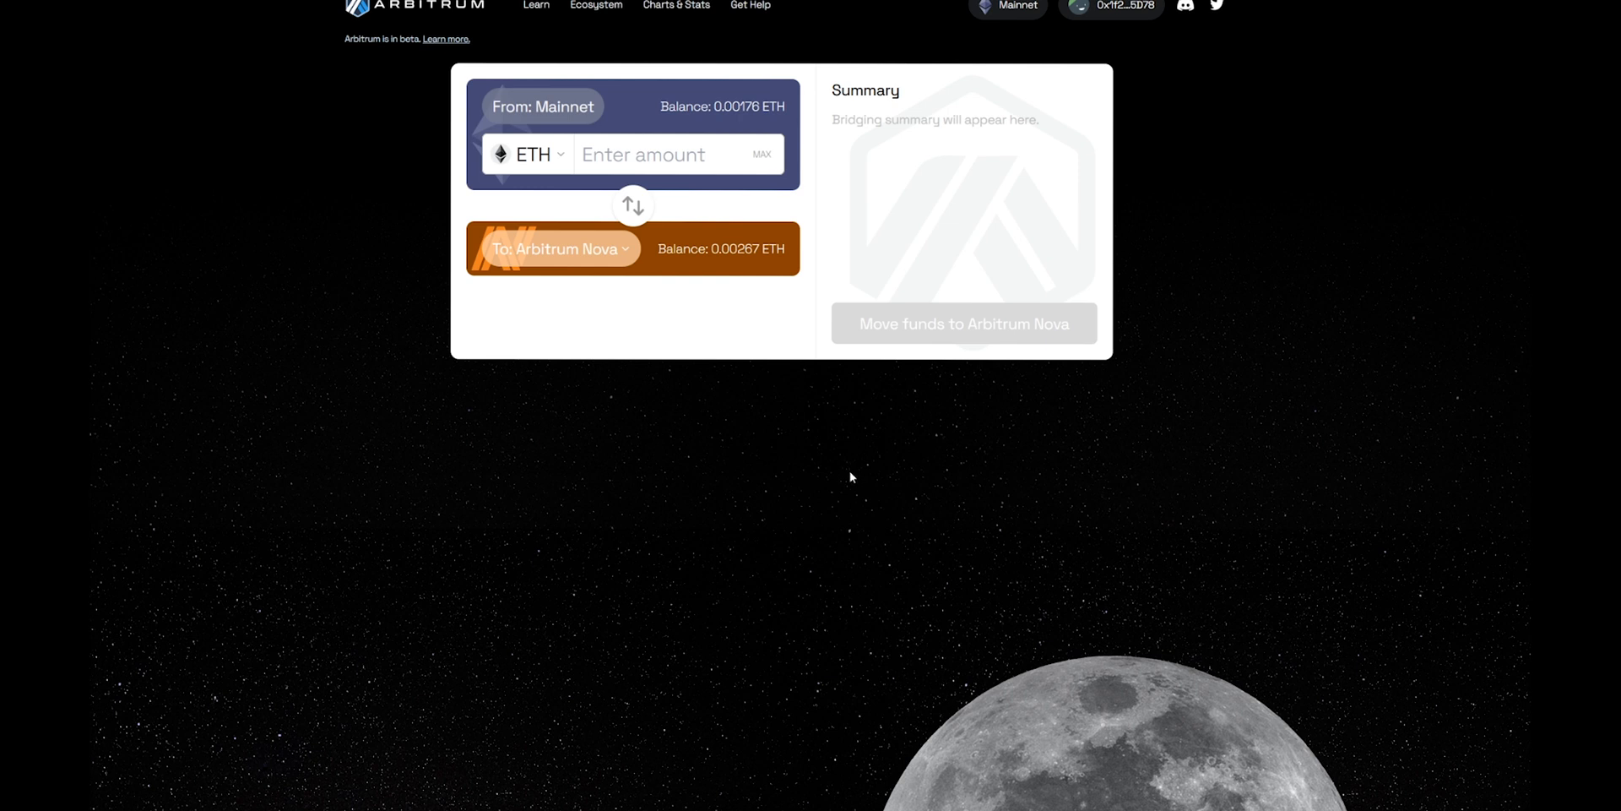
{"action": "mouse_move", "coordinate": [846, 473]}
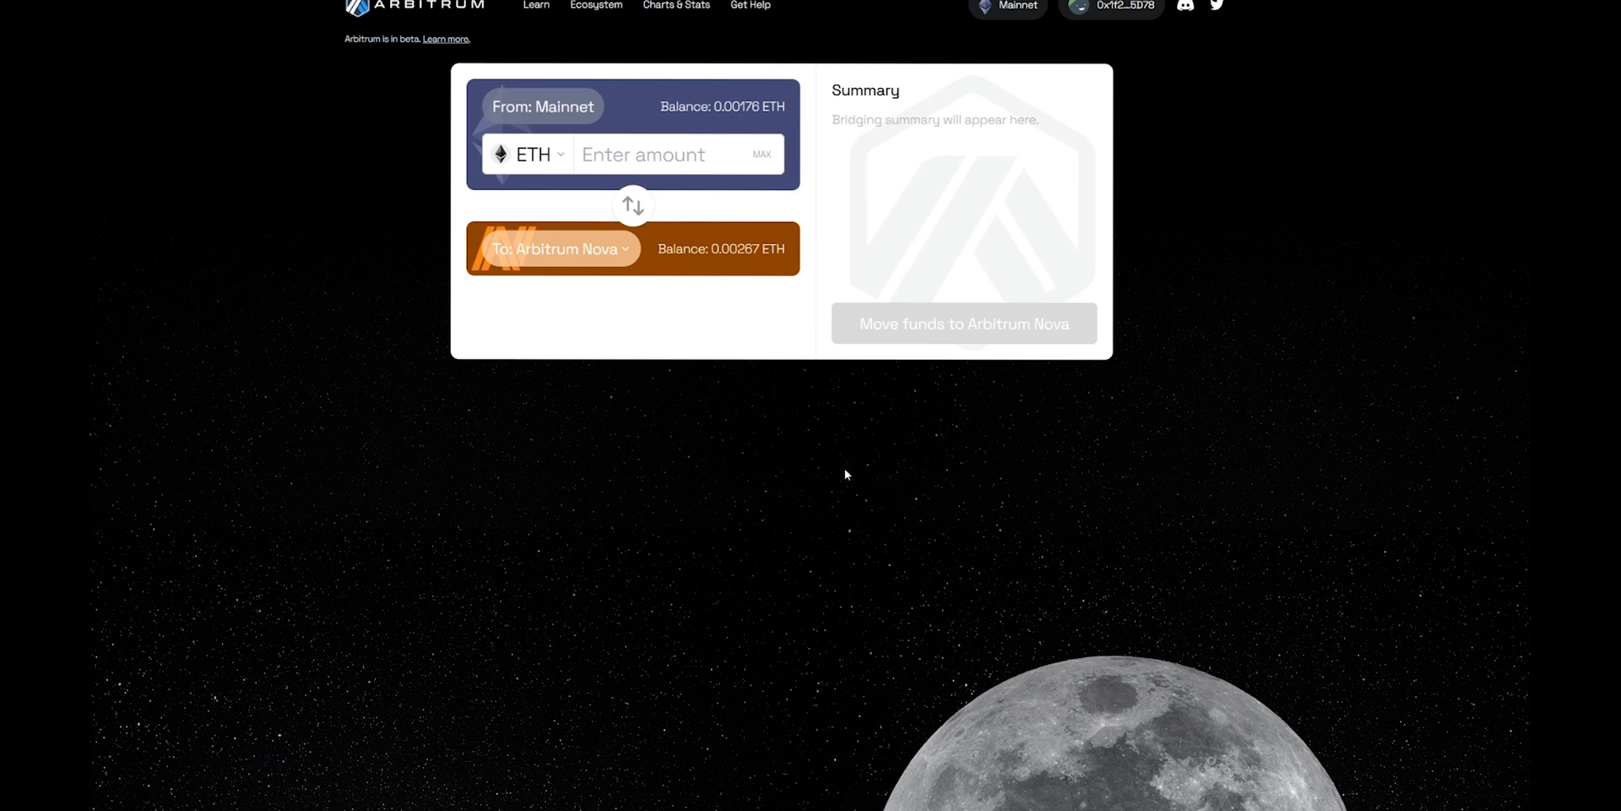
{"action": "mouse_move", "coordinate": [847, 473]}
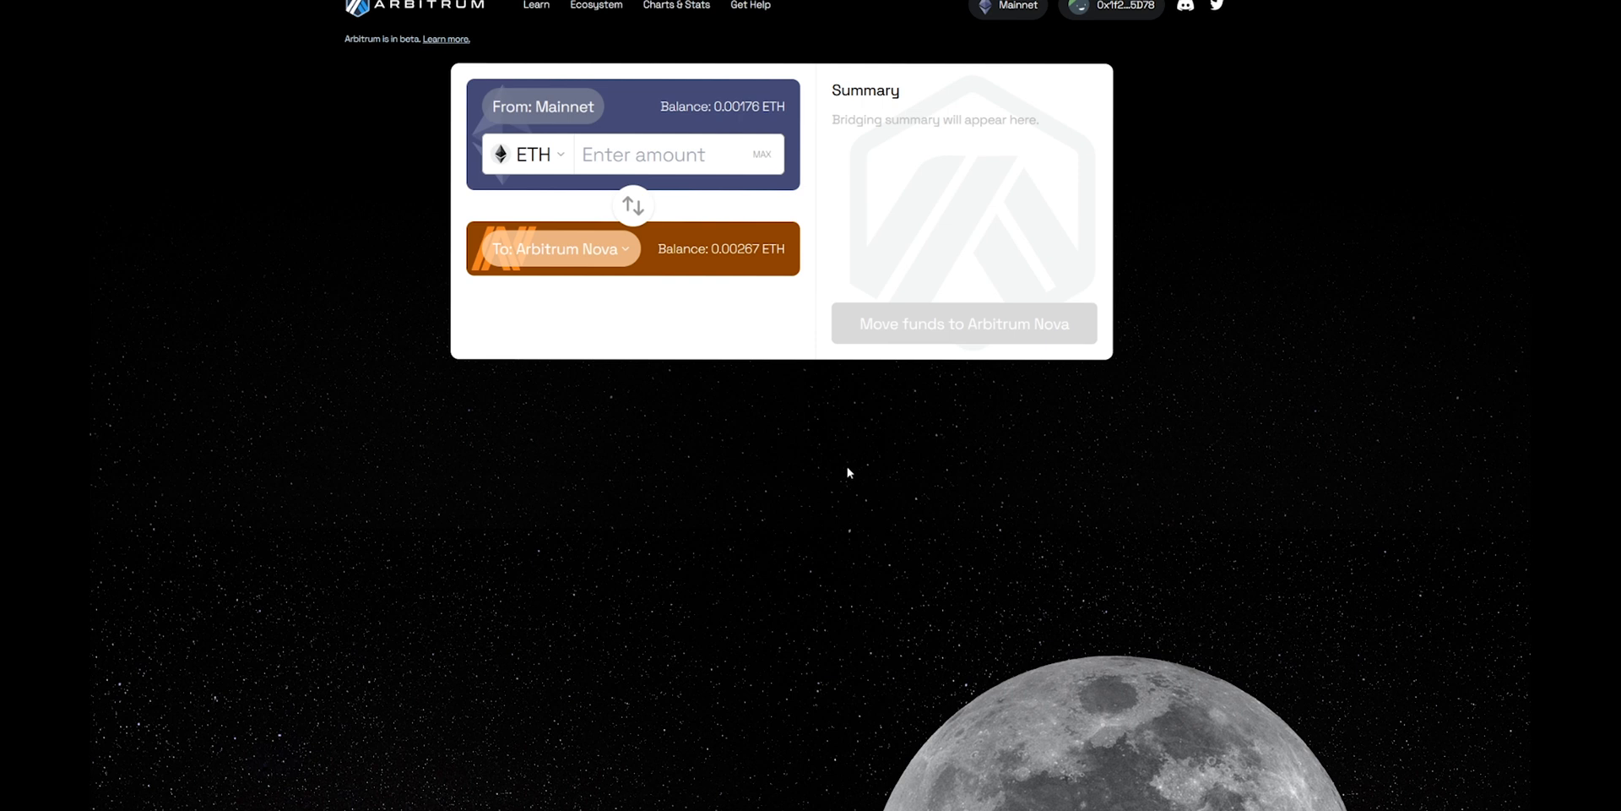
{"action": "mouse_move", "coordinate": [949, 452]}
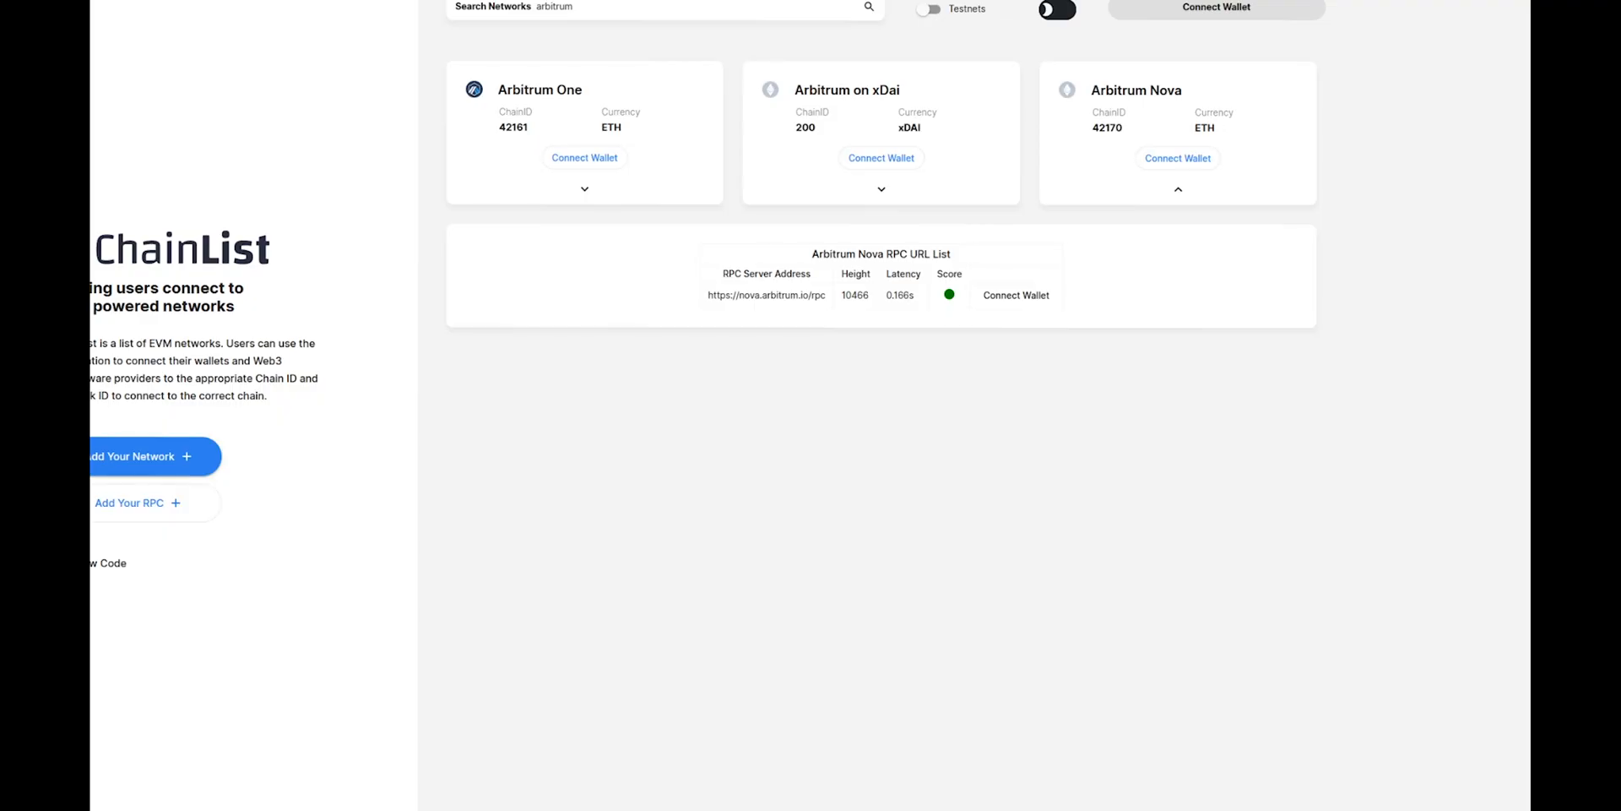
{"action": "mouse_move", "coordinate": [1141, 53]}
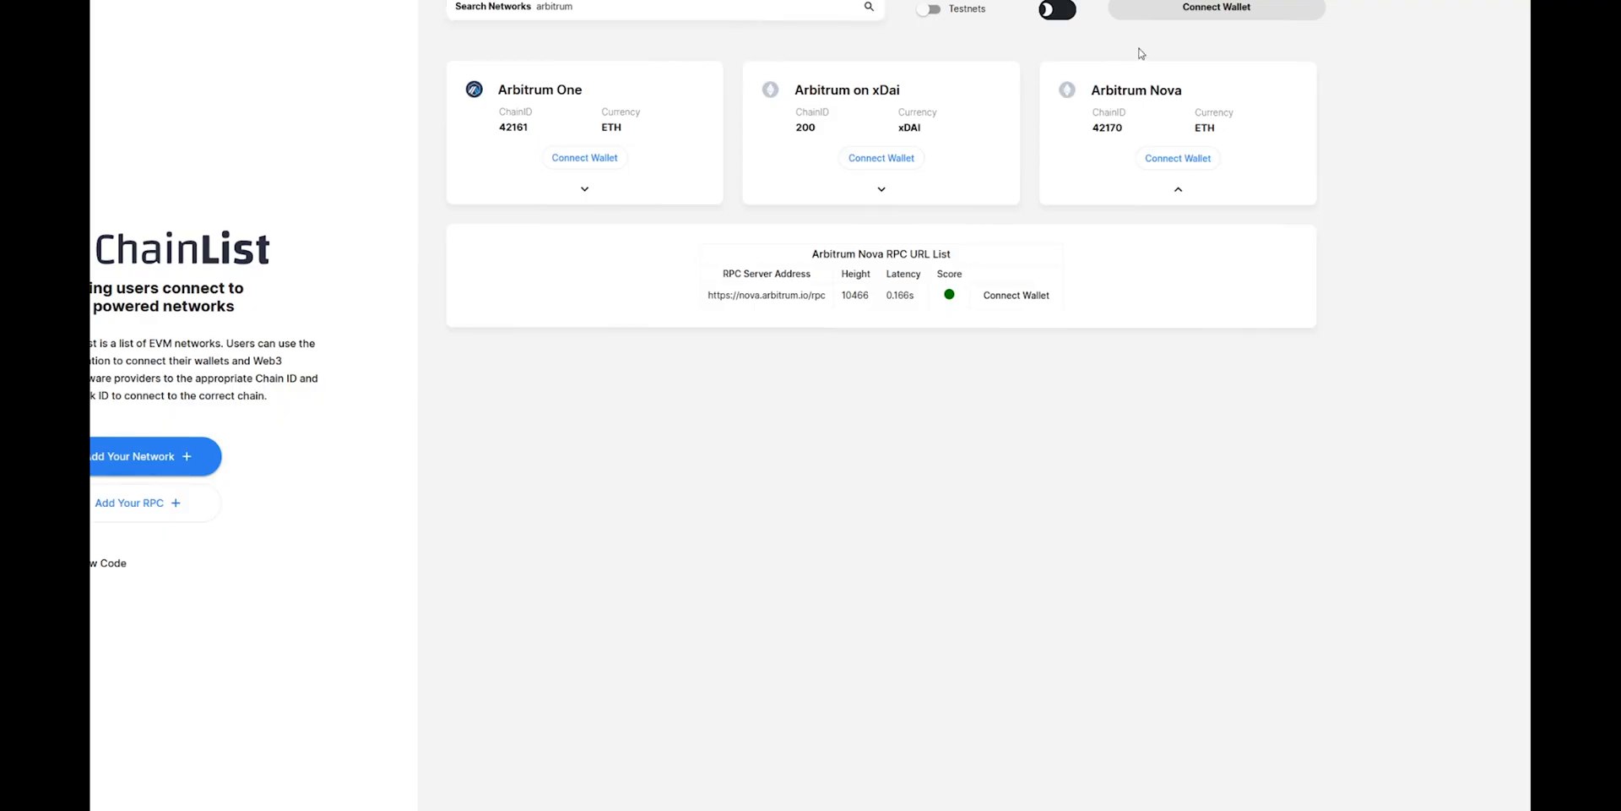
{"action": "mouse_move", "coordinate": [1282, 349]}
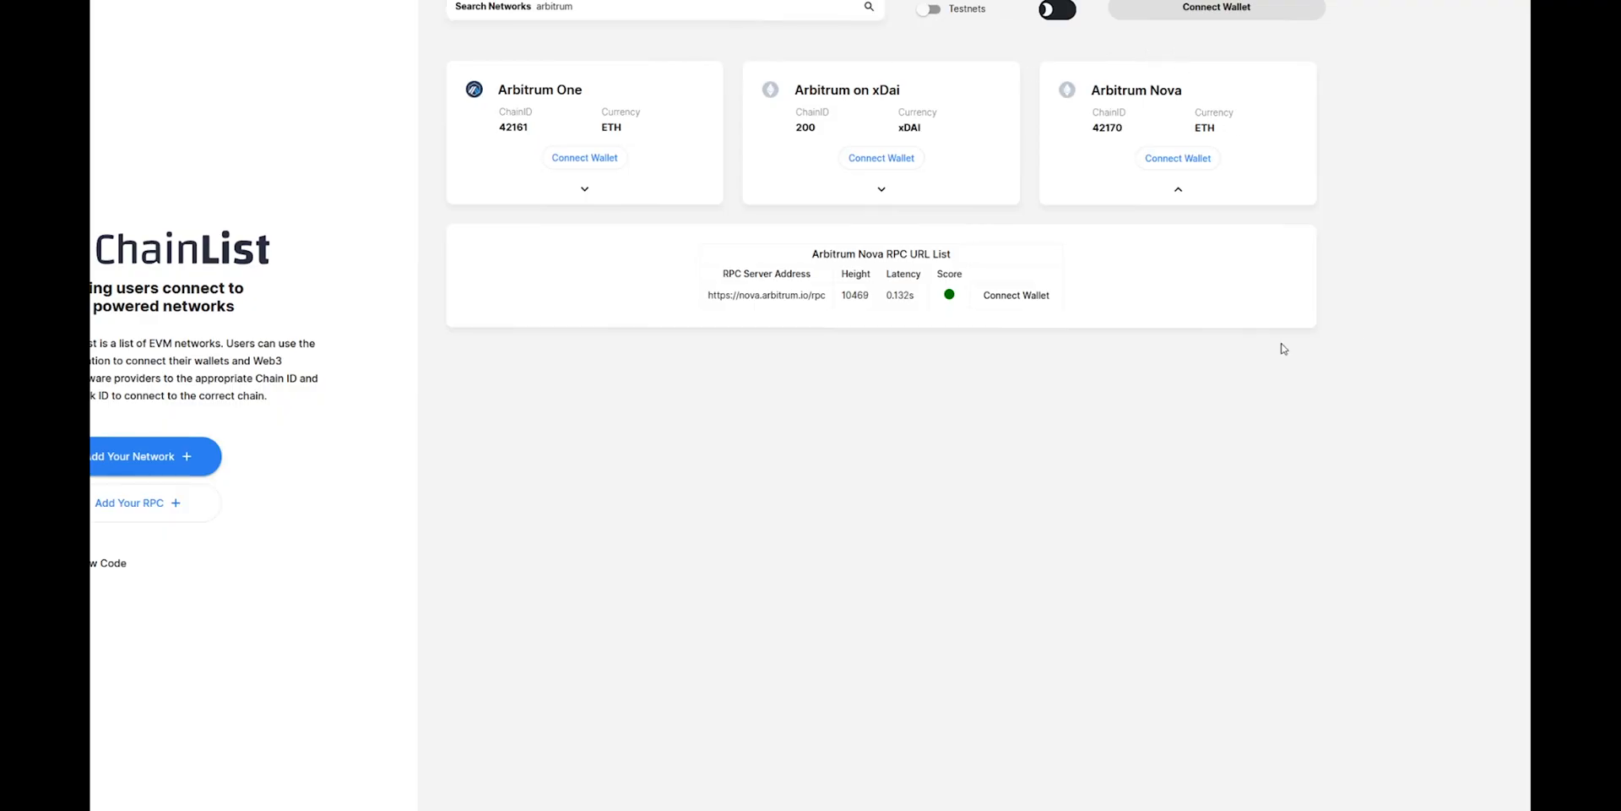
{"action": "mouse_move", "coordinate": [1016, 294]}
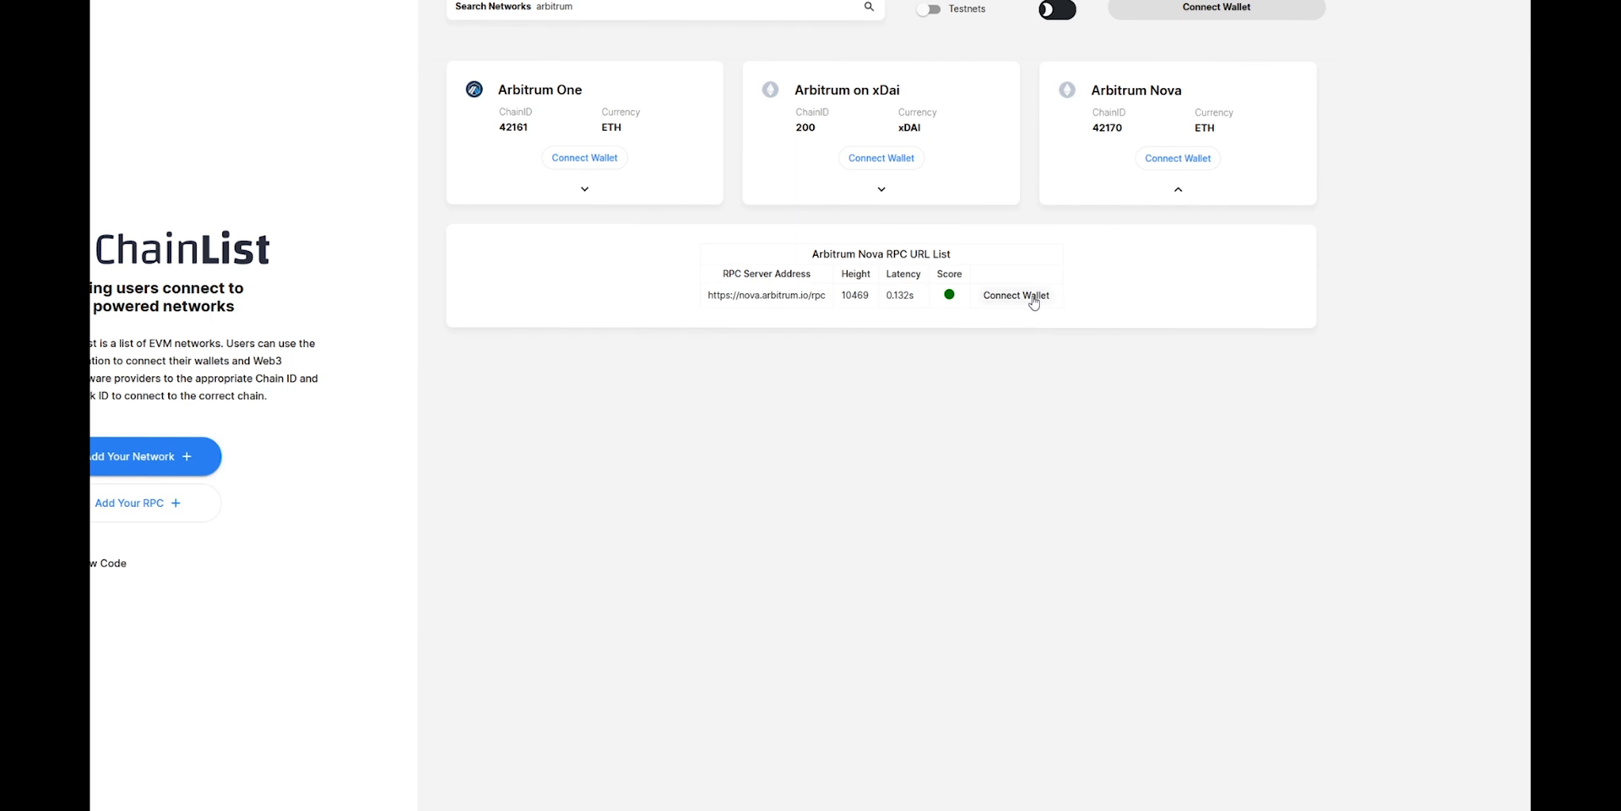
Step: Connect MetaMask Account 2 to ChainList from the Arbitrum Nova row
{"action": "left_click", "coordinate": [1015, 295]}
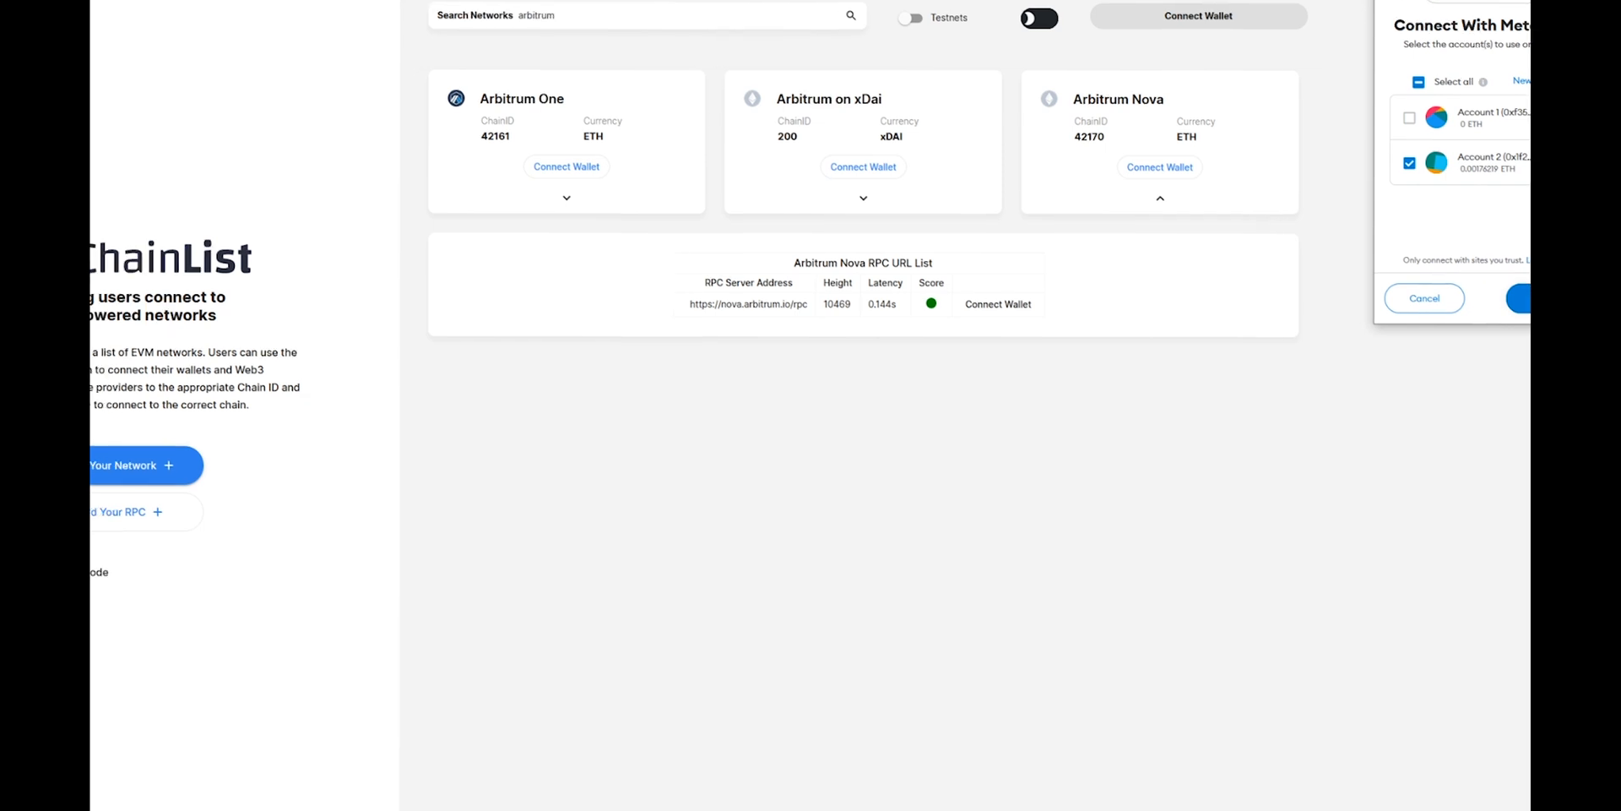
{"action": "mouse_move", "coordinate": [1521, 225]}
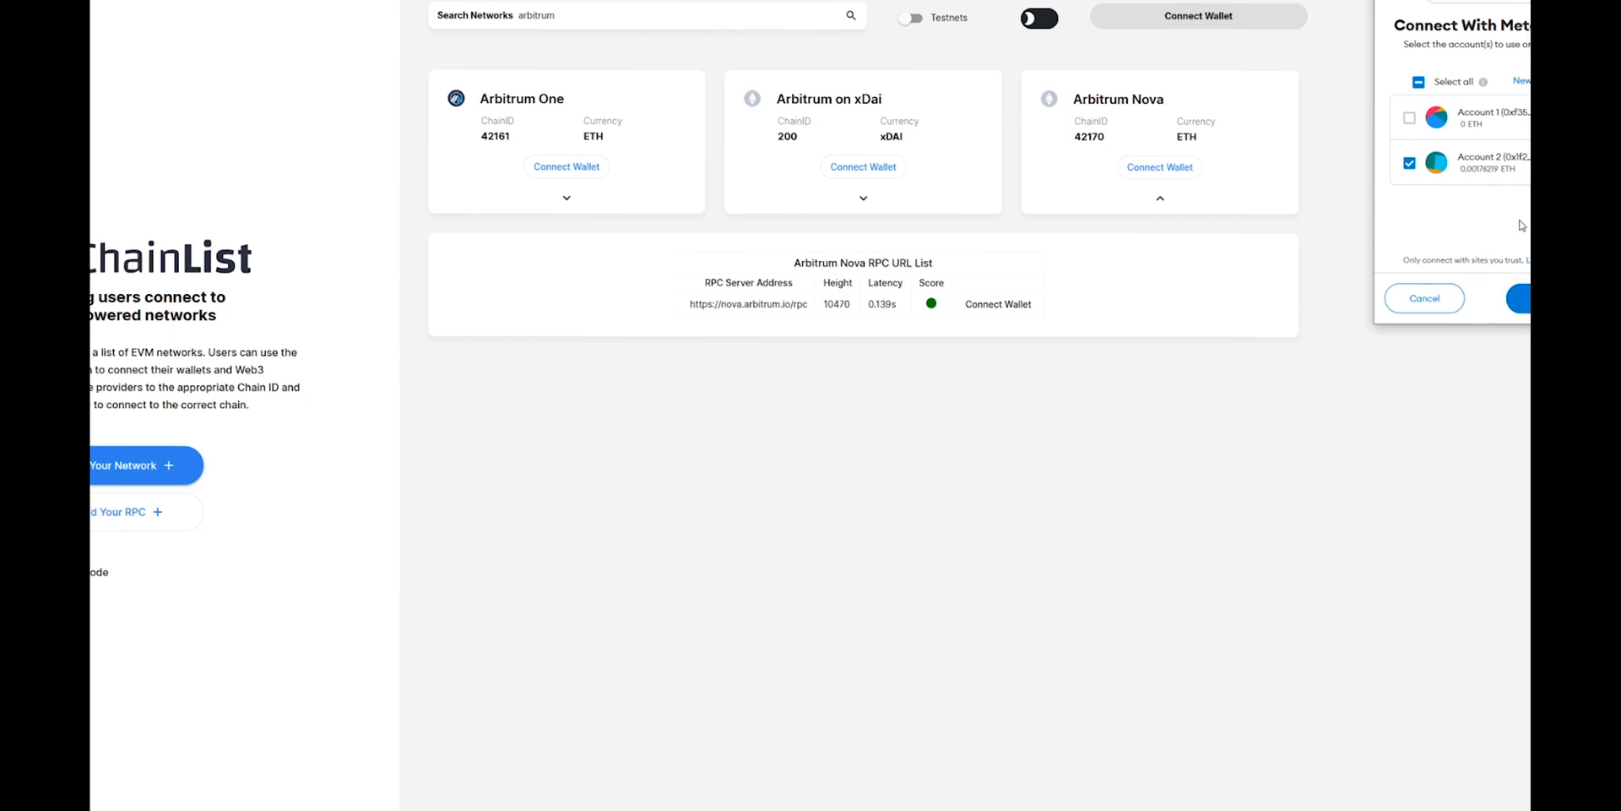
{"action": "left_click", "coordinate": [1530, 298]}
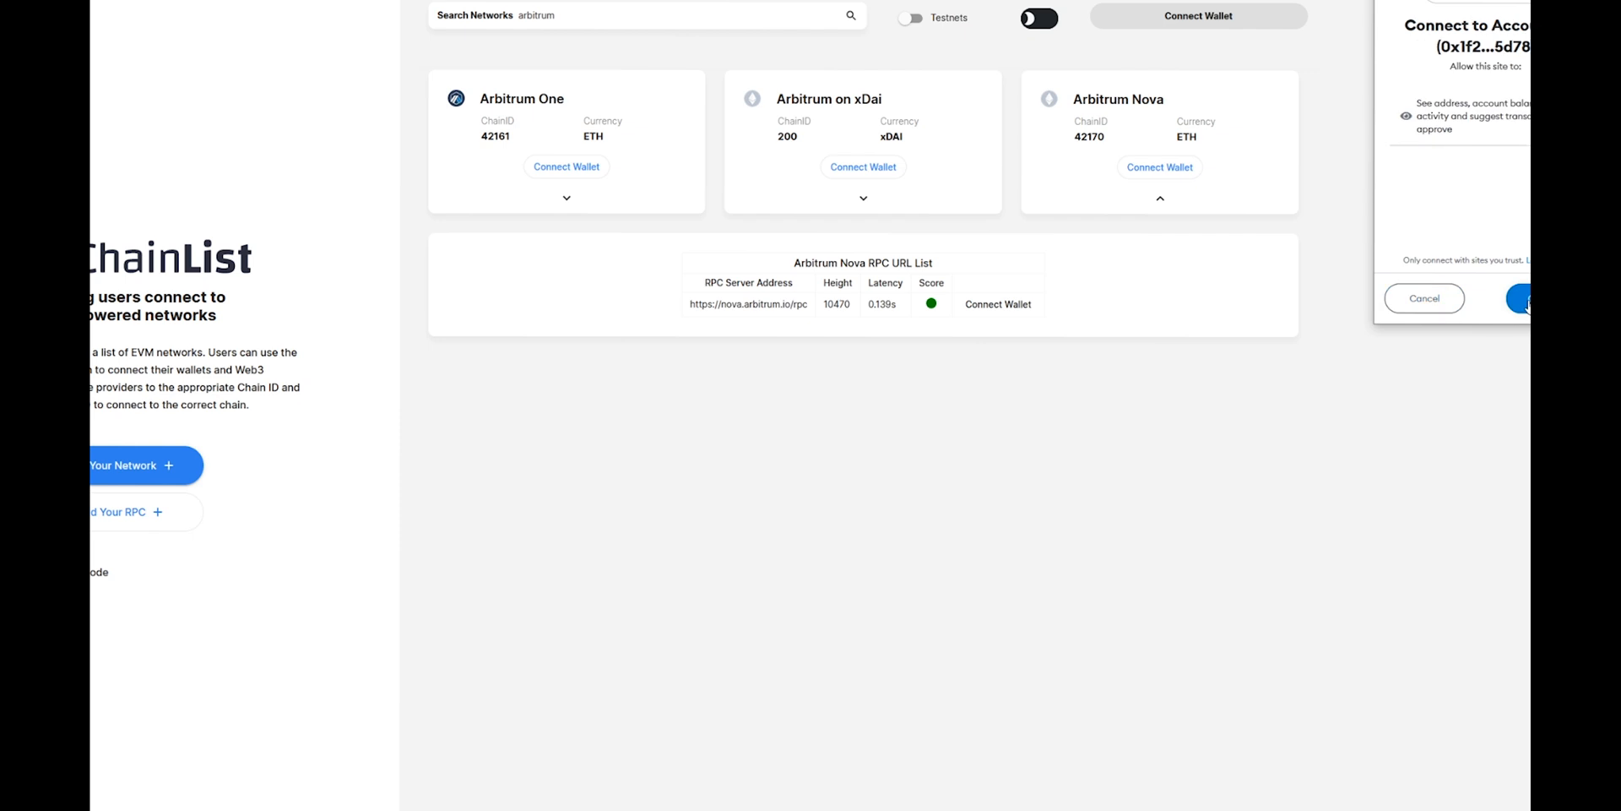
{"action": "left_click", "coordinate": [1530, 299]}
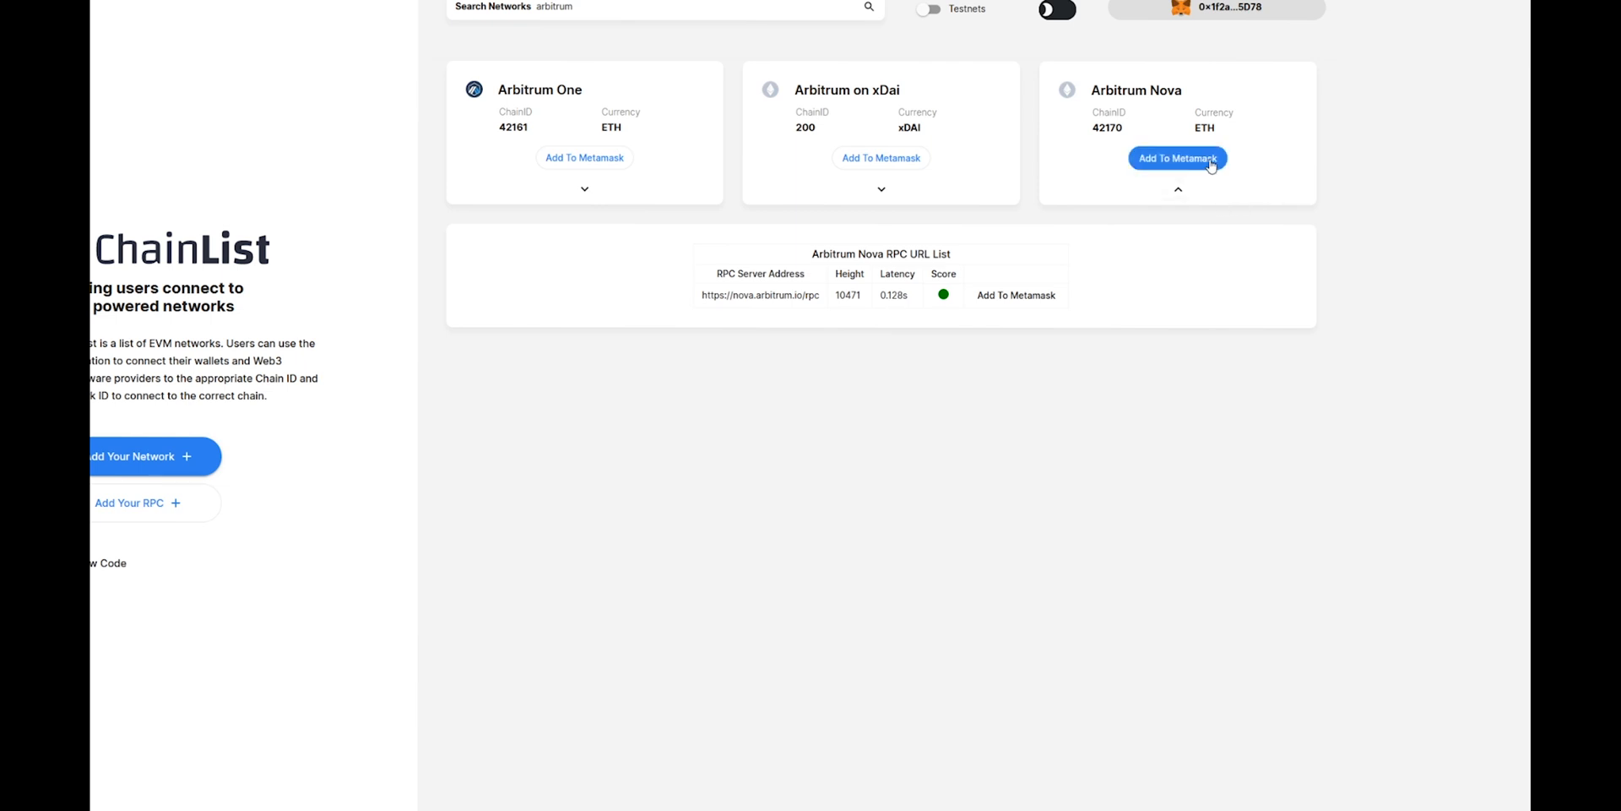
Step: Approve adding Arbitrum Nova to MetaMask, switch to it, and return to Reddit Community Points
{"action": "left_click", "coordinate": [1176, 158]}
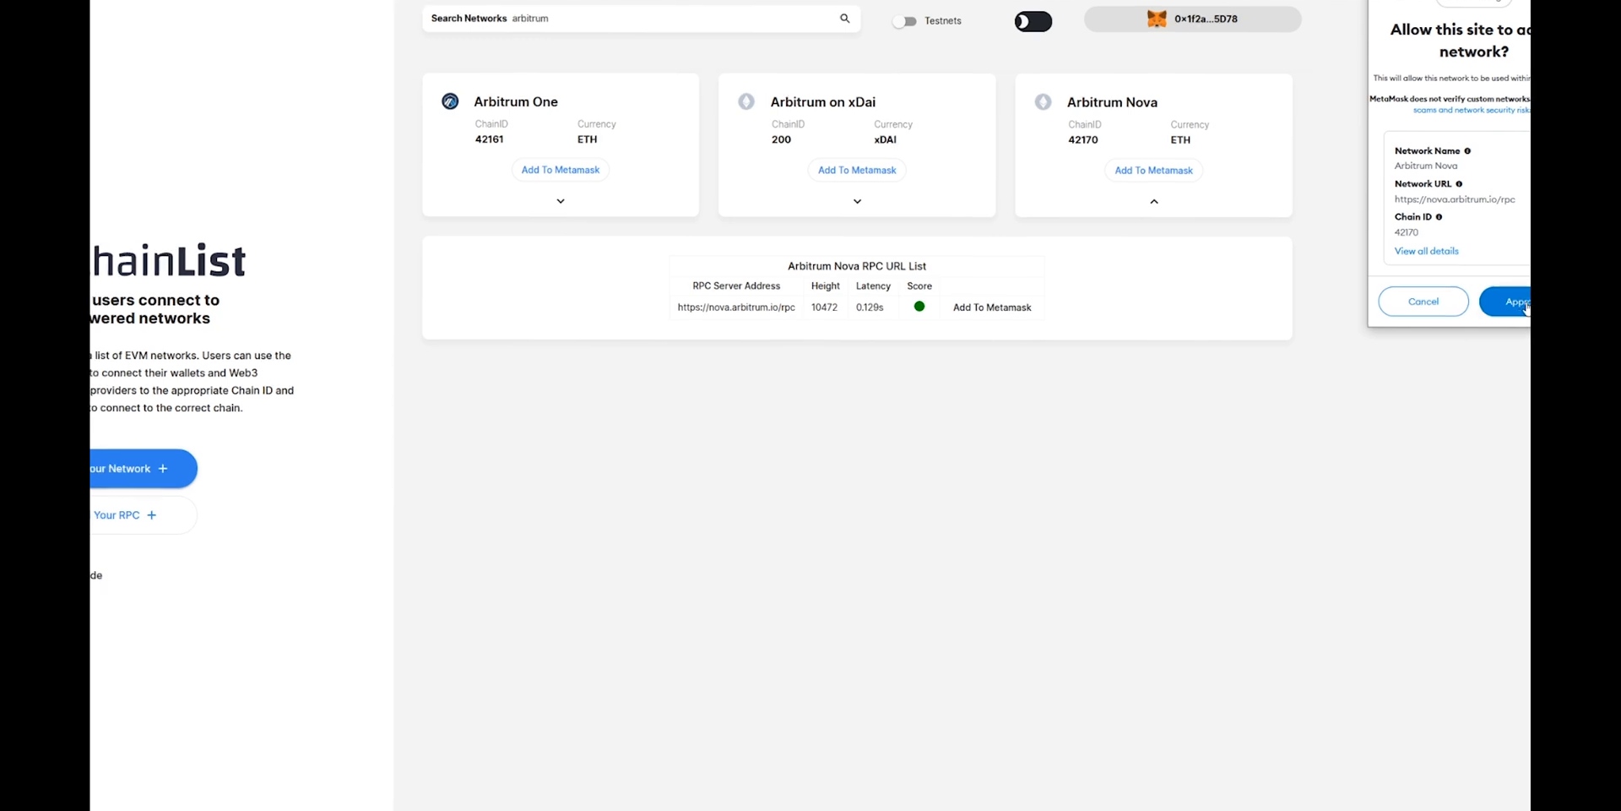
{"action": "left_click", "coordinate": [1515, 300]}
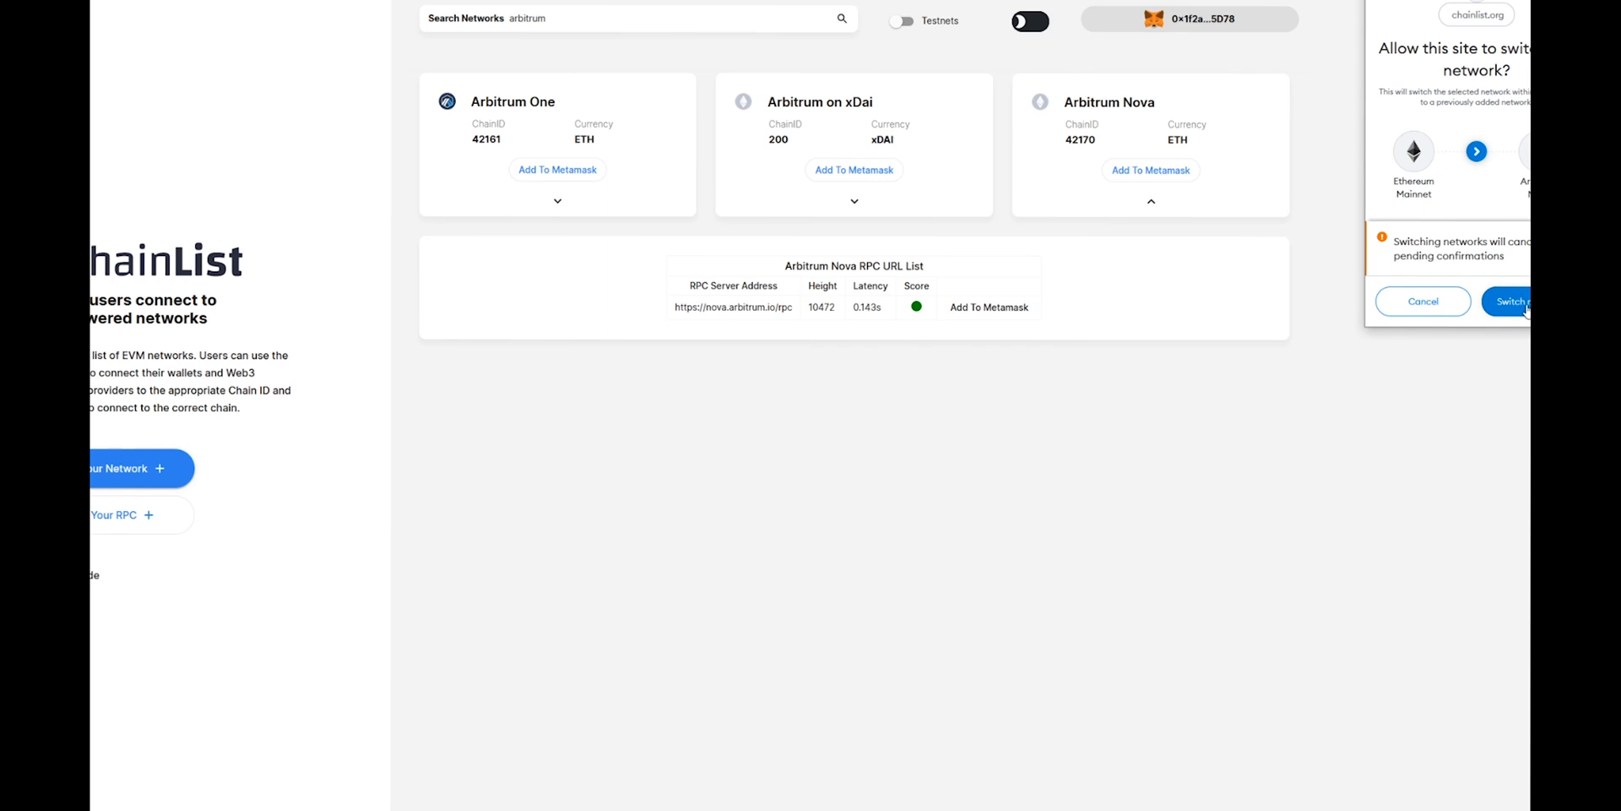
{"action": "left_click", "coordinate": [1510, 300]}
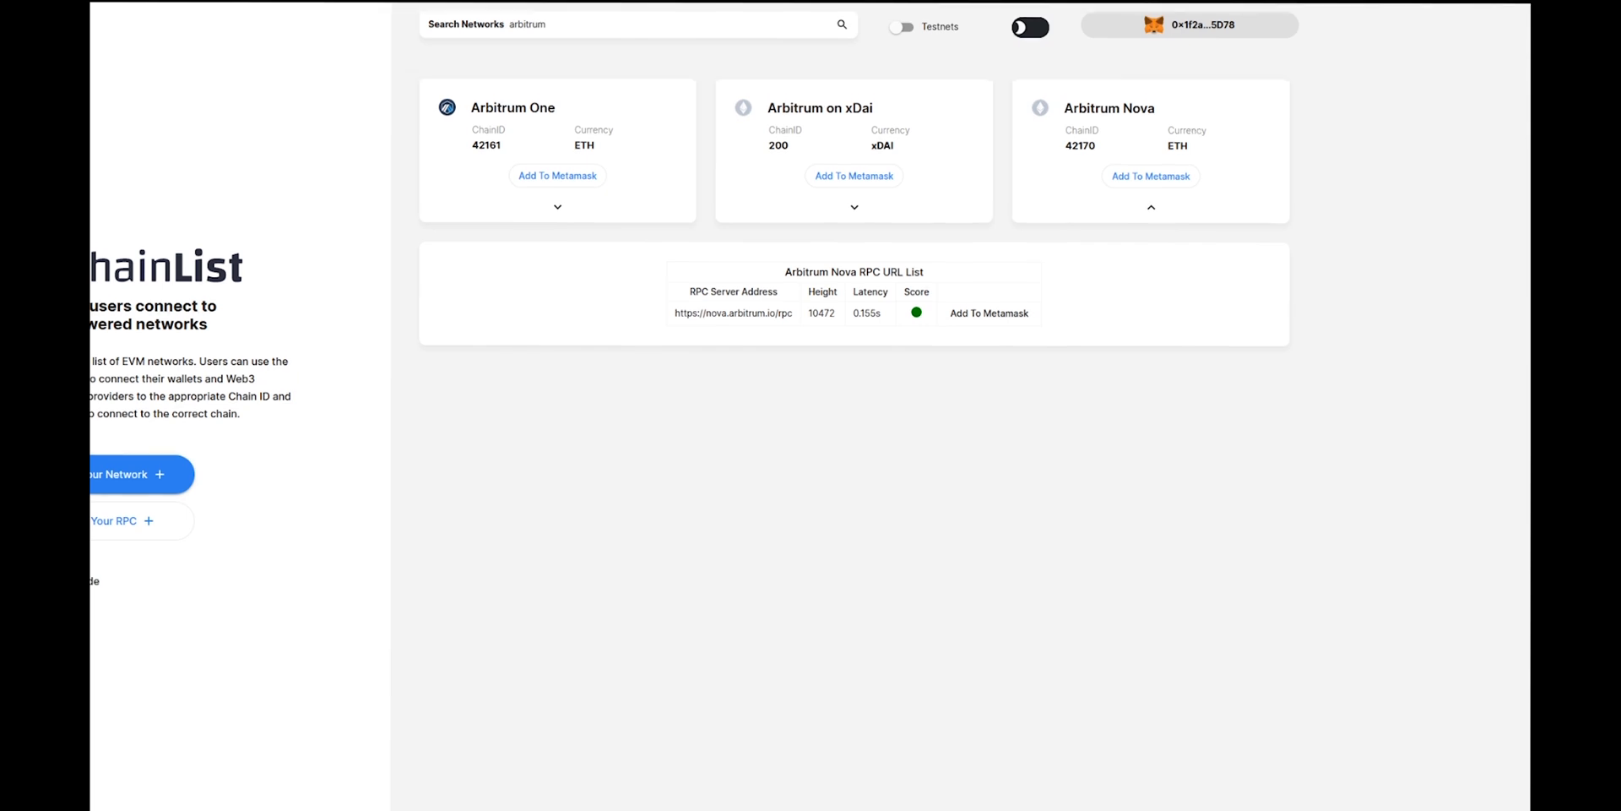
{"action": "left_click", "coordinate": [989, 312]}
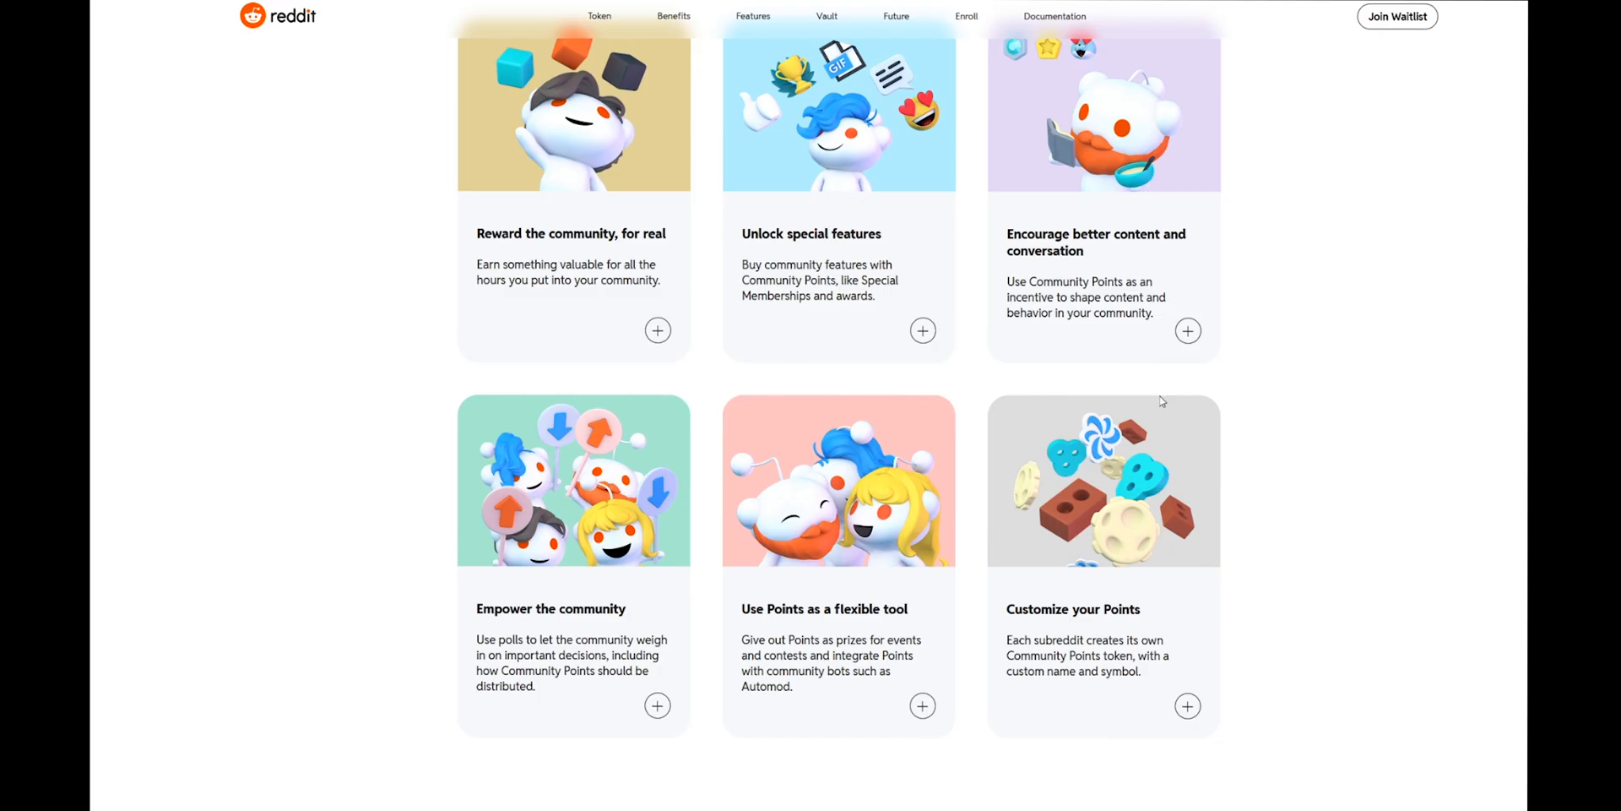
Step: Scroll through the Community Points benefits and features down to the 'Show your appreciation' card
{"action": "scroll", "scroll_direction": "up", "scroll_amount": 3}
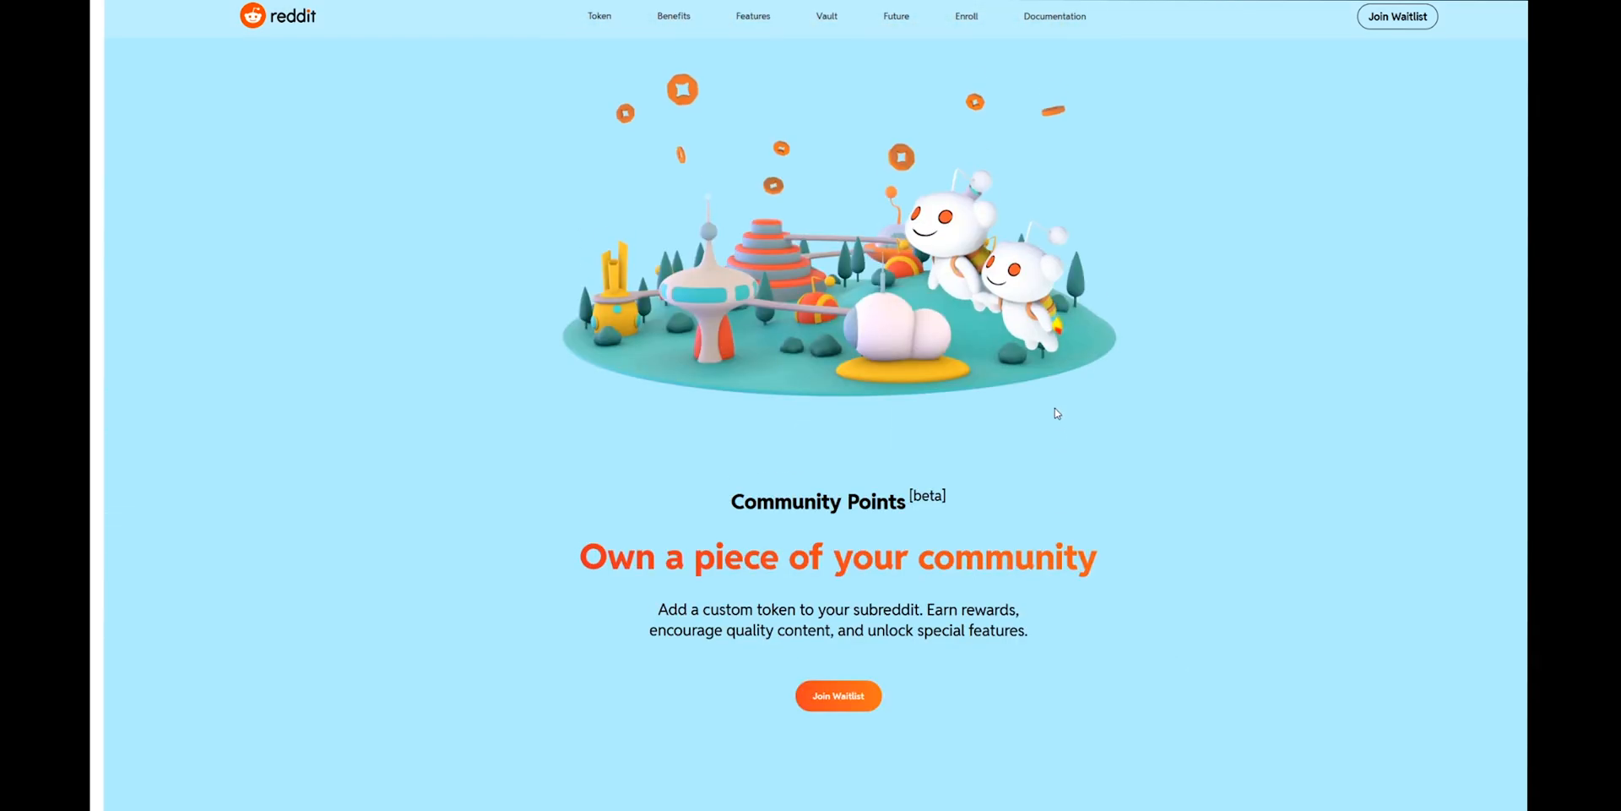
{"action": "scroll", "scroll_direction": "down", "scroll_amount": 3}
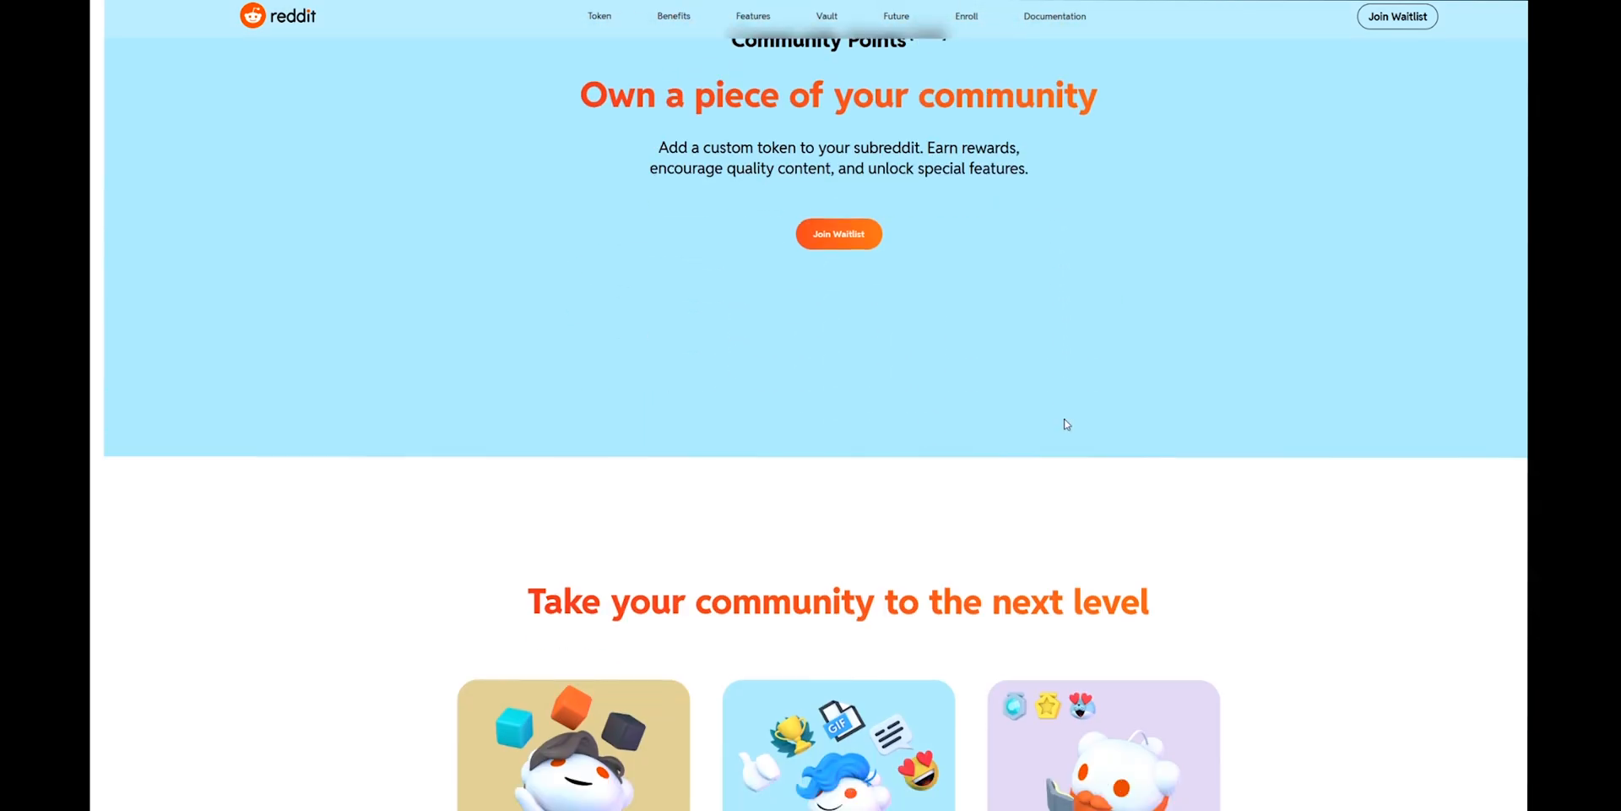
{"action": "scroll", "scroll_direction": "down", "scroll_amount": 3}
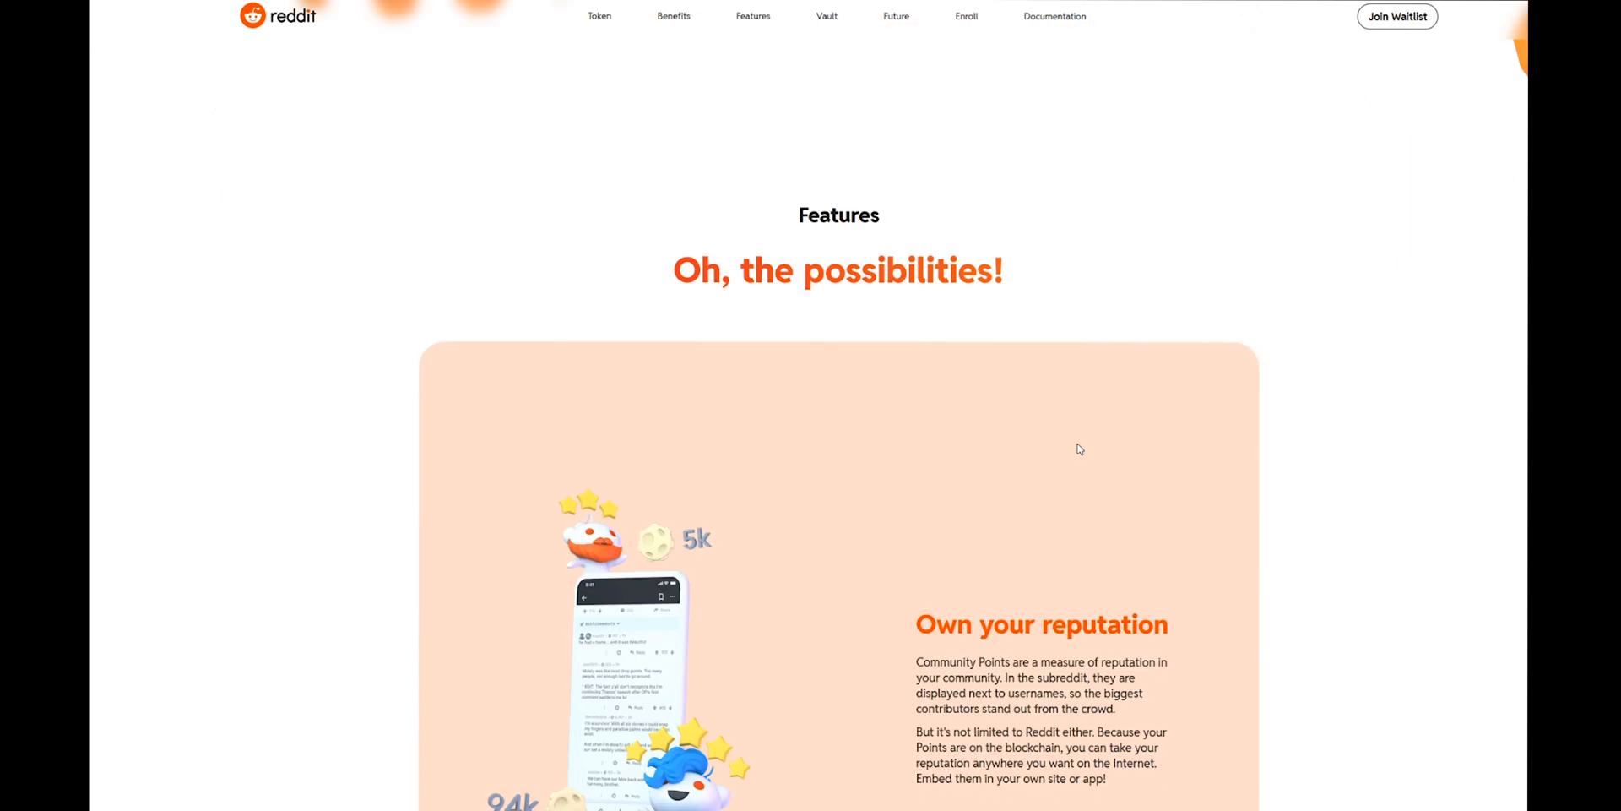
{"action": "scroll", "scroll_direction": "down", "scroll_amount": 3}
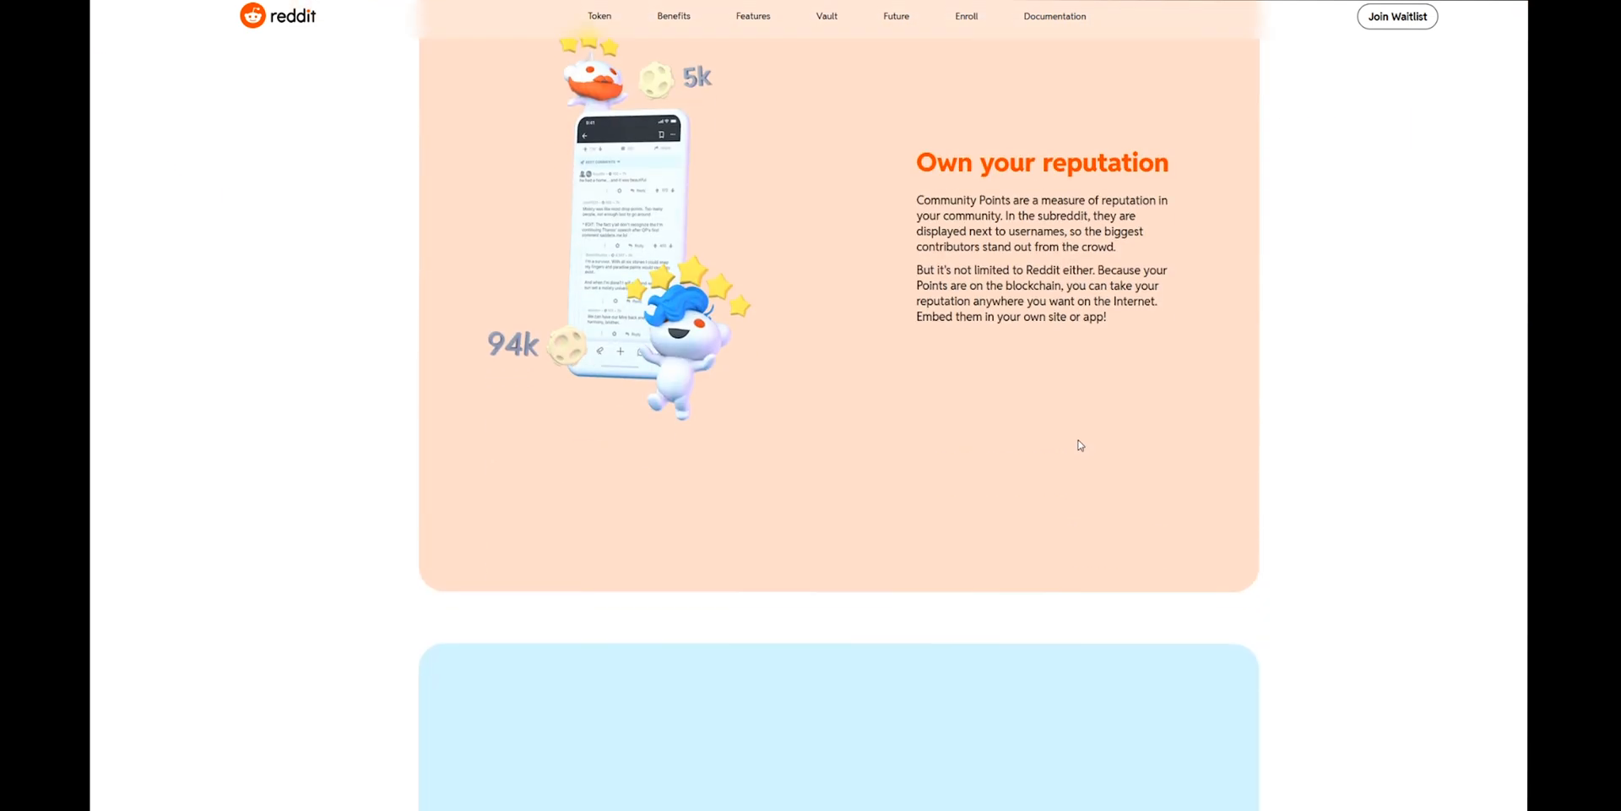
{"action": "scroll", "scroll_direction": "down", "scroll_amount": 3}
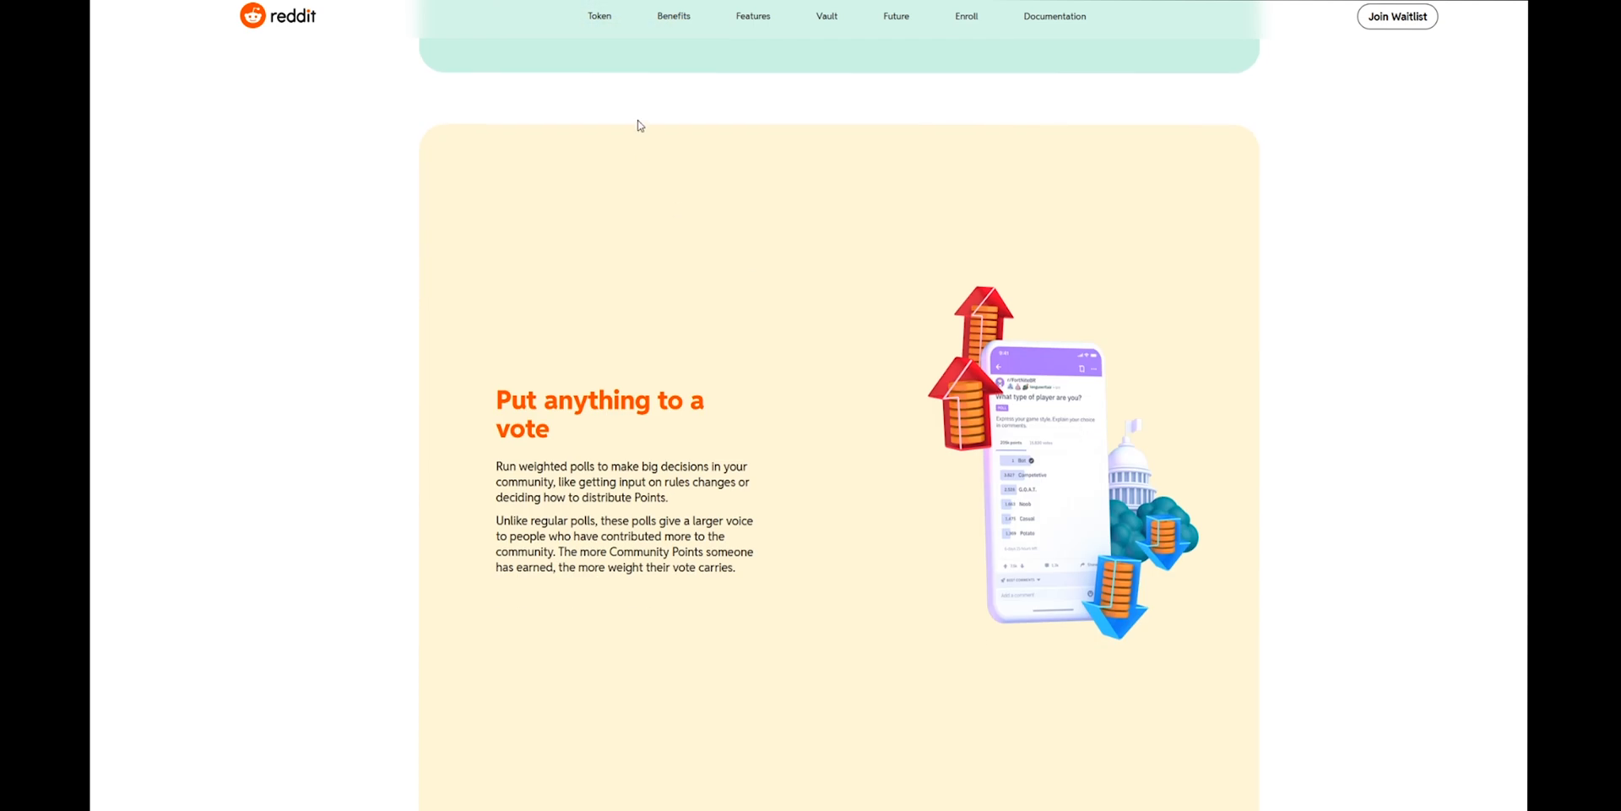
{"action": "scroll", "scroll_direction": "down", "scroll_amount": 3}
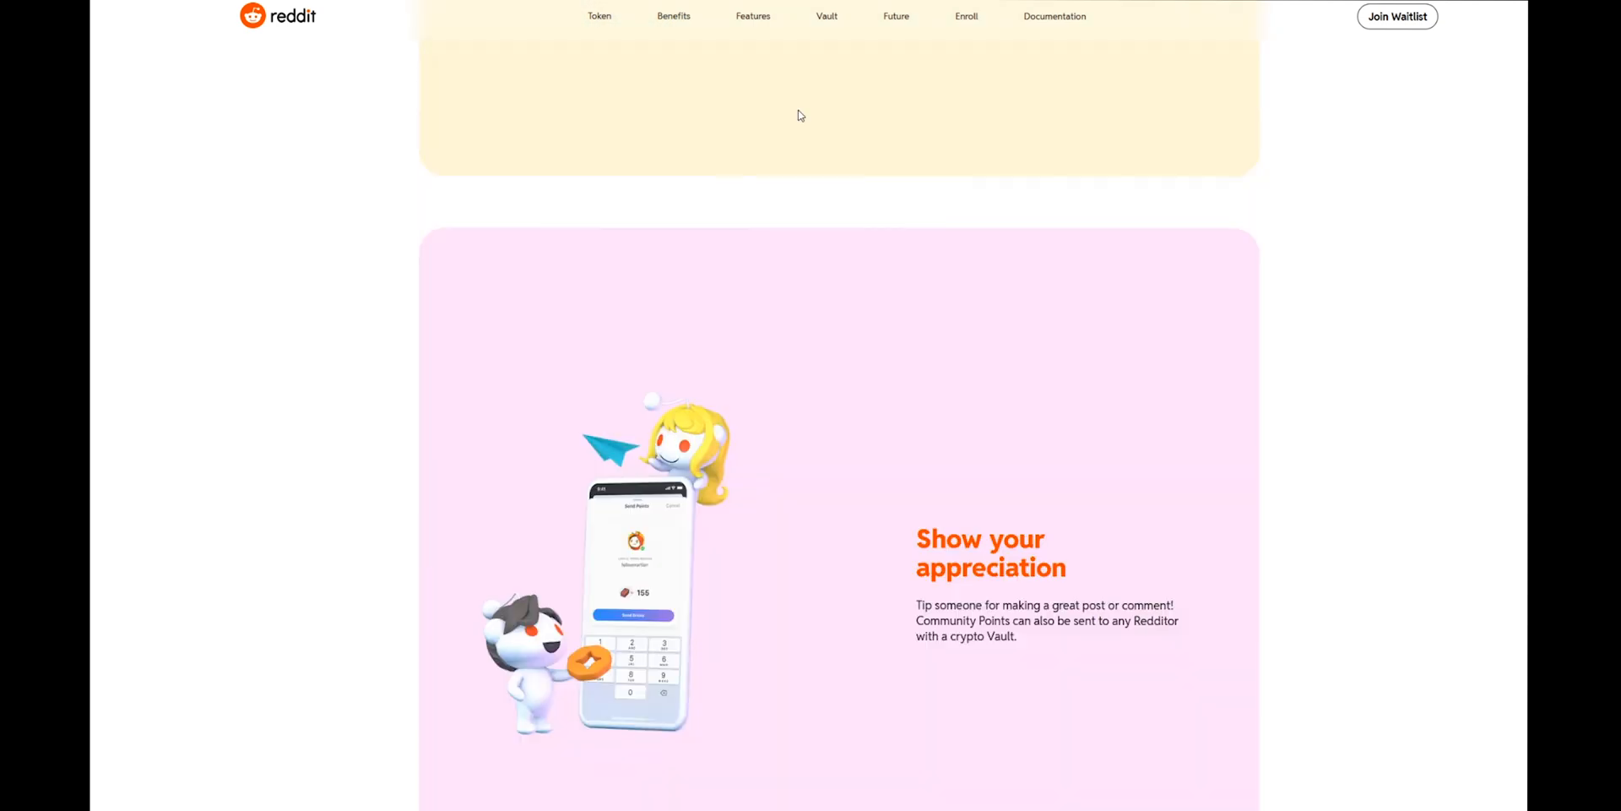
{"action": "scroll", "scroll_direction": "down", "scroll_amount": 3}
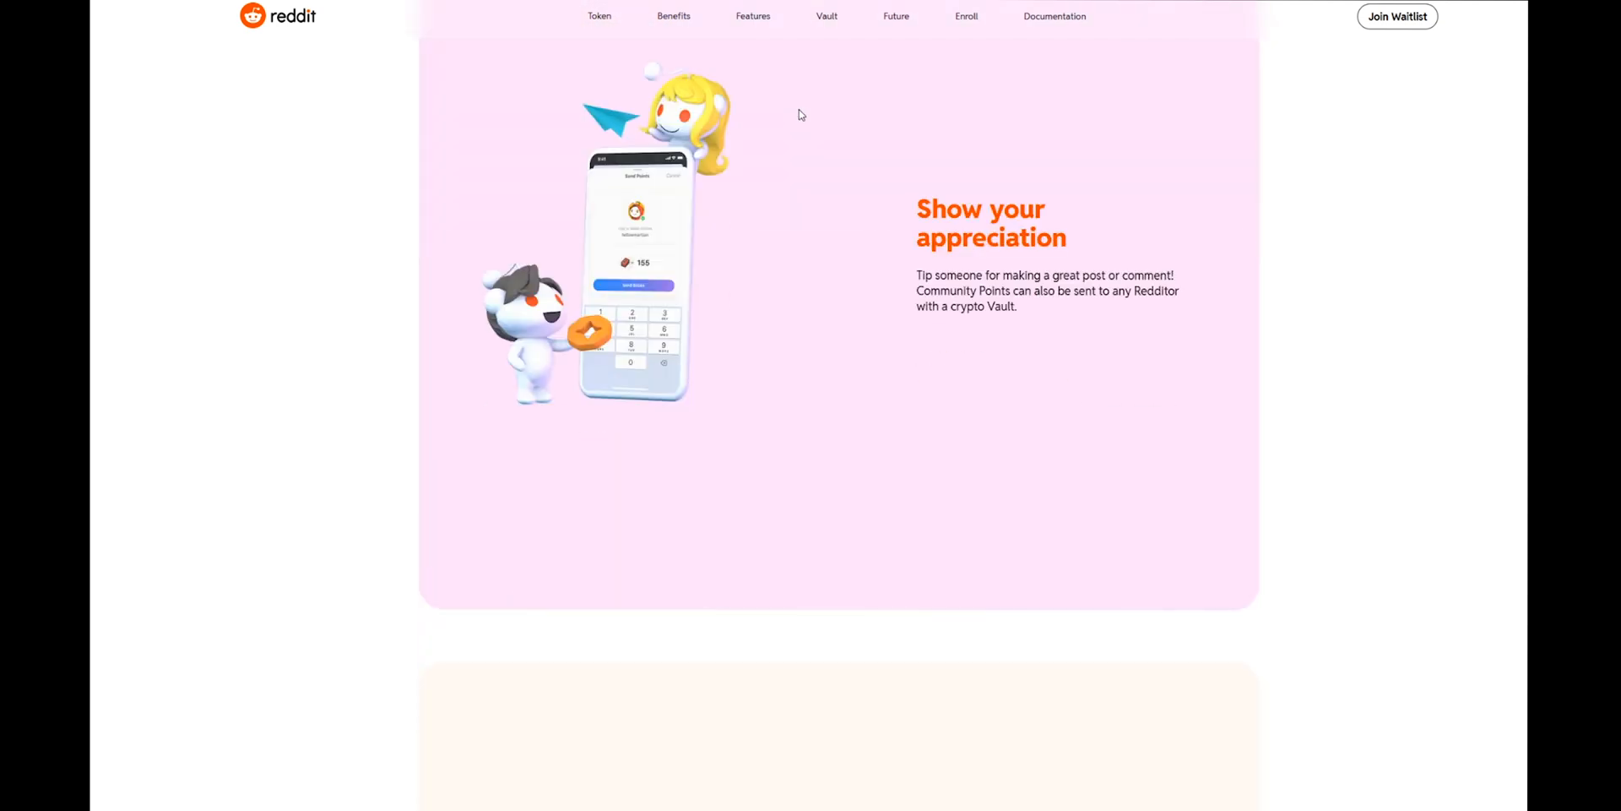
{"action": "mouse_move", "coordinate": [812, 112]}
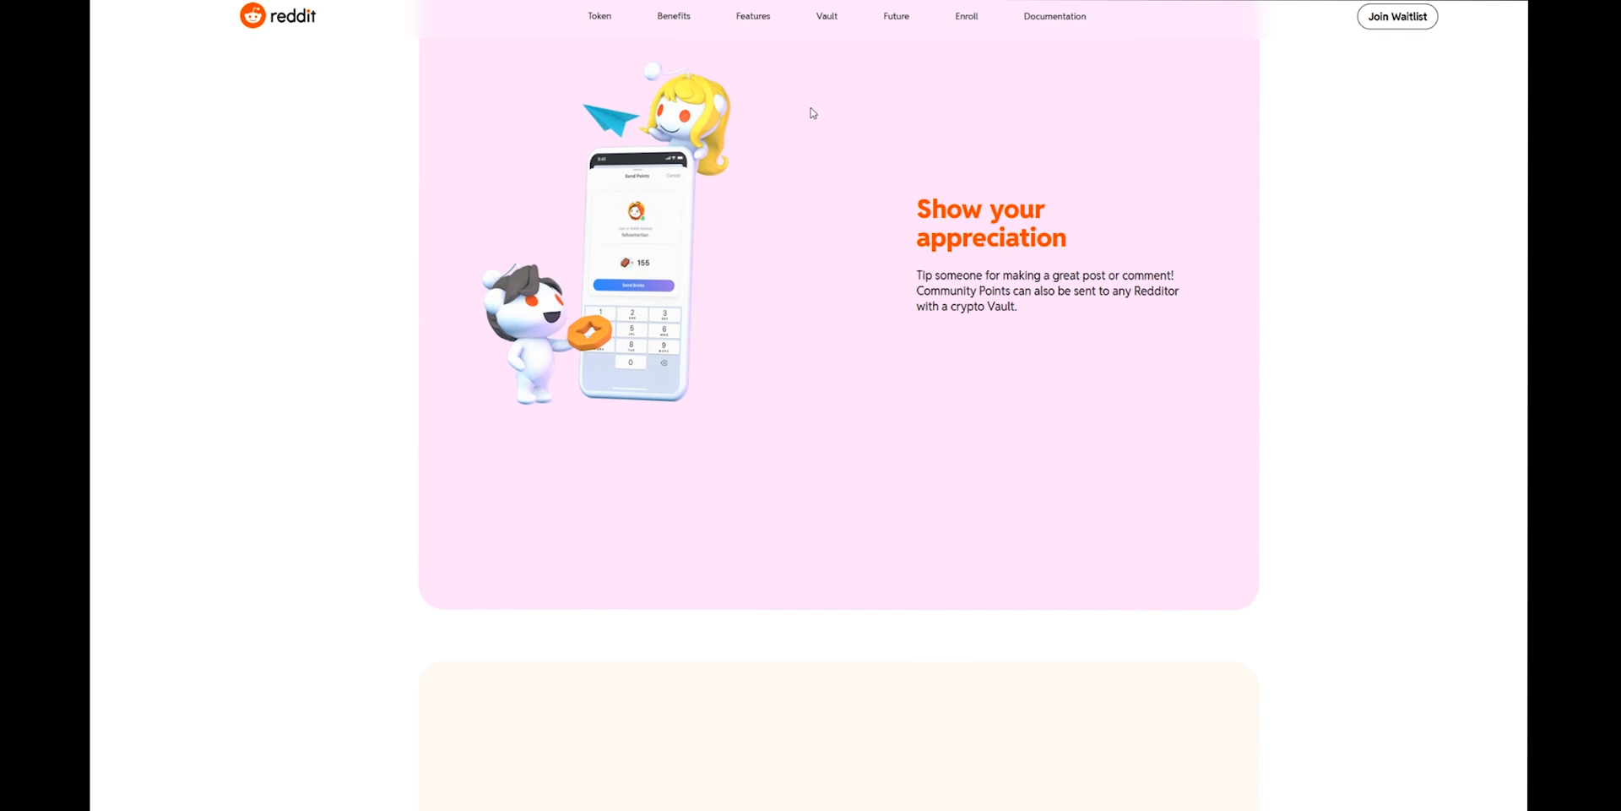
{"action": "mouse_move", "coordinate": [817, 144]}
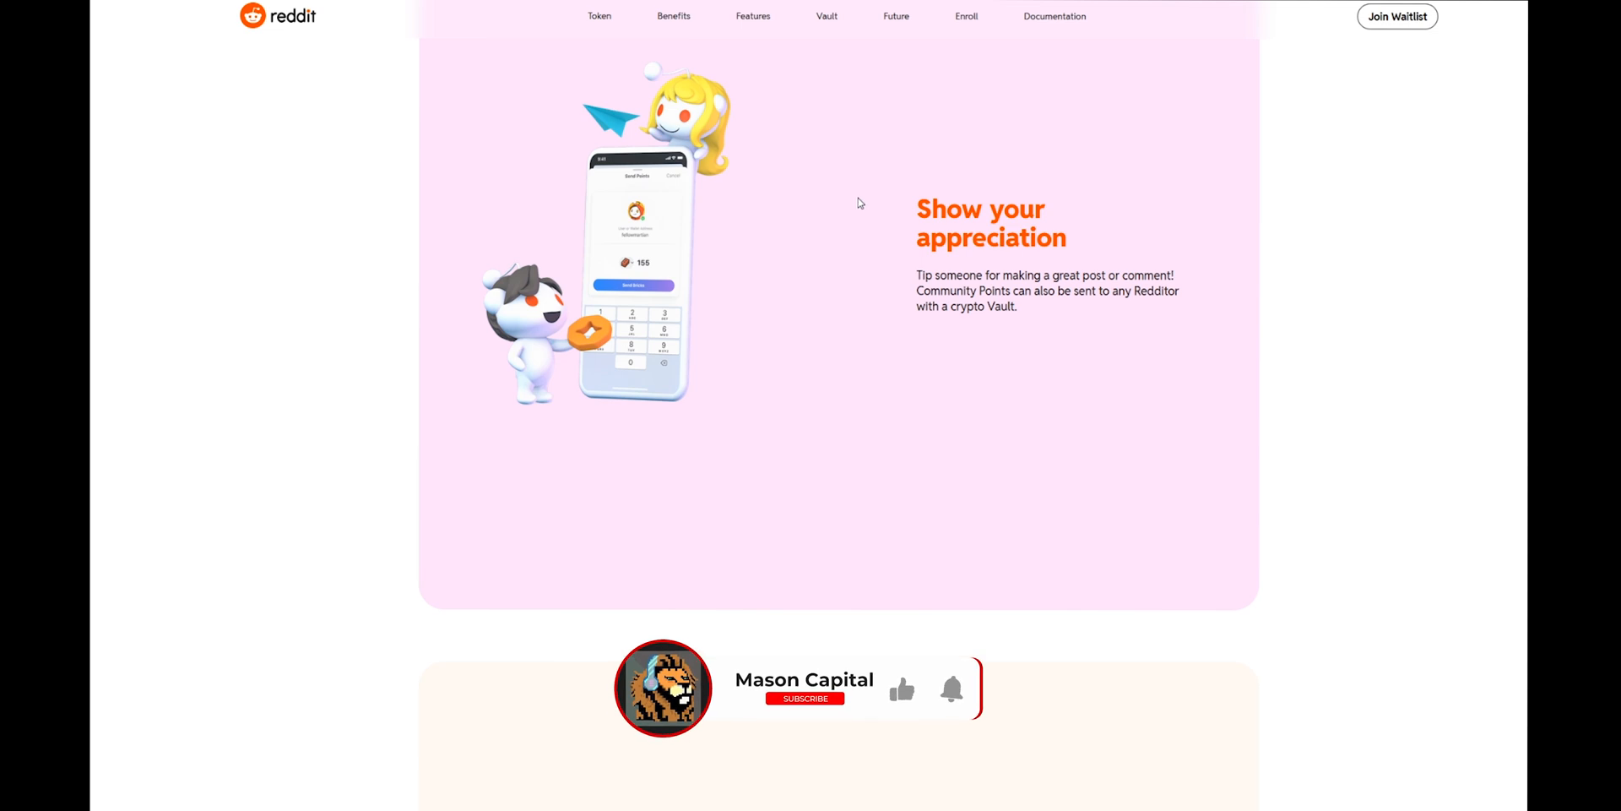
{"action": "left_click", "coordinate": [804, 698]}
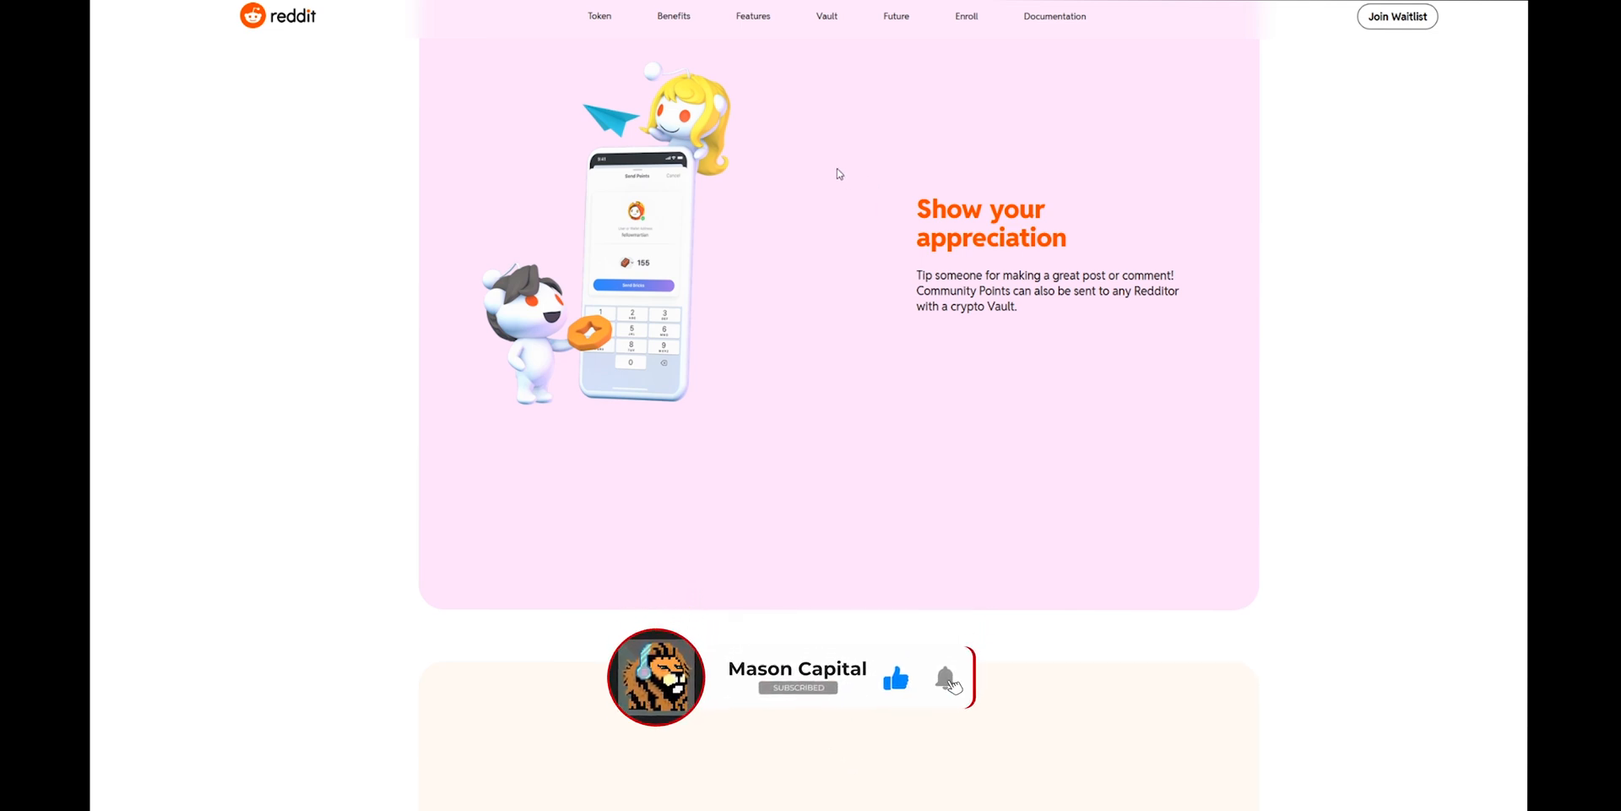